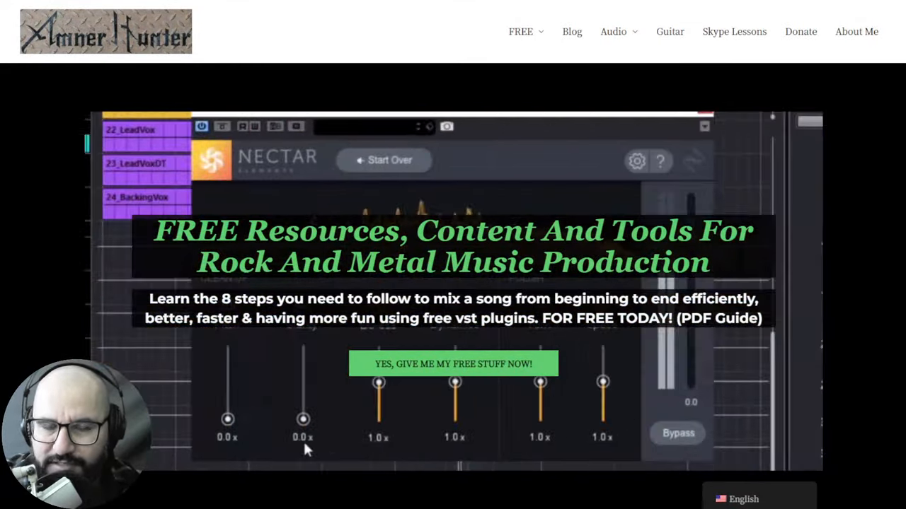
Step: Browse the ToneZ oscillator tabs, including the waveform shape list and second oscillator
{"action": "left_click_drag", "start_coordinate": [303, 418], "coordinate": [303, 347]}
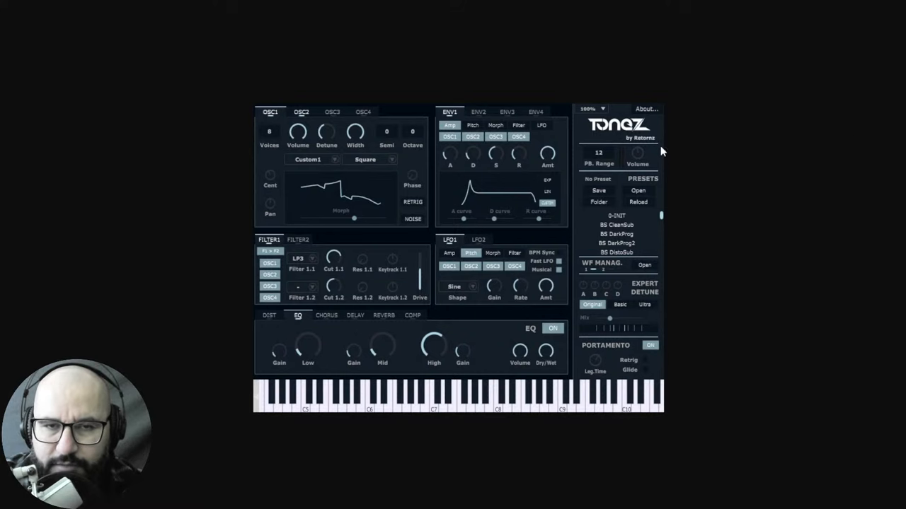
{"action": "mouse_move", "coordinate": [664, 150]}
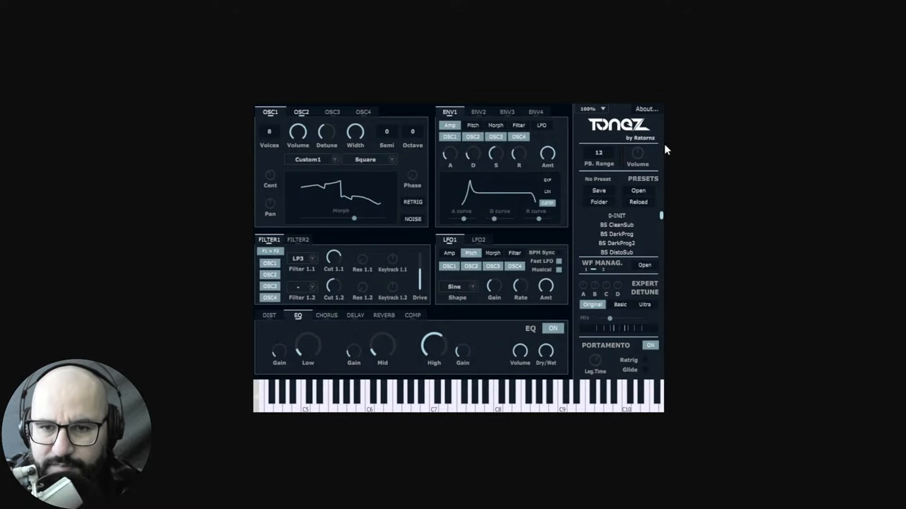
{"action": "mouse_move", "coordinate": [692, 147]}
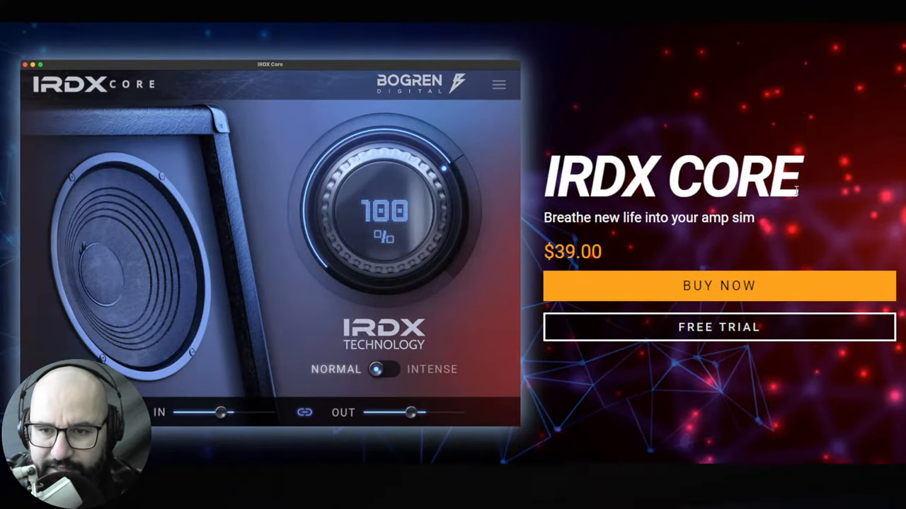
{"action": "scroll", "scroll_direction": "down", "scroll_amount": 3}
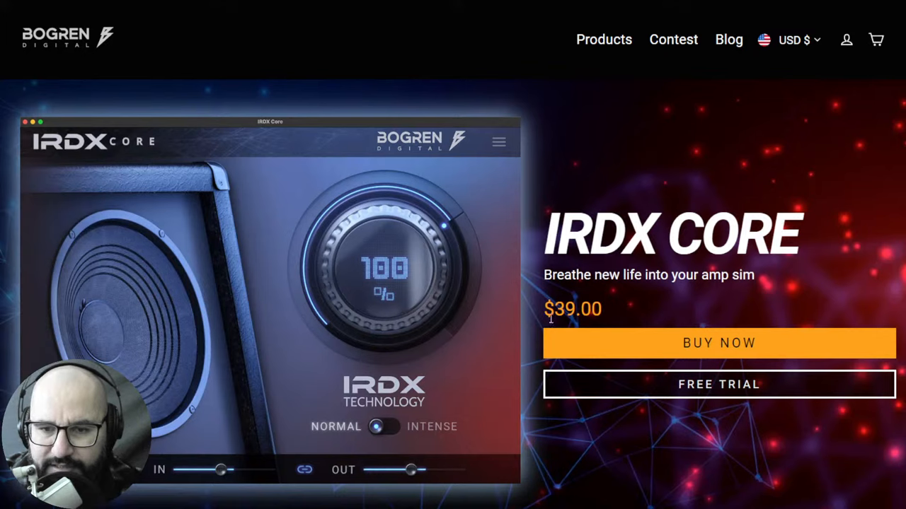
{"action": "mouse_move", "coordinate": [798, 204]}
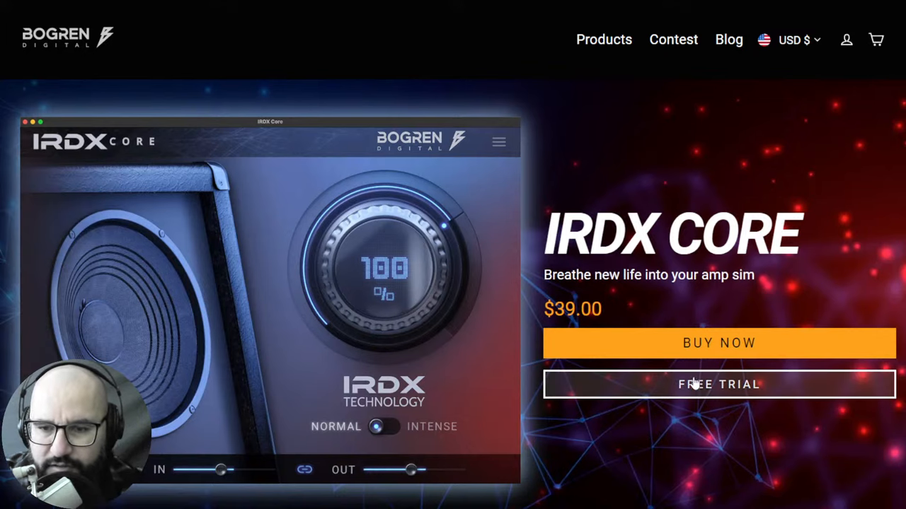
{"action": "mouse_move", "coordinate": [711, 394]}
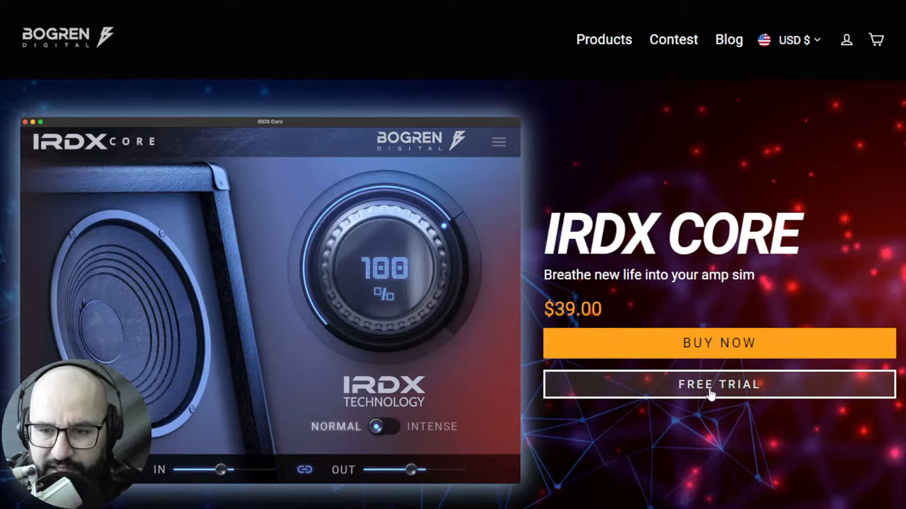
{"action": "mouse_move", "coordinate": [733, 269]}
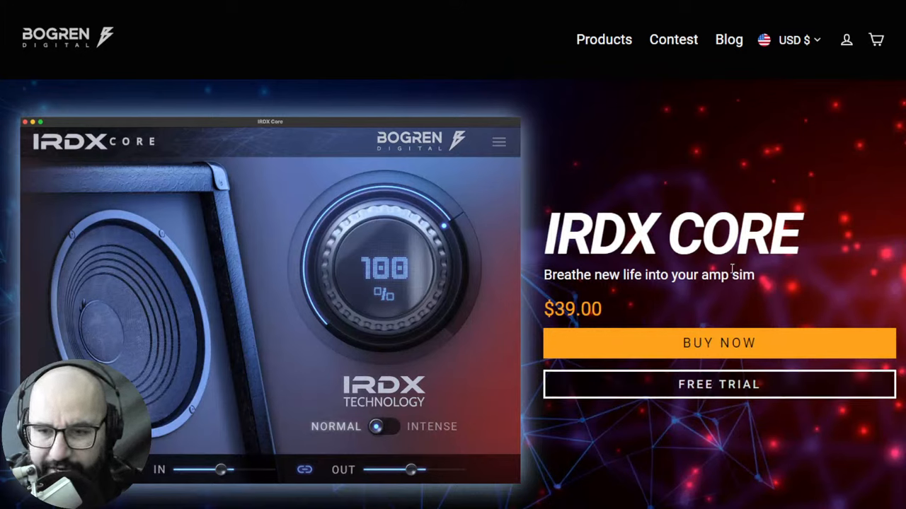
{"action": "mouse_move", "coordinate": [711, 201]}
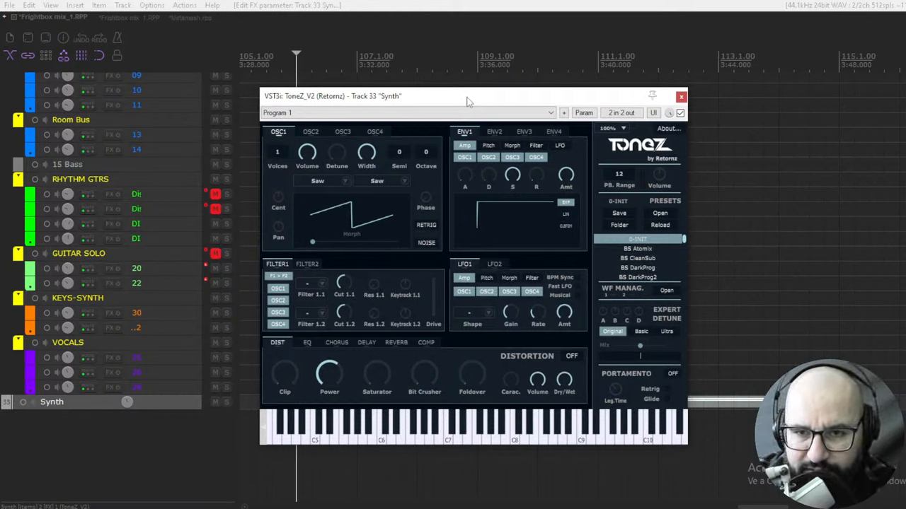
{"action": "mouse_move", "coordinate": [555, 121]}
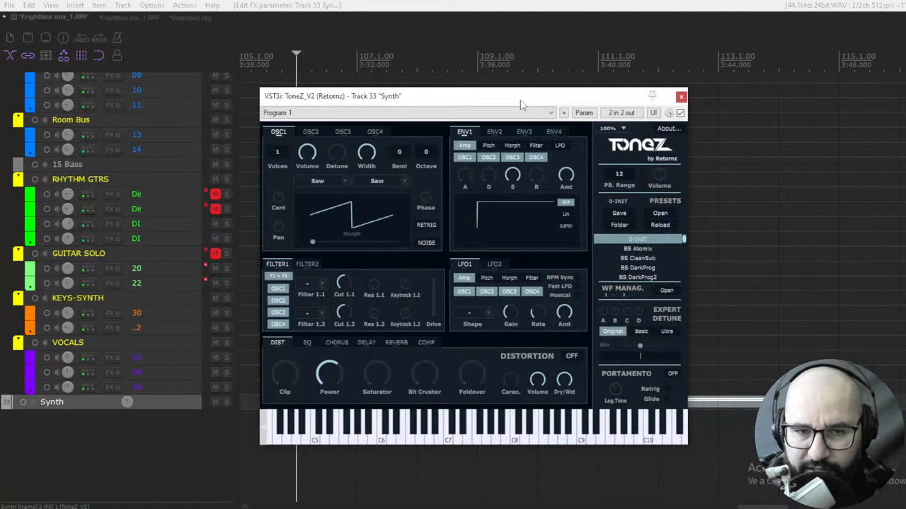
{"action": "mouse_move", "coordinate": [380, 306]}
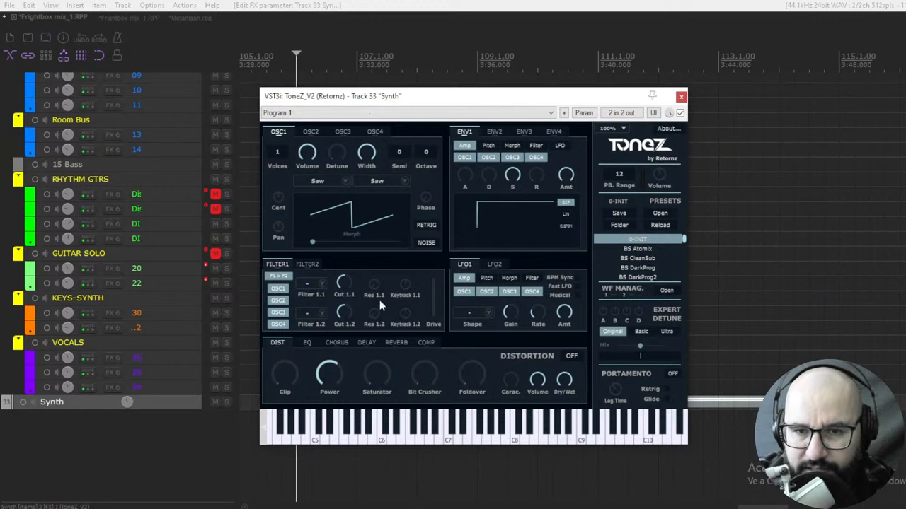
{"action": "mouse_move", "coordinate": [592, 199]}
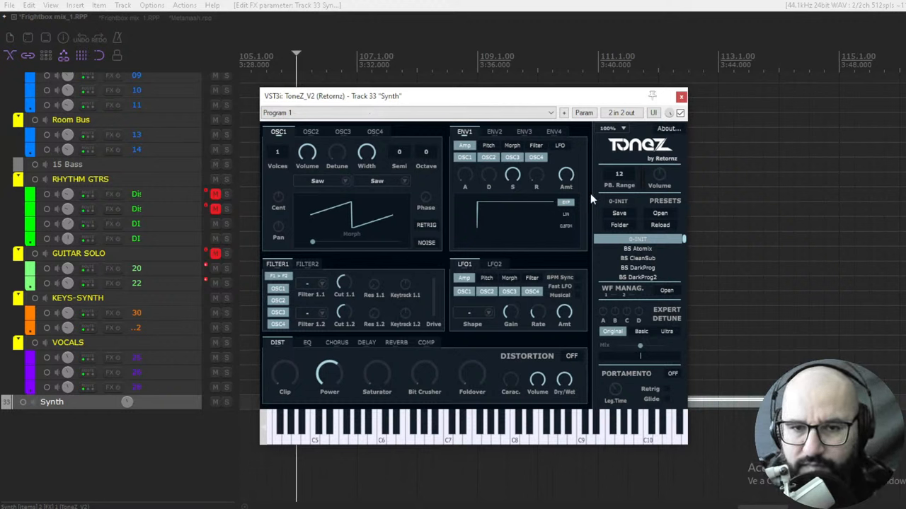
{"action": "mouse_move", "coordinate": [537, 312]}
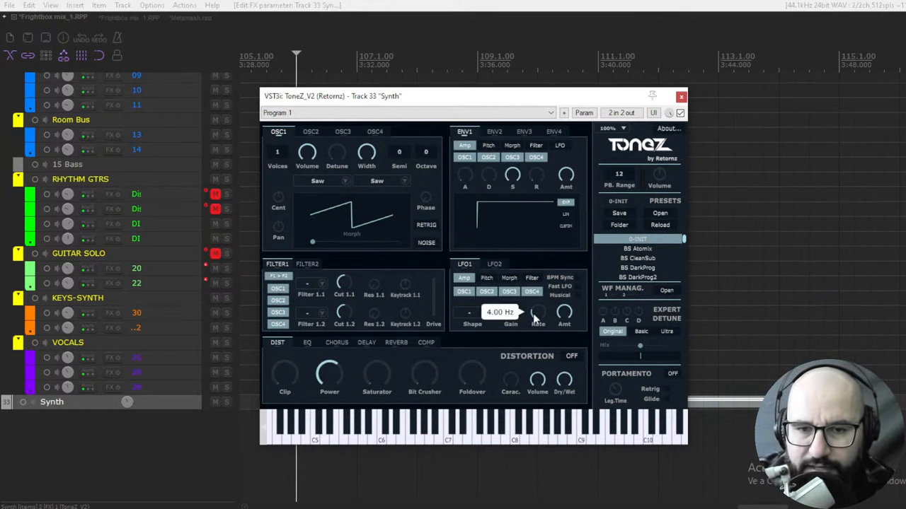
{"action": "mouse_move", "coordinate": [478, 240]}
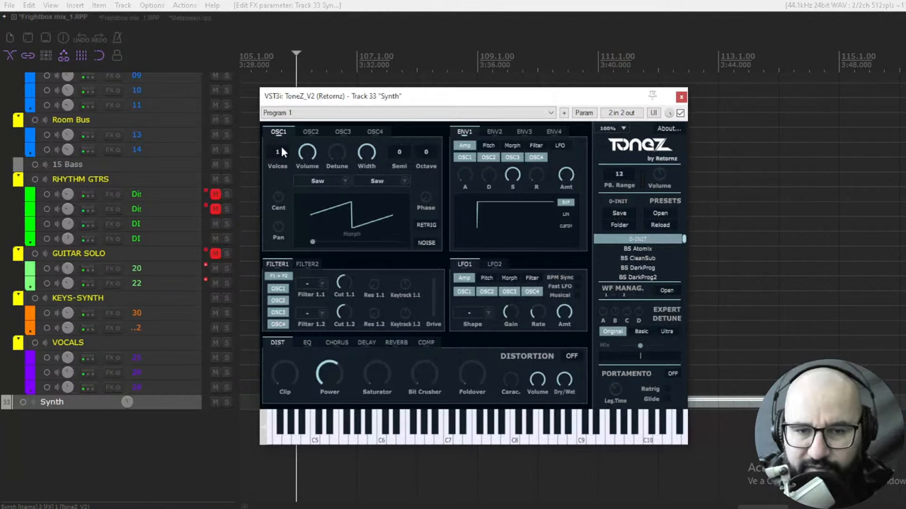
{"action": "mouse_move", "coordinate": [287, 178]}
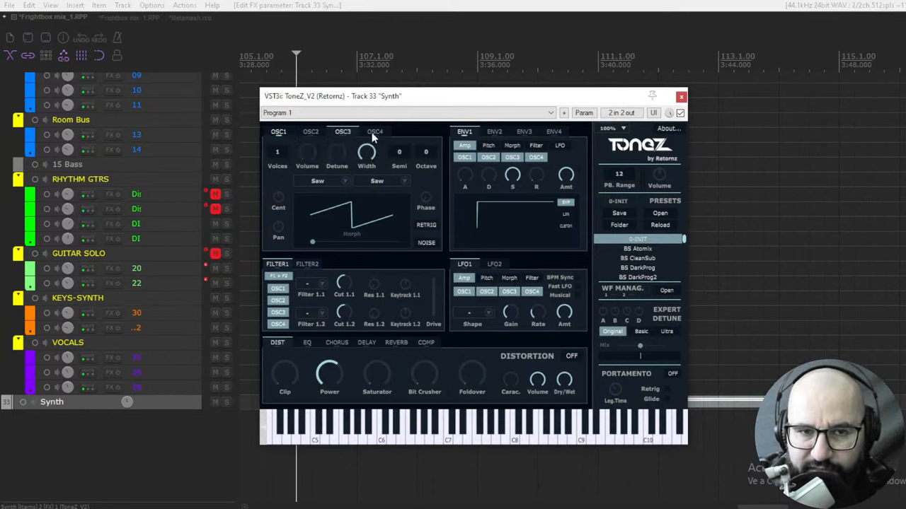
{"action": "left_click", "coordinate": [278, 131]}
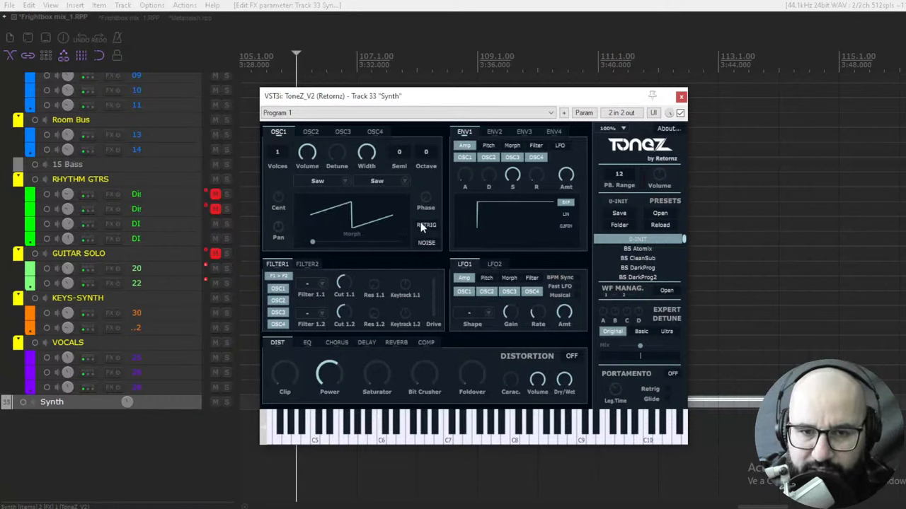
{"action": "mouse_move", "coordinate": [392, 234]}
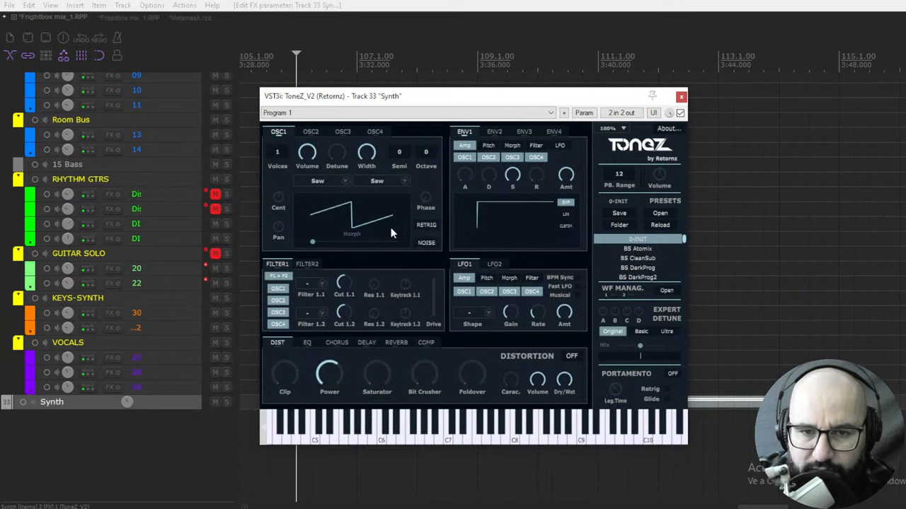
{"action": "mouse_move", "coordinate": [334, 188]}
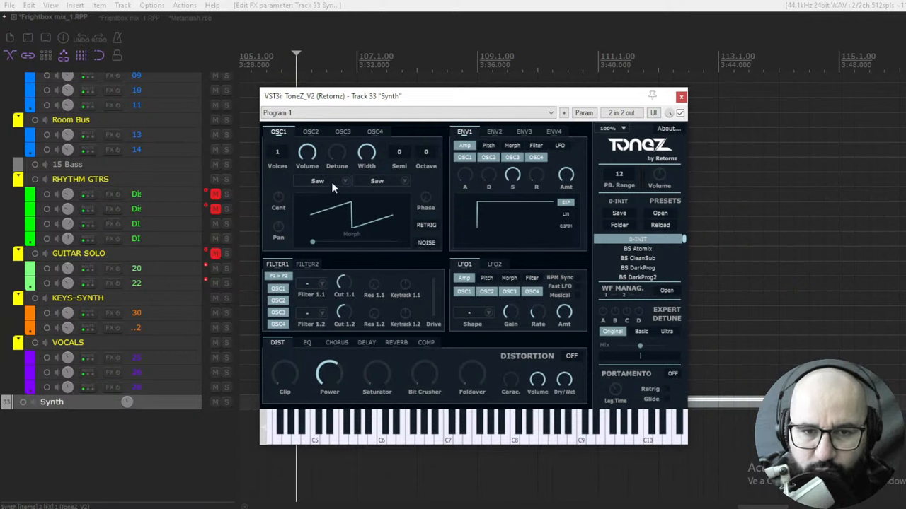
{"action": "left_click", "coordinate": [345, 182]}
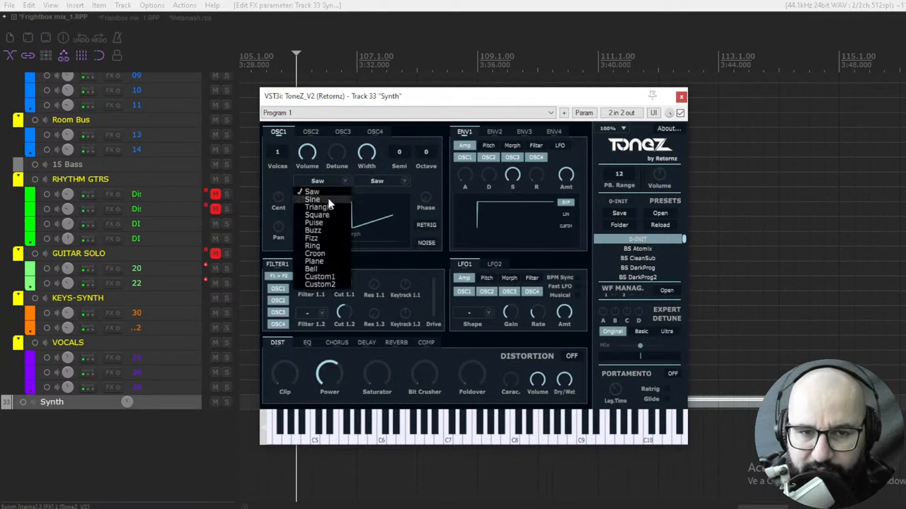
{"action": "mouse_move", "coordinate": [327, 240]}
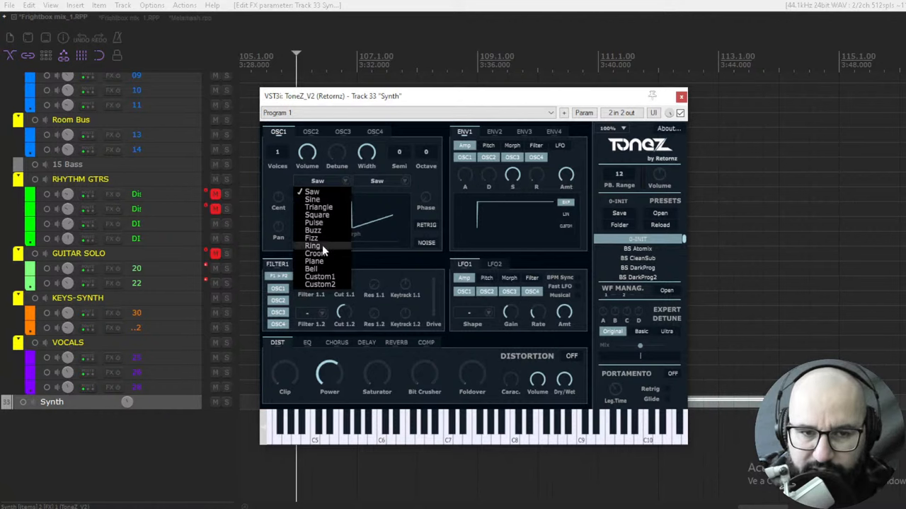
{"action": "mouse_move", "coordinate": [325, 207]}
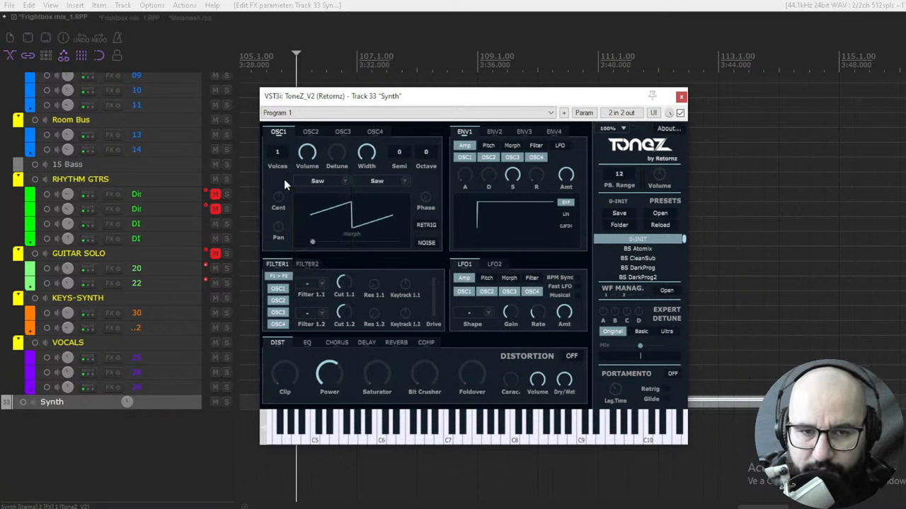
{"action": "mouse_move", "coordinate": [283, 185]}
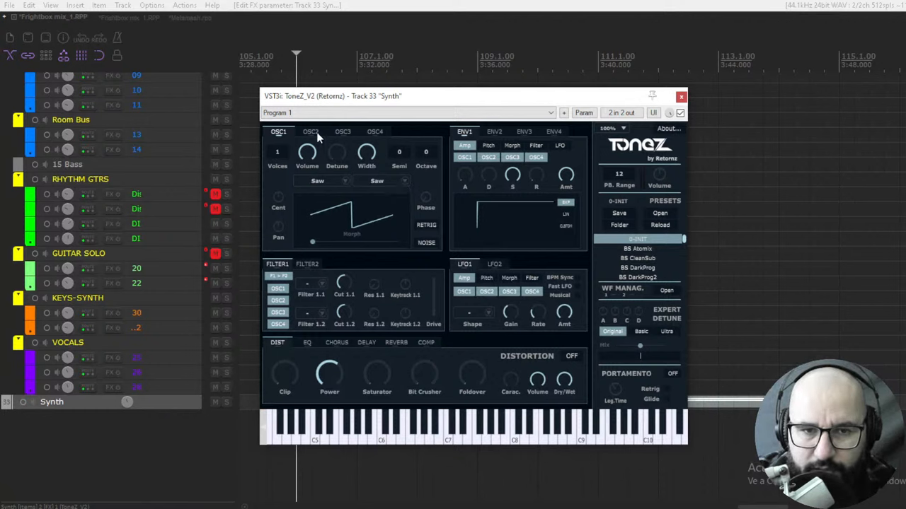
{"action": "left_click", "coordinate": [310, 132]}
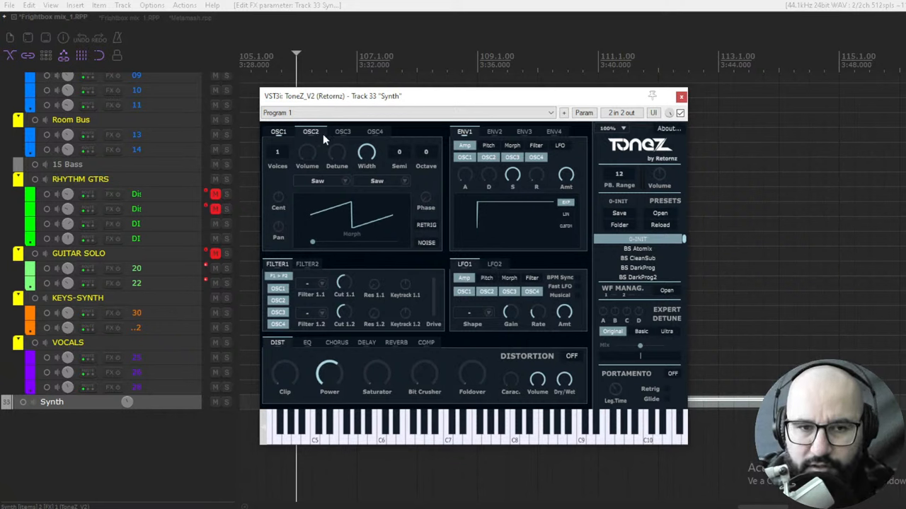
{"action": "left_click", "coordinate": [374, 132]}
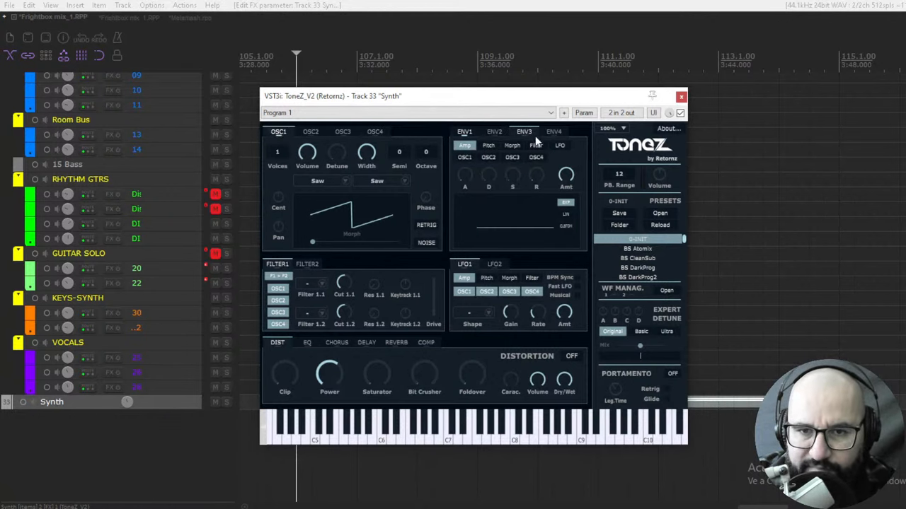
{"action": "left_click", "coordinate": [464, 132]}
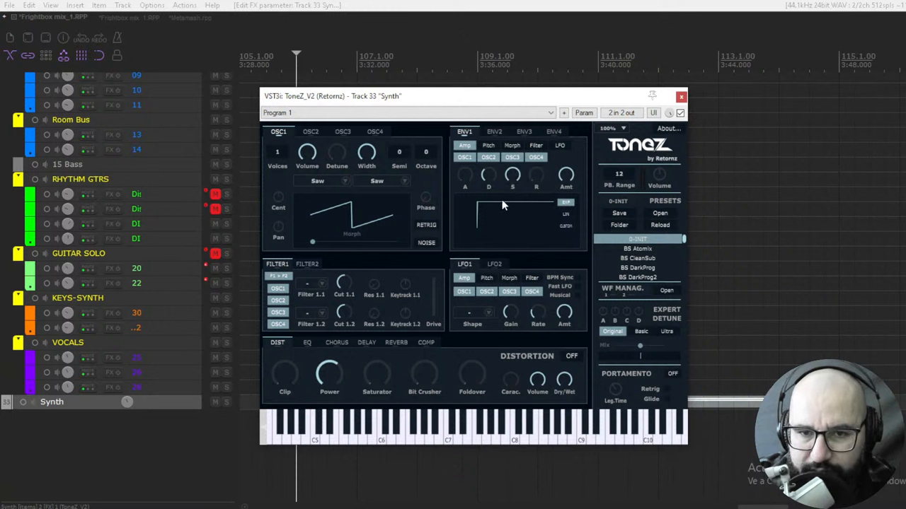
{"action": "mouse_move", "coordinate": [327, 304]}
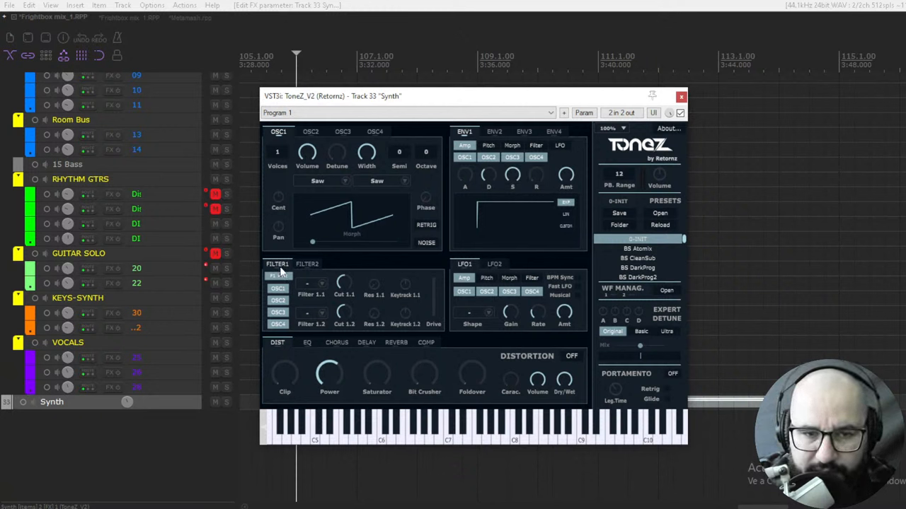
Step: Adjust the distortion settings, set its Dry/Wet mix to zero, and show EQ
{"action": "left_click", "coordinate": [276, 275]}
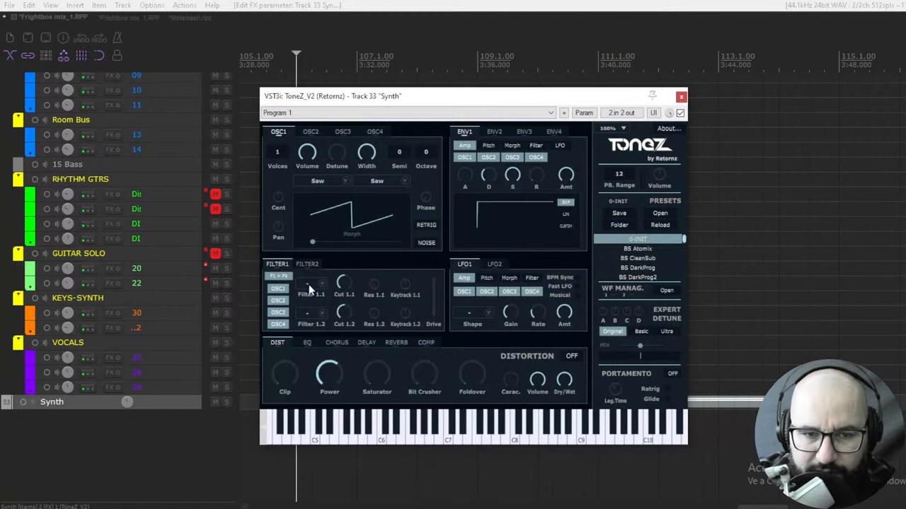
{"action": "left_click", "coordinate": [311, 294]}
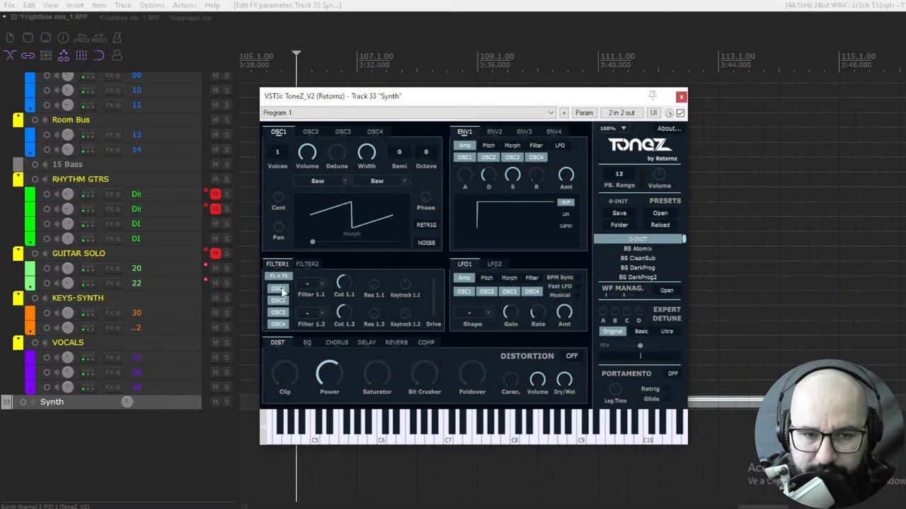
{"action": "left_click", "coordinate": [278, 324]}
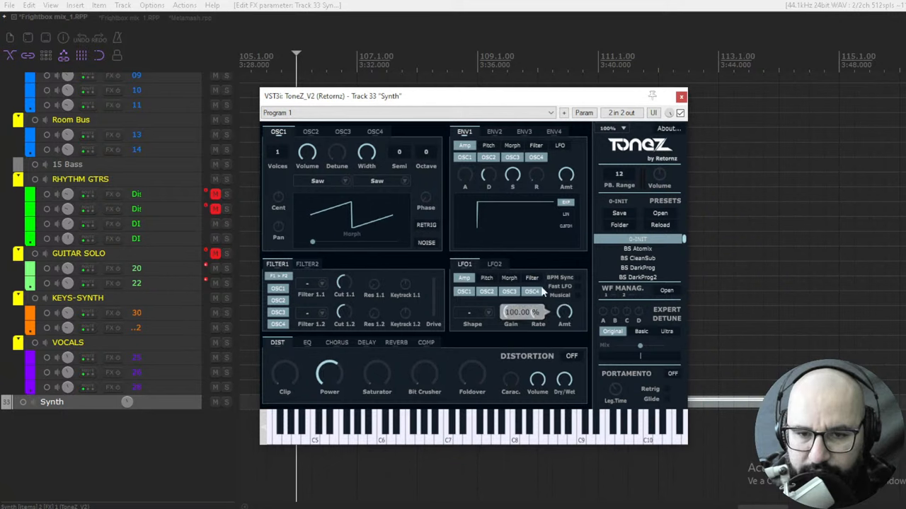
{"action": "left_click", "coordinate": [472, 323]}
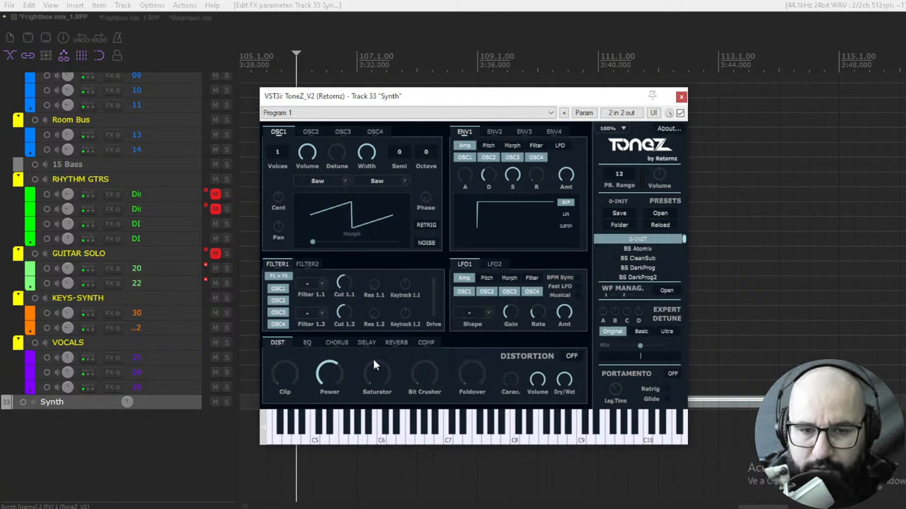
{"action": "mouse_move", "coordinate": [438, 361]}
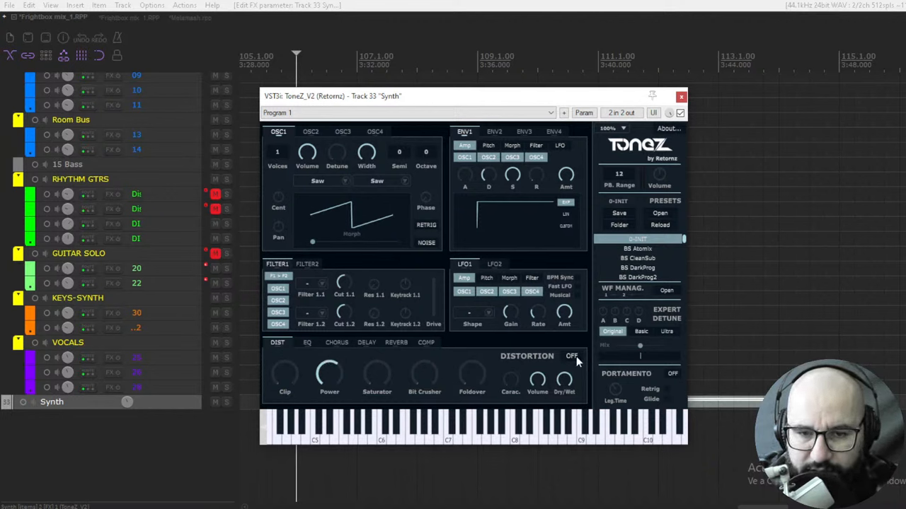
{"action": "mouse_move", "coordinate": [310, 397]}
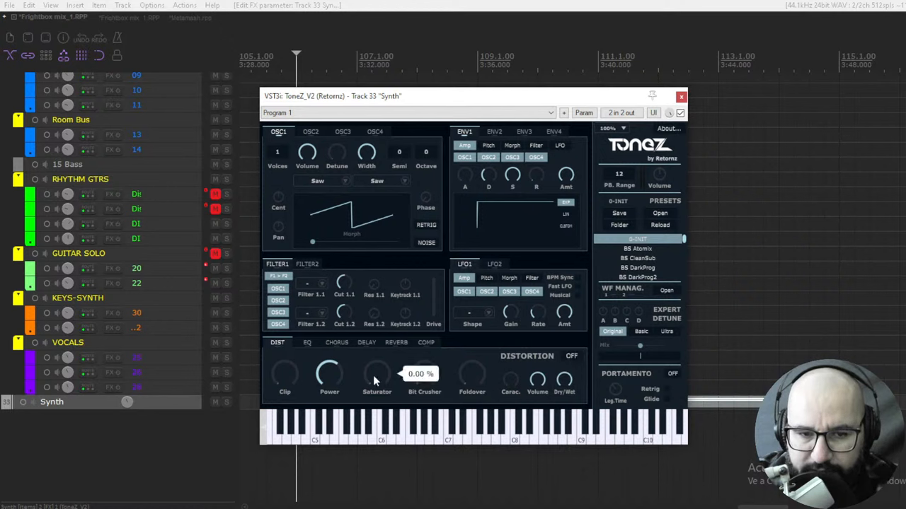
{"action": "mouse_move", "coordinate": [509, 380]}
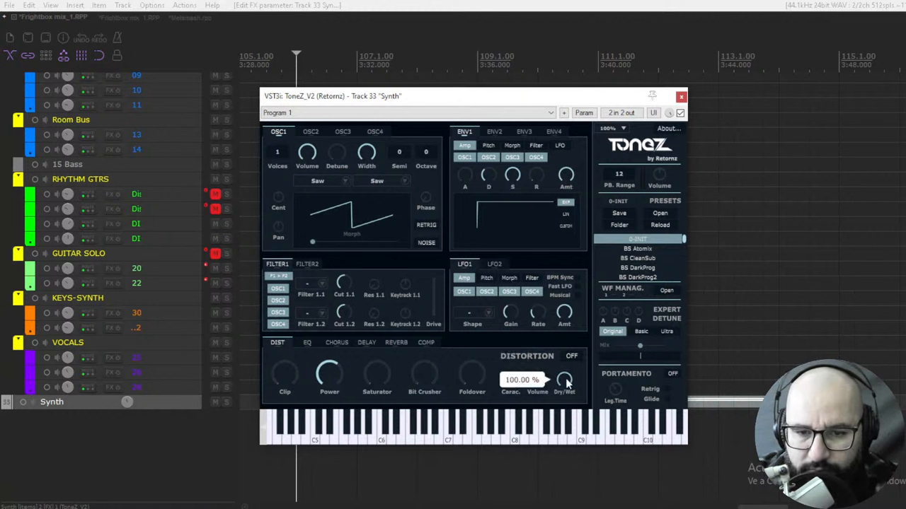
{"action": "left_click_drag", "start_coordinate": [564, 380], "coordinate": [564, 396]}
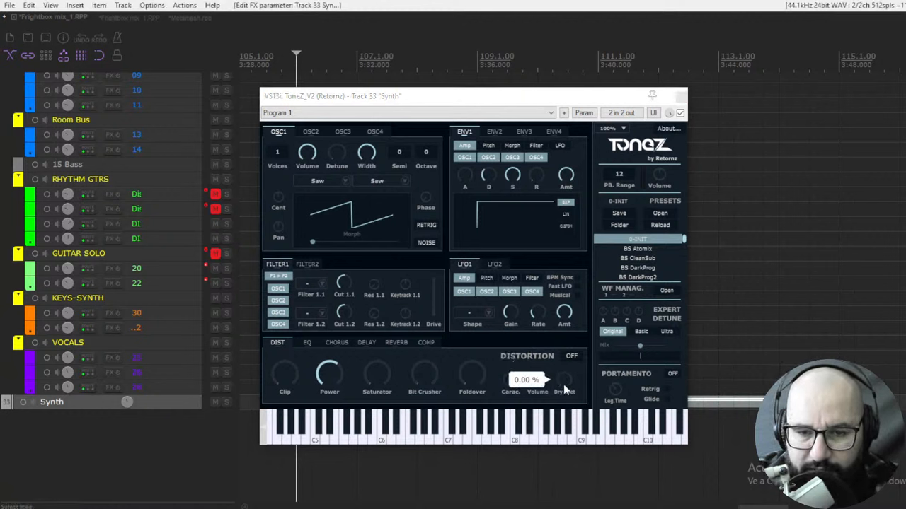
{"action": "left_click", "coordinate": [306, 343]}
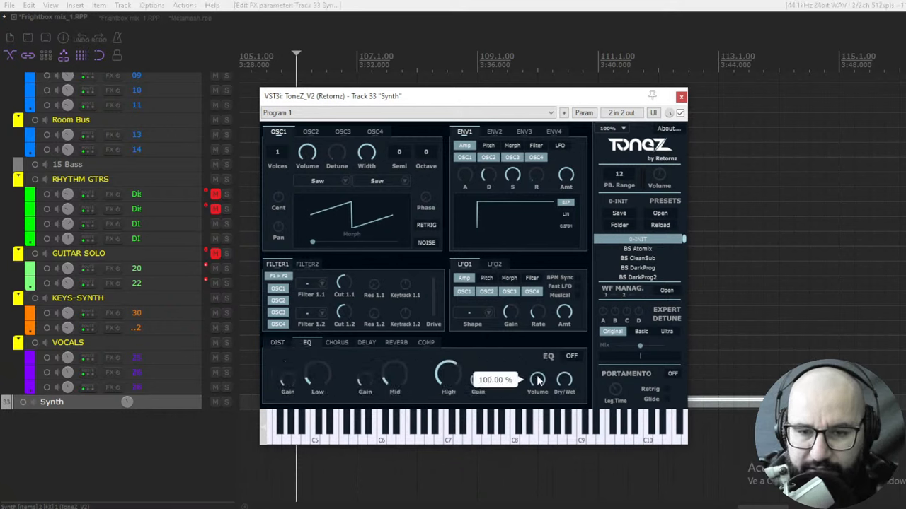
Step: View chorus and delay settings, swapping the delay/reverb order and then restoring it
{"action": "left_click", "coordinate": [337, 342]}
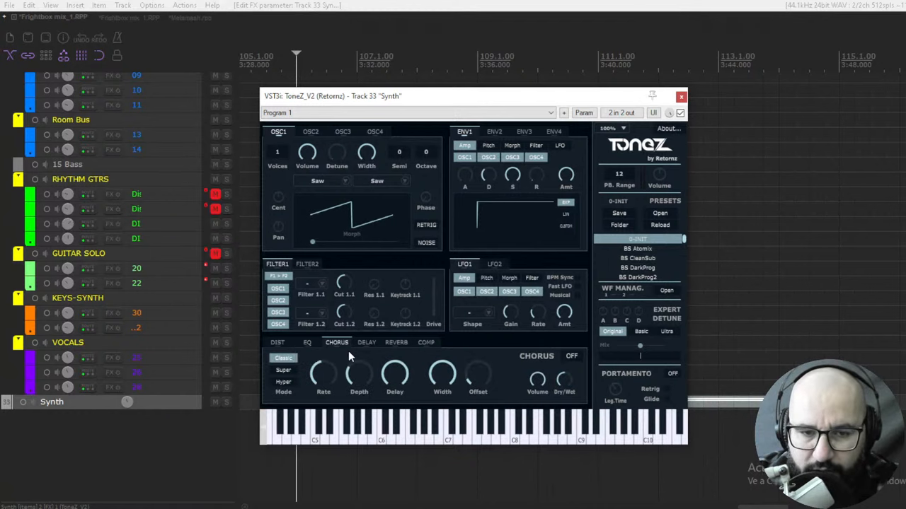
{"action": "mouse_move", "coordinate": [291, 396]}
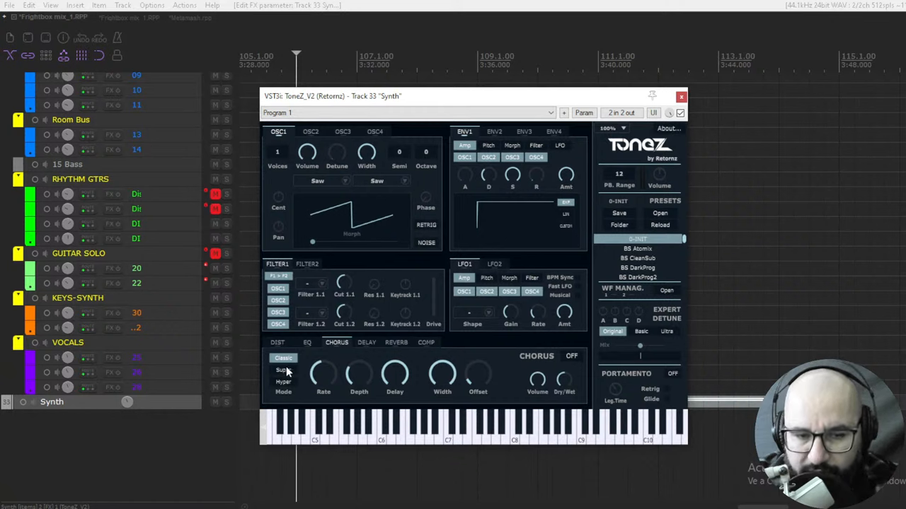
{"action": "left_click", "coordinate": [283, 370]}
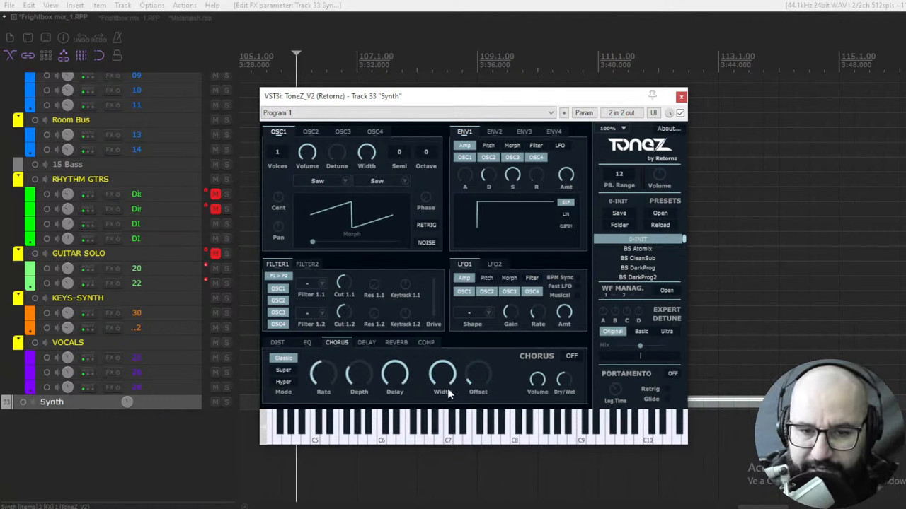
{"action": "mouse_move", "coordinate": [367, 346]}
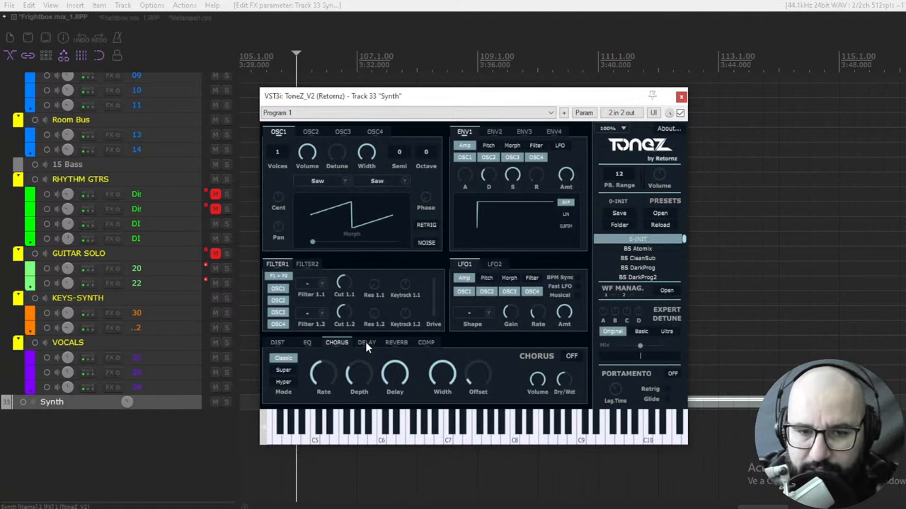
{"action": "left_click", "coordinate": [367, 343]}
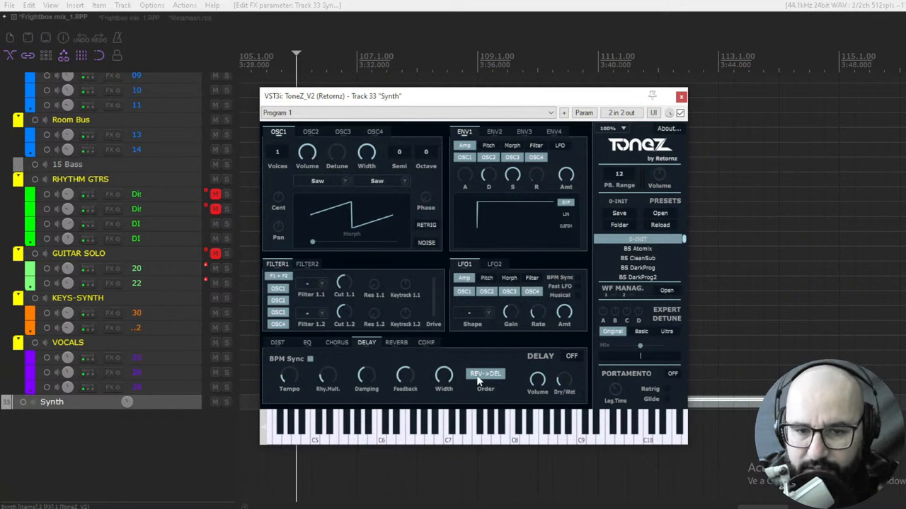
{"action": "left_click", "coordinate": [485, 373]}
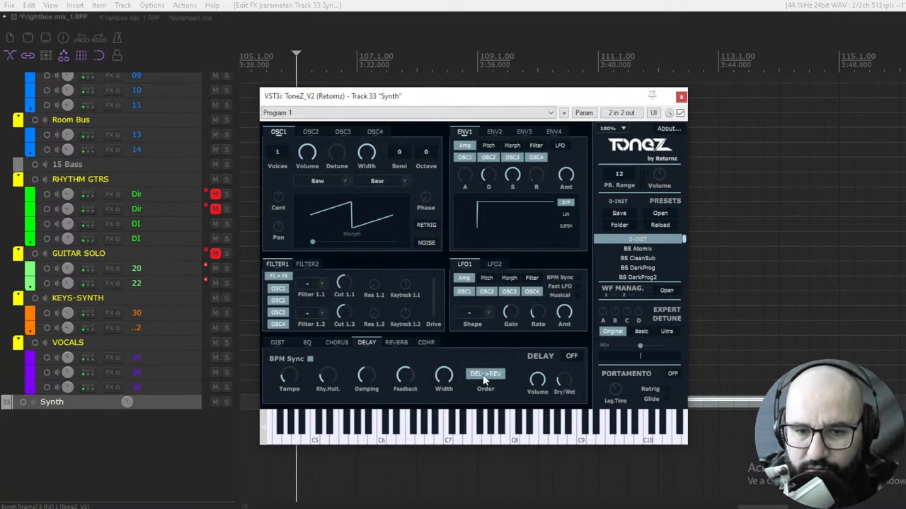
{"action": "mouse_move", "coordinate": [485, 378]}
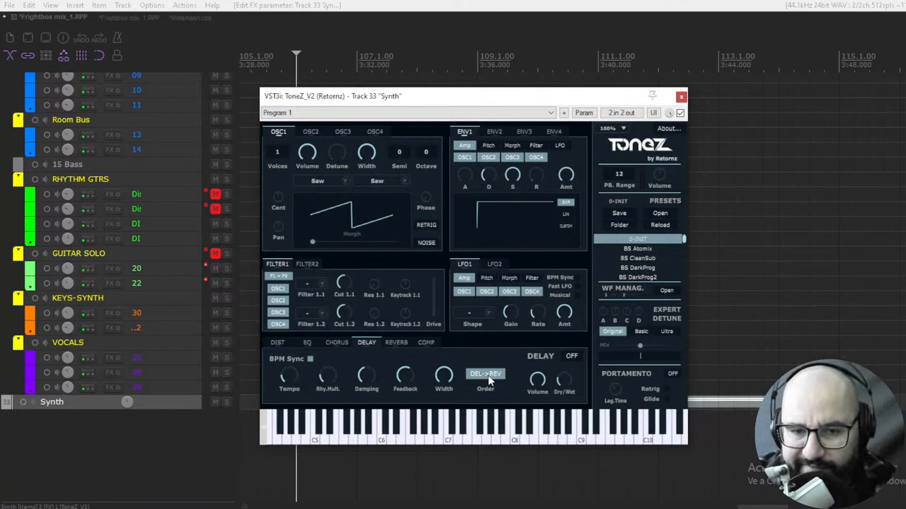
{"action": "left_click", "coordinate": [485, 373]}
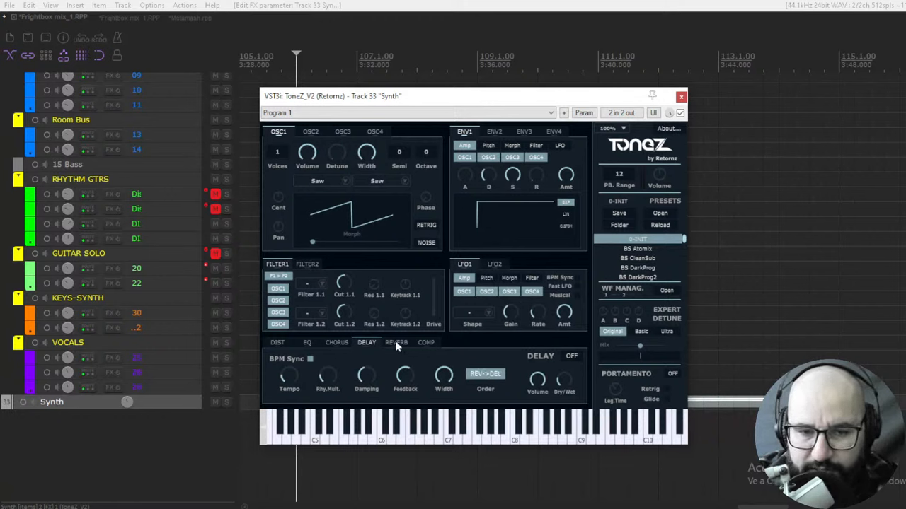
Step: View the reverb and compressor settings, then return to distortion
{"action": "left_click", "coordinate": [396, 343]}
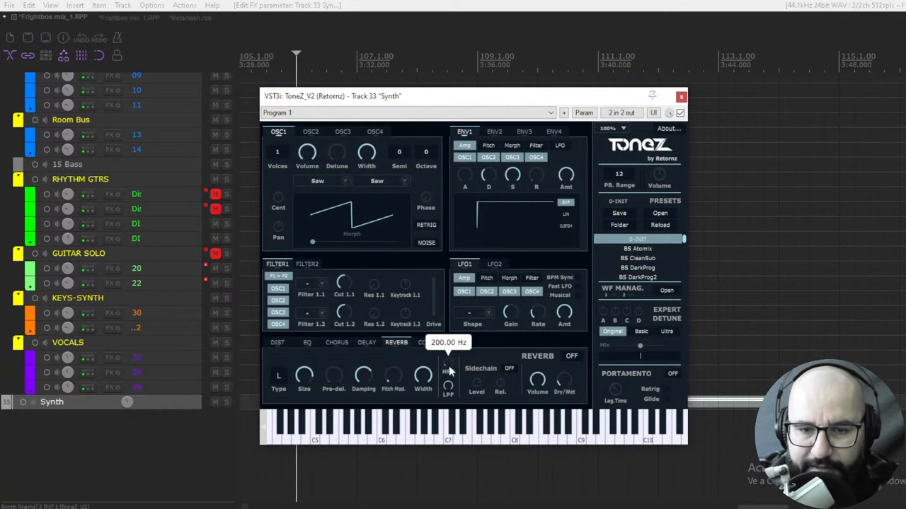
{"action": "mouse_move", "coordinate": [472, 380]}
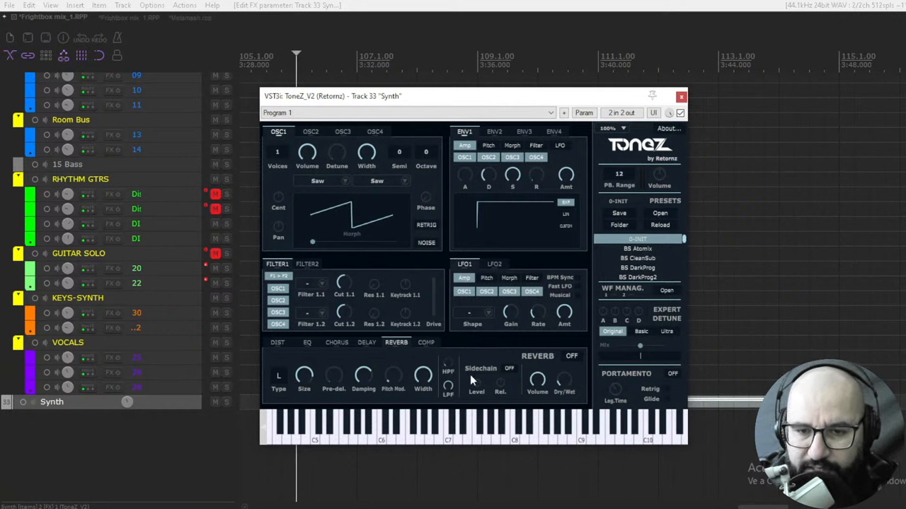
{"action": "mouse_move", "coordinate": [499, 375]}
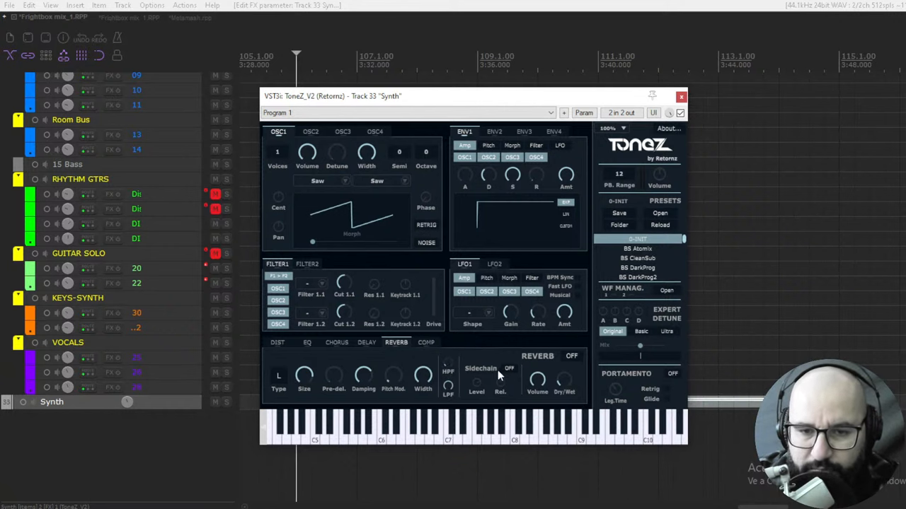
{"action": "left_click", "coordinate": [426, 342]}
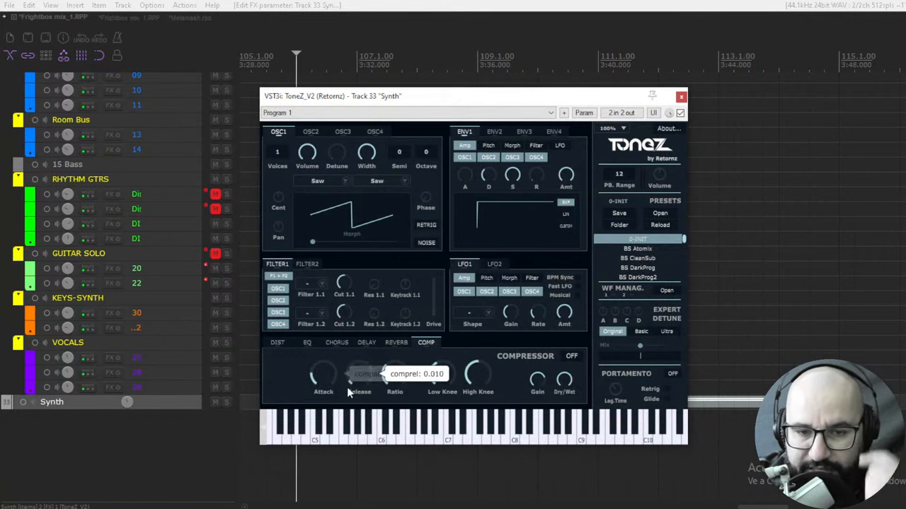
{"action": "mouse_move", "coordinate": [478, 373]}
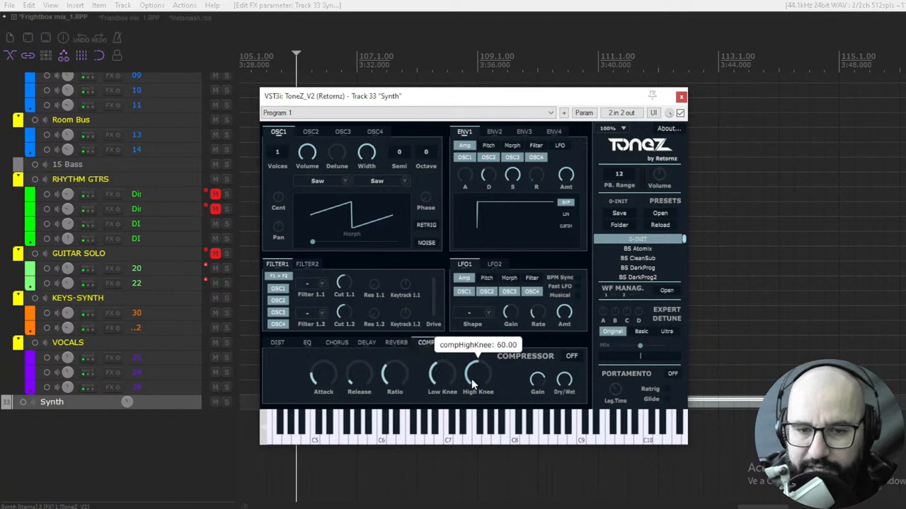
{"action": "mouse_move", "coordinate": [342, 351]}
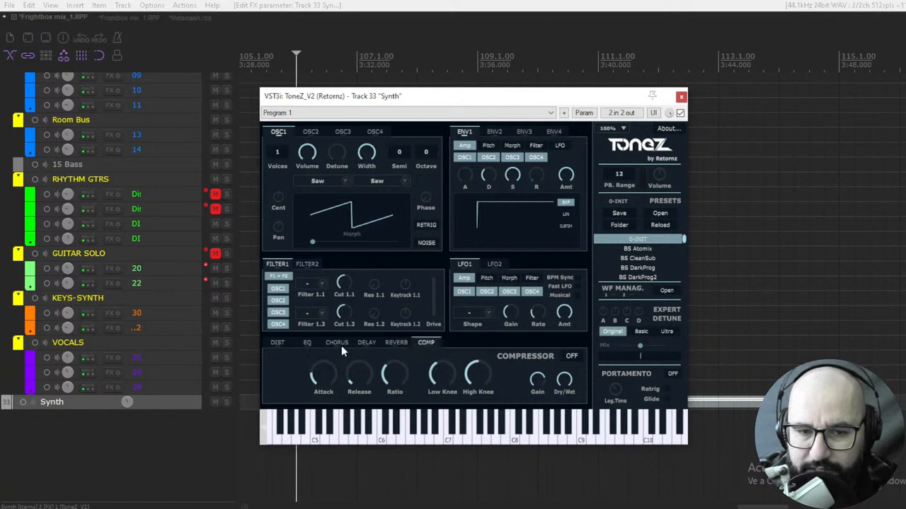
{"action": "left_click", "coordinate": [277, 343]}
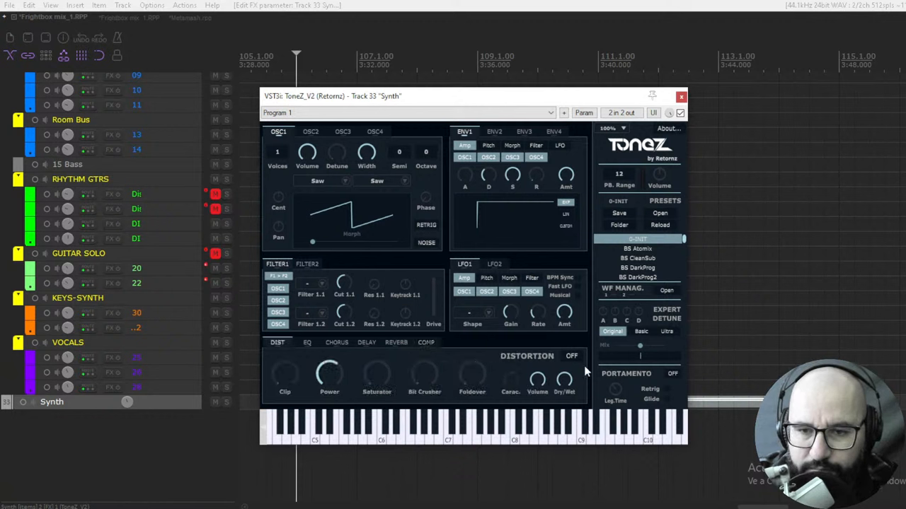
{"action": "mouse_move", "coordinate": [637, 280]}
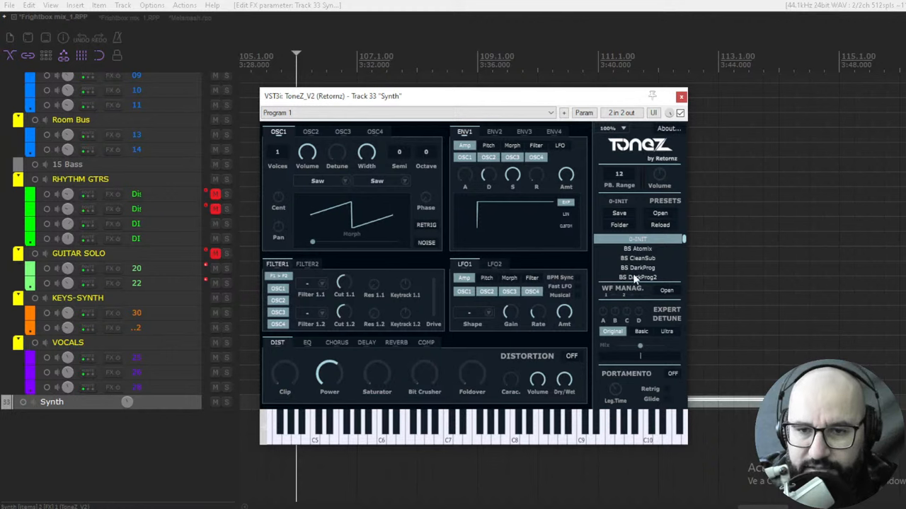
Step: Raise the synth's overall volume and audition the BS DistoSub and BS Gritty presets
{"action": "scroll", "scroll_direction": "down", "scroll_amount": 3}
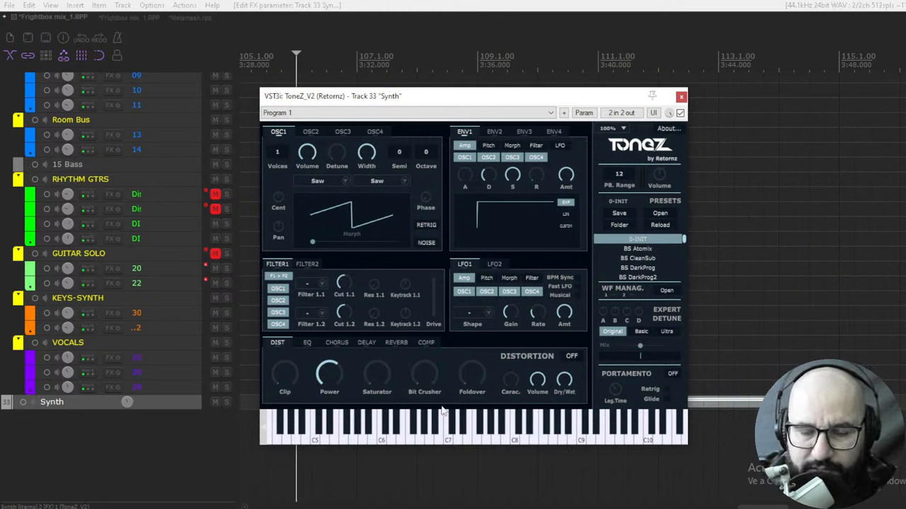
{"action": "mouse_move", "coordinate": [446, 101]}
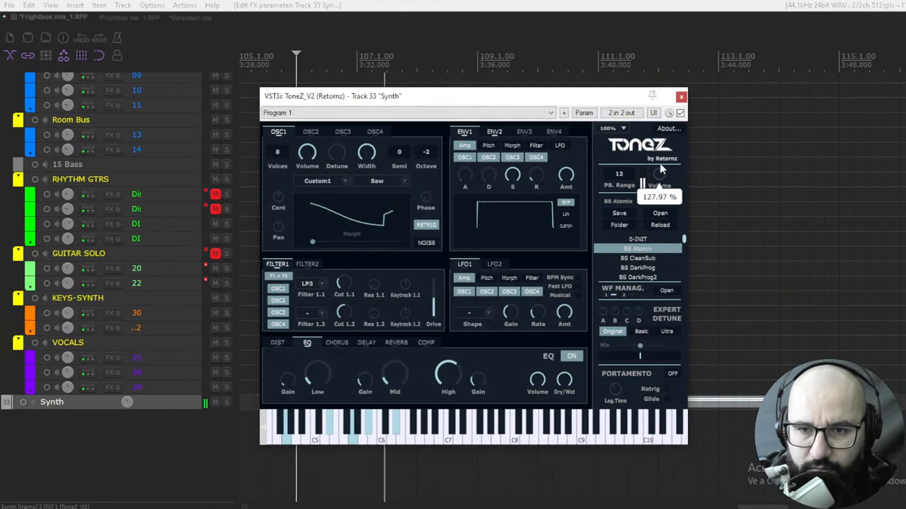
{"action": "left_click_drag", "start_coordinate": [658, 180], "coordinate": [657, 182]}
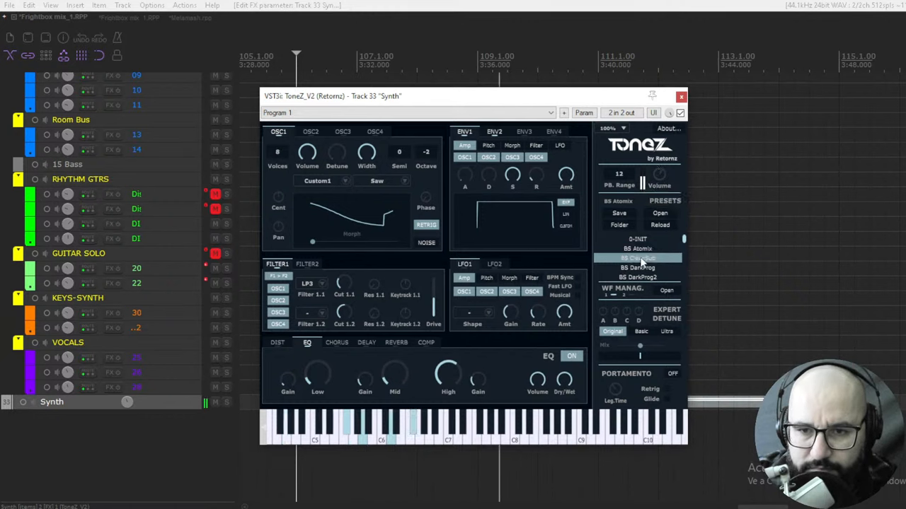
{"action": "left_click", "coordinate": [637, 258]}
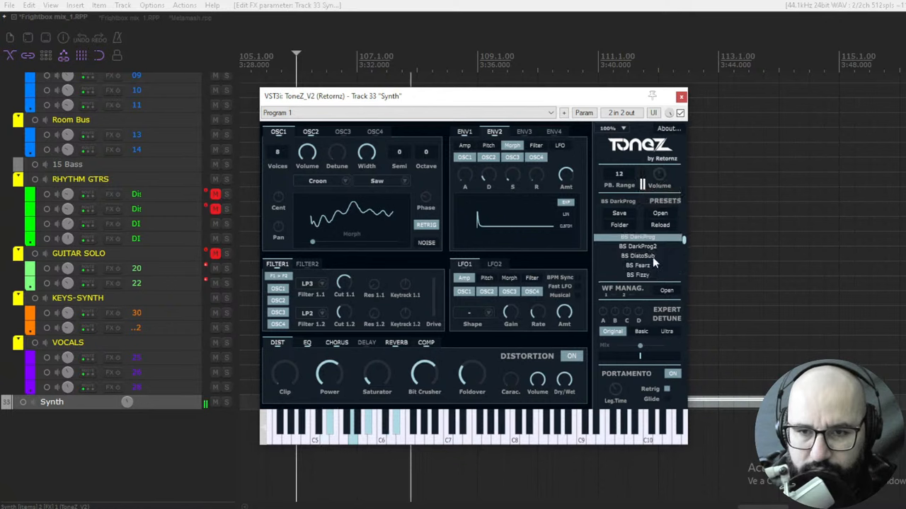
{"action": "left_click", "coordinate": [637, 255]}
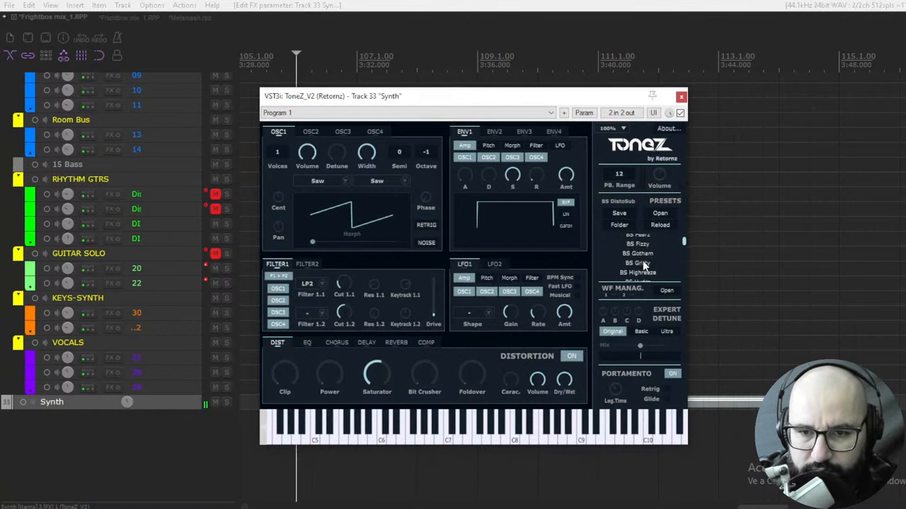
{"action": "left_click", "coordinate": [637, 243]}
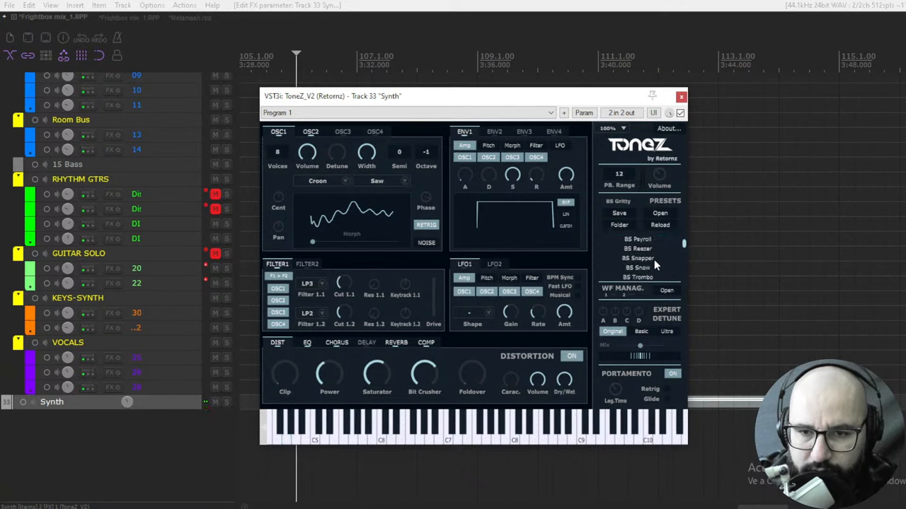
Step: Audition CH Battle and another preset, ending on CH Yeah
{"action": "scroll", "scroll_direction": "down", "scroll_amount": 3}
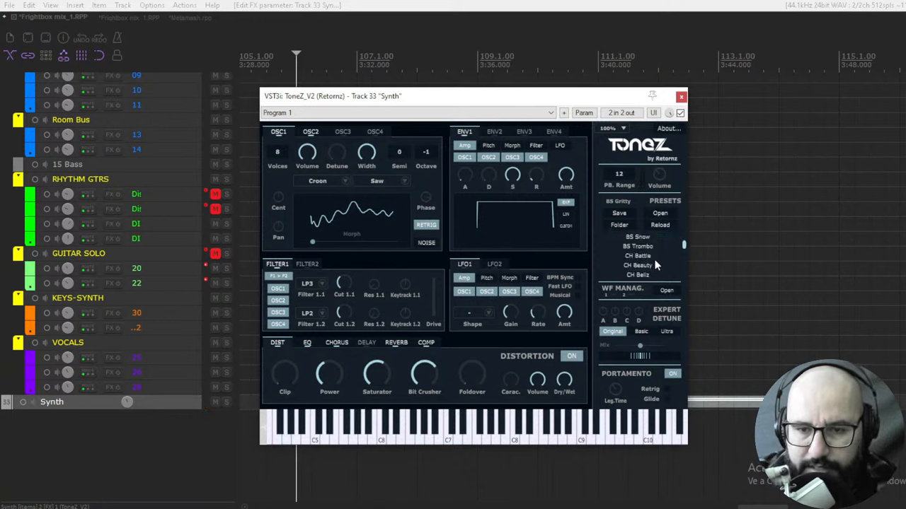
{"action": "mouse_move", "coordinate": [637, 261]}
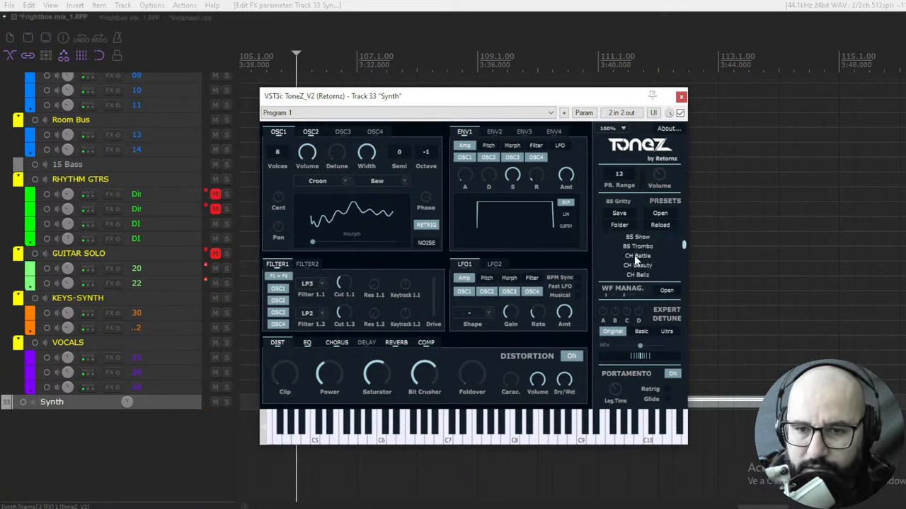
{"action": "left_click", "coordinate": [637, 256]}
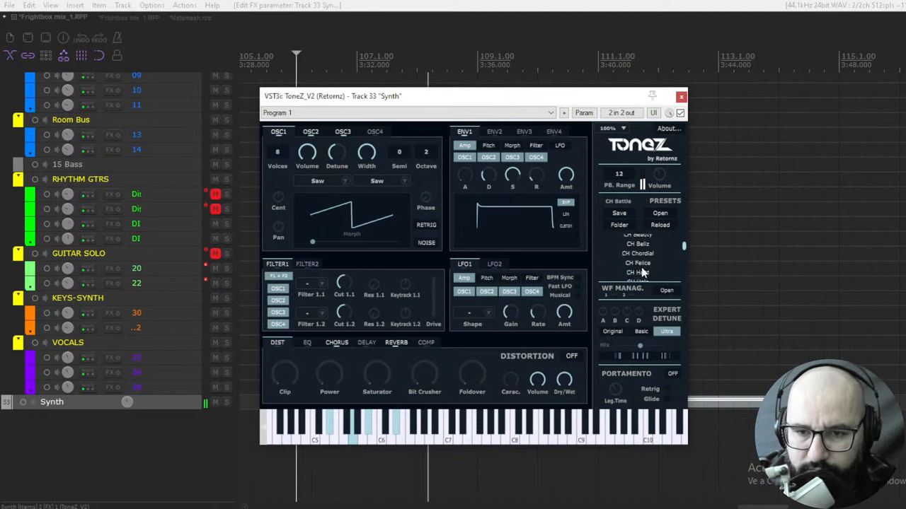
{"action": "left_click", "coordinate": [638, 253]}
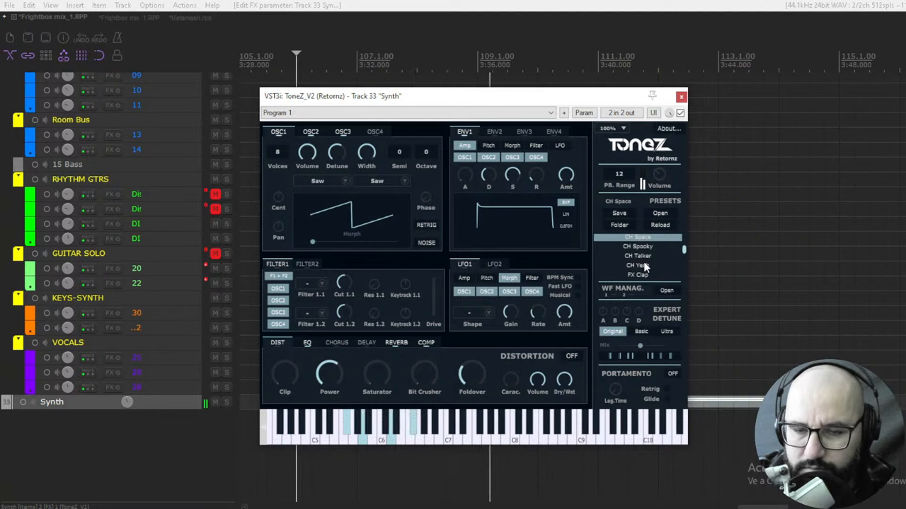
{"action": "left_click", "coordinate": [637, 265]}
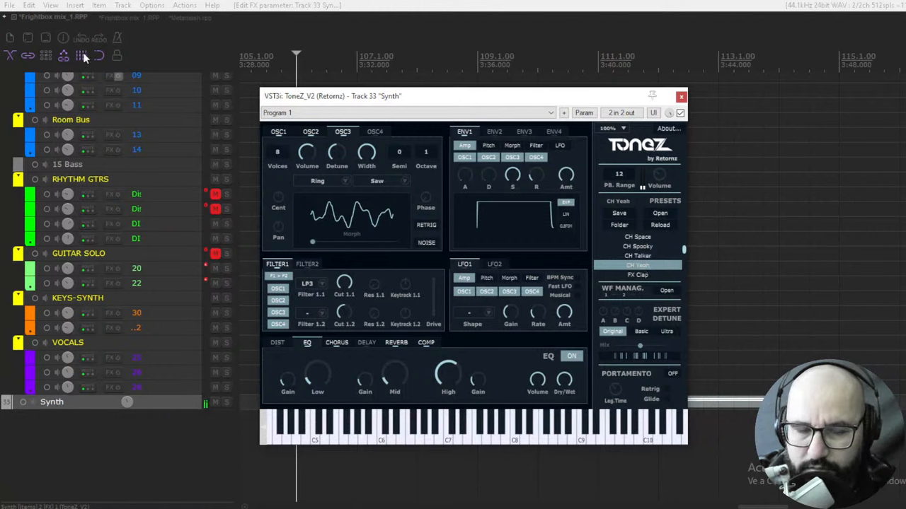
{"action": "left_click", "coordinate": [50, 5]}
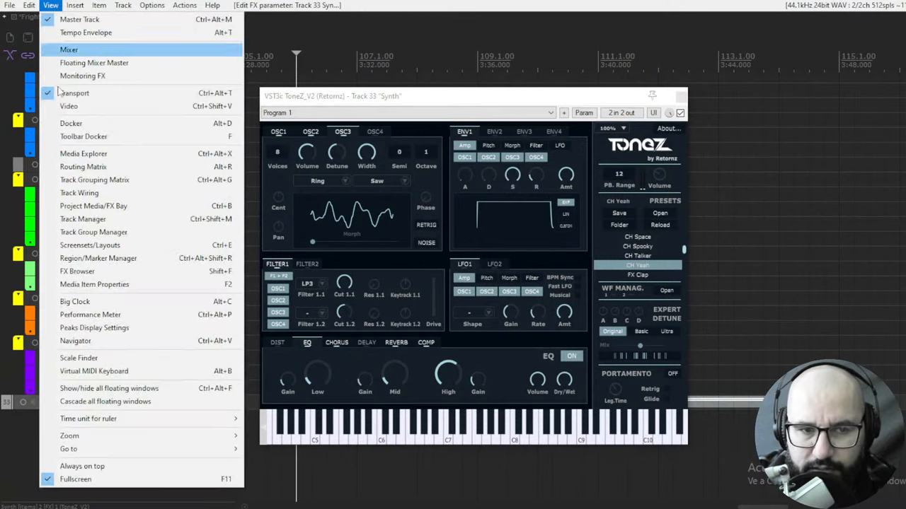
{"action": "left_click", "coordinate": [90, 315]}
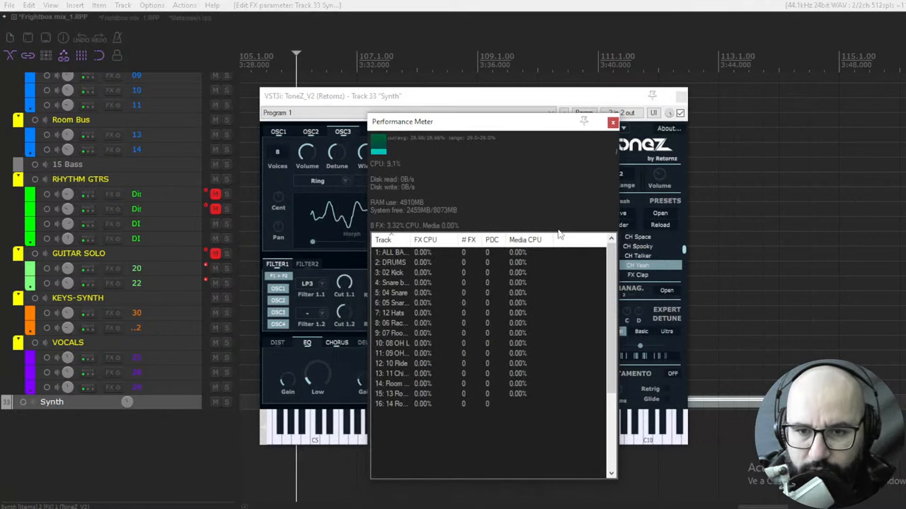
{"action": "scroll", "scroll_direction": "down", "scroll_amount": 3}
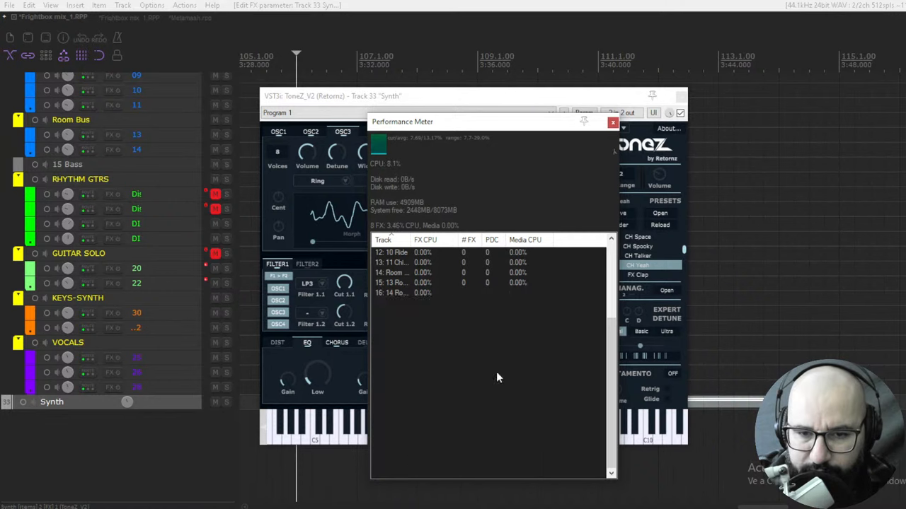
{"action": "left_click", "coordinate": [612, 122]}
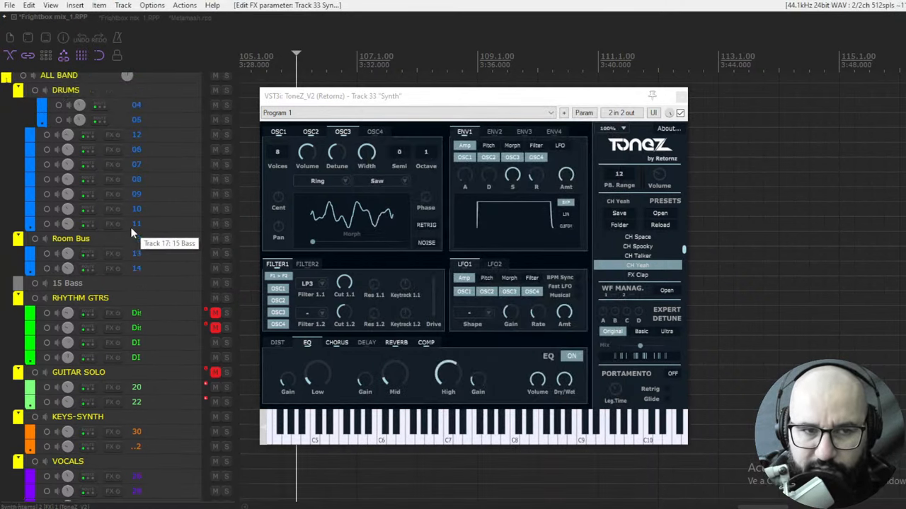
Step: Audition LD Bloom, LD Chantor and LD Cried, settling on LD Dusty
{"action": "scroll", "scroll_direction": "down", "scroll_amount": 3}
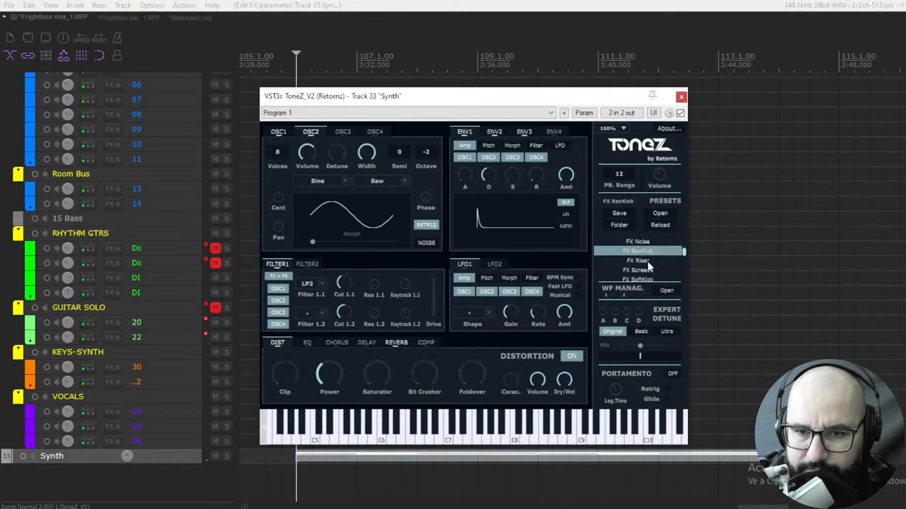
{"action": "left_click", "coordinate": [638, 261]}
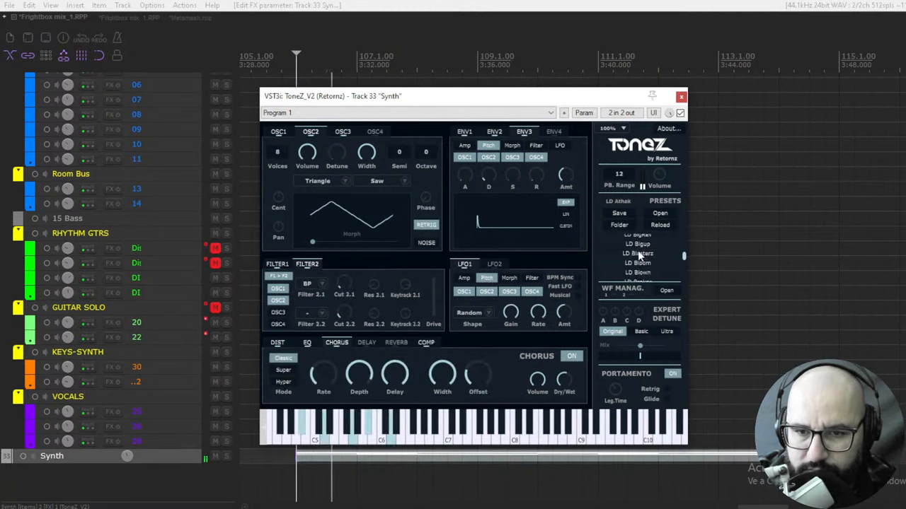
{"action": "left_click", "coordinate": [638, 252]}
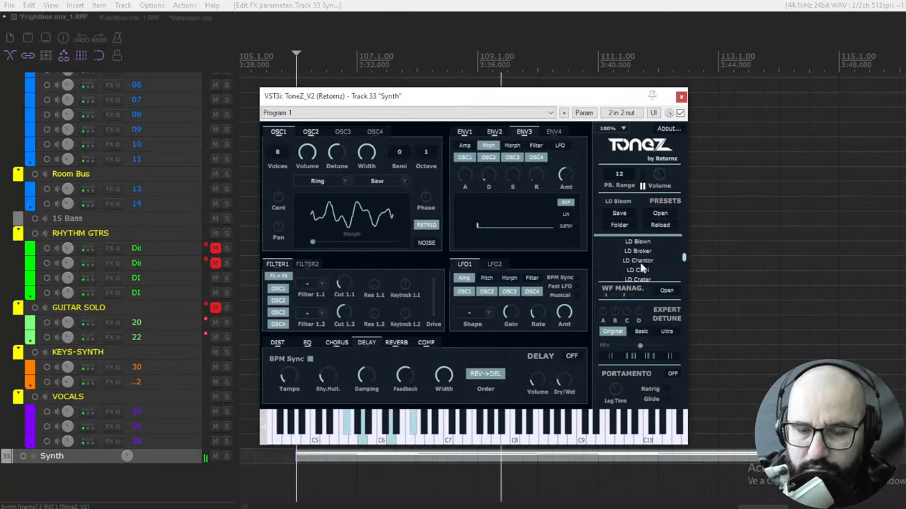
{"action": "left_click", "coordinate": [637, 260]}
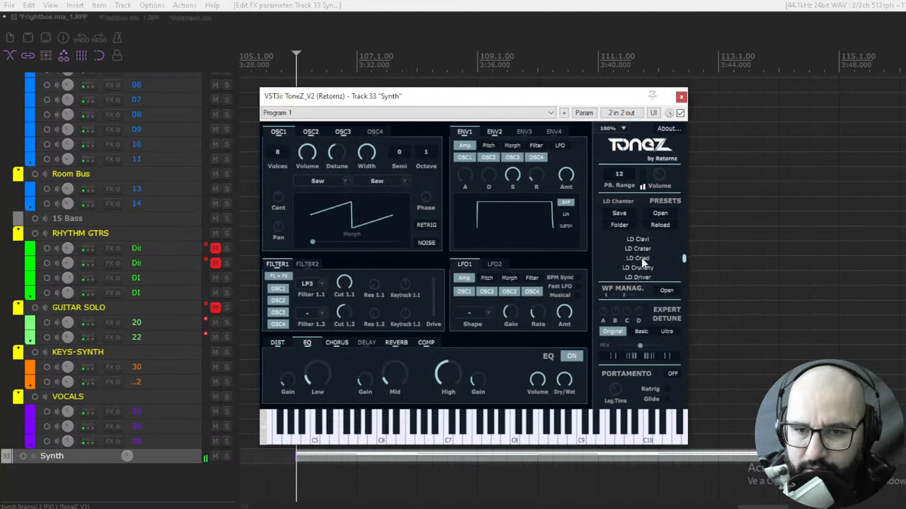
{"action": "left_click", "coordinate": [636, 258]}
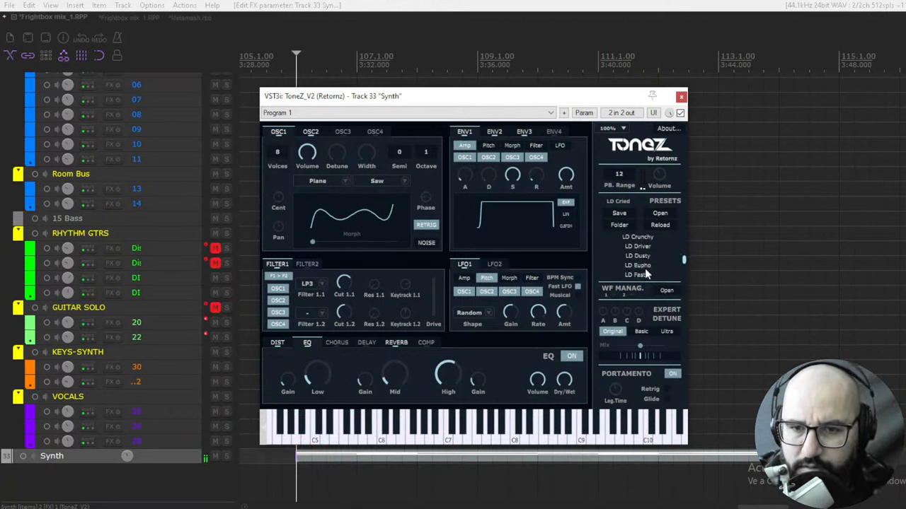
{"action": "left_click", "coordinate": [637, 256]}
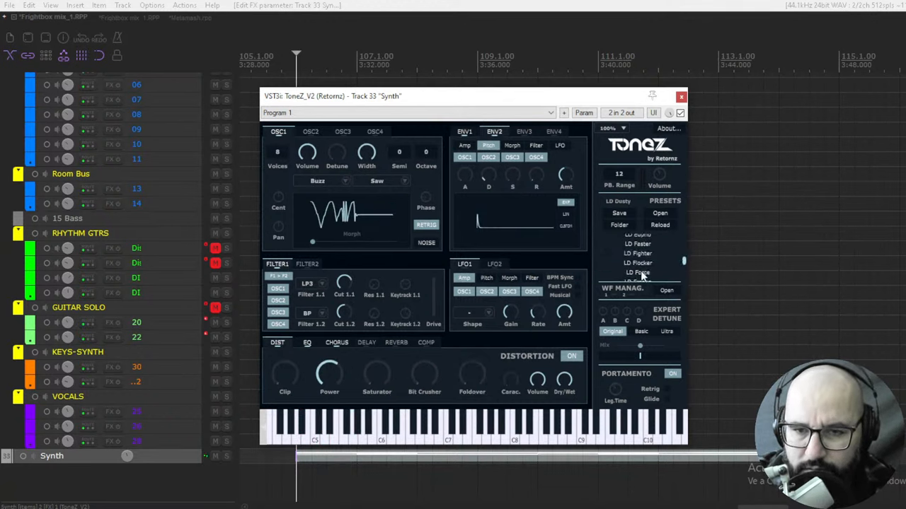
Step: Scroll the ToneZ preset list and try PK TikTak, PK Tropic and further presets
{"action": "scroll", "scroll_direction": "down", "scroll_amount": 3}
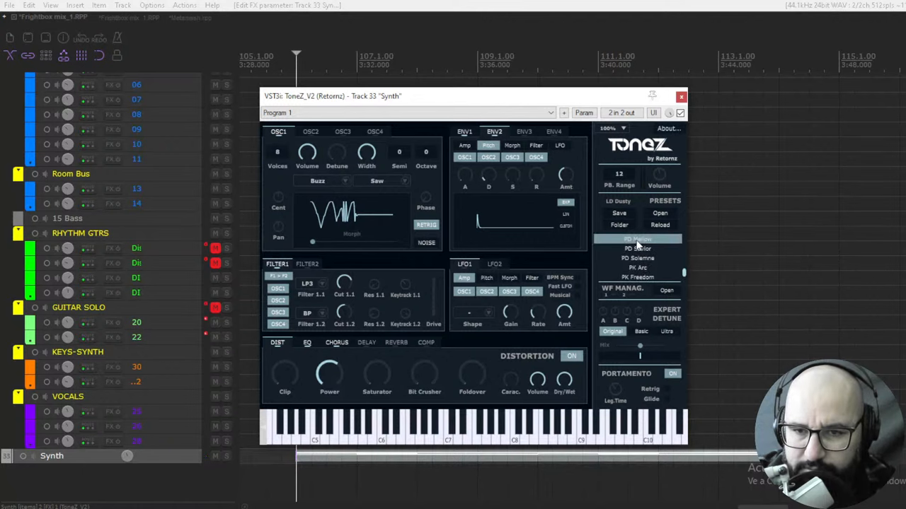
{"action": "left_click", "coordinate": [637, 239]}
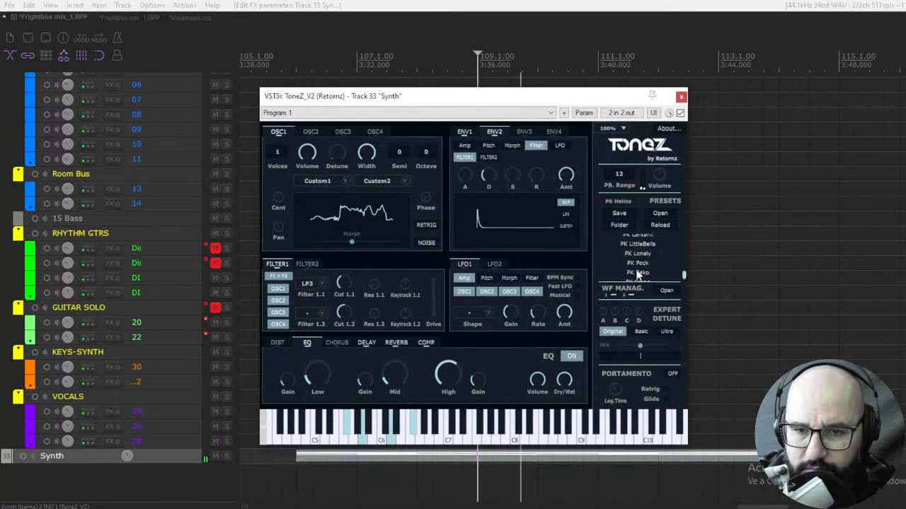
{"action": "left_click", "coordinate": [637, 263]}
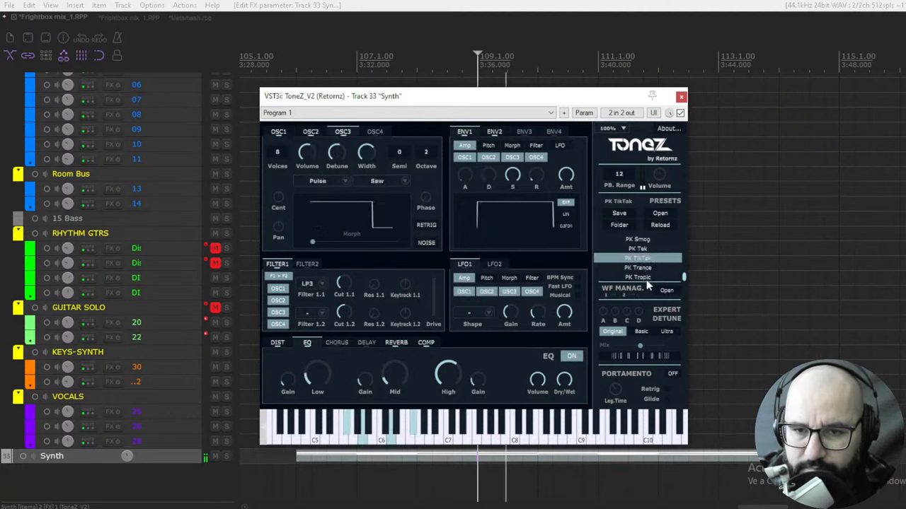
{"action": "left_click", "coordinate": [638, 277]}
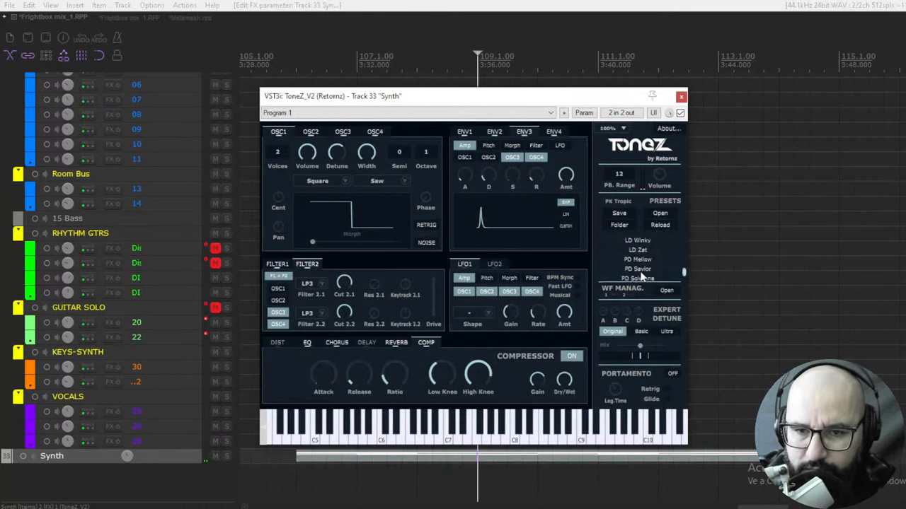
{"action": "left_click", "coordinate": [637, 259]}
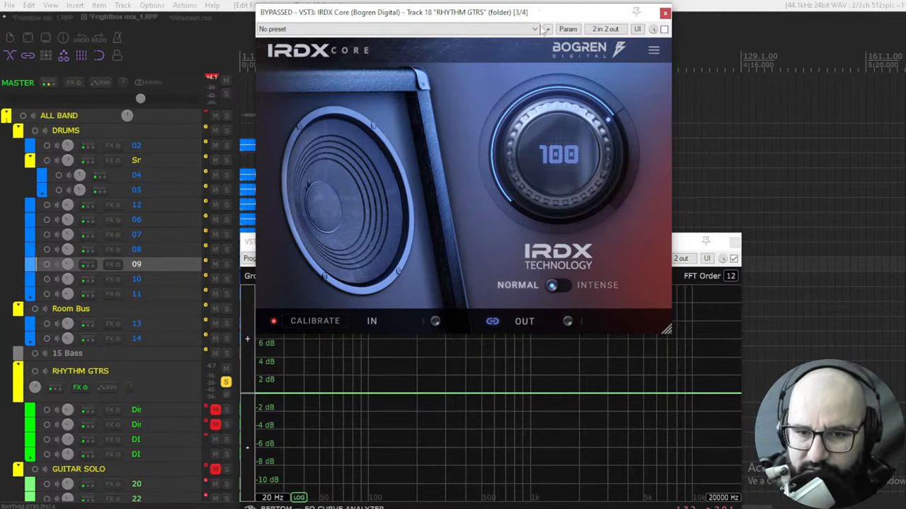
{"action": "mouse_move", "coordinate": [522, 196]}
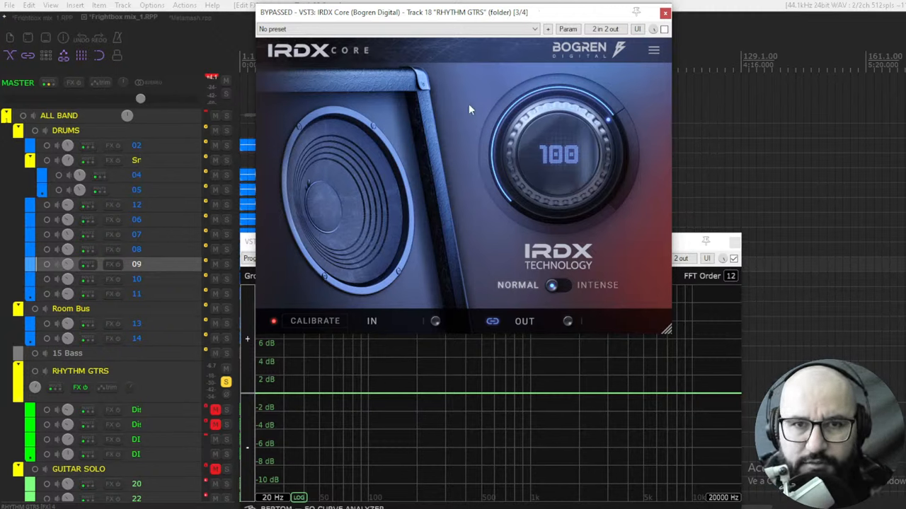
{"action": "mouse_move", "coordinate": [453, 118]}
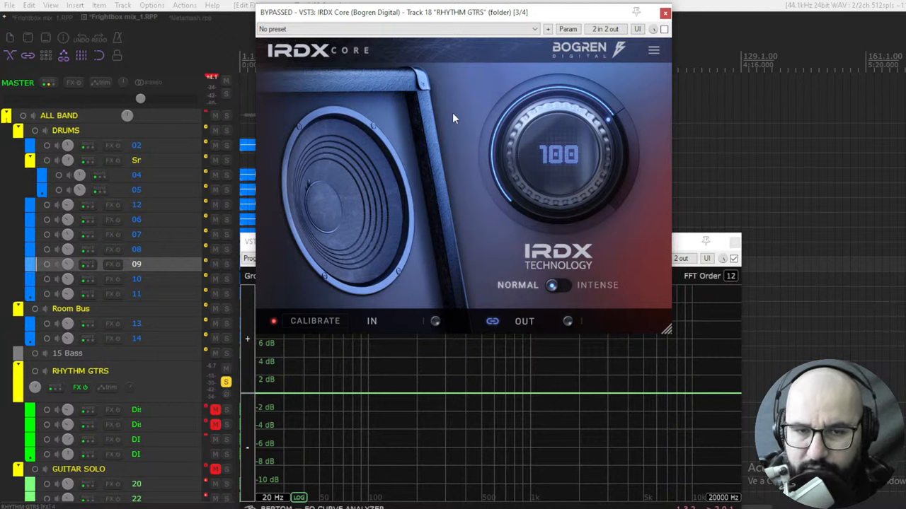
{"action": "mouse_move", "coordinate": [457, 121]}
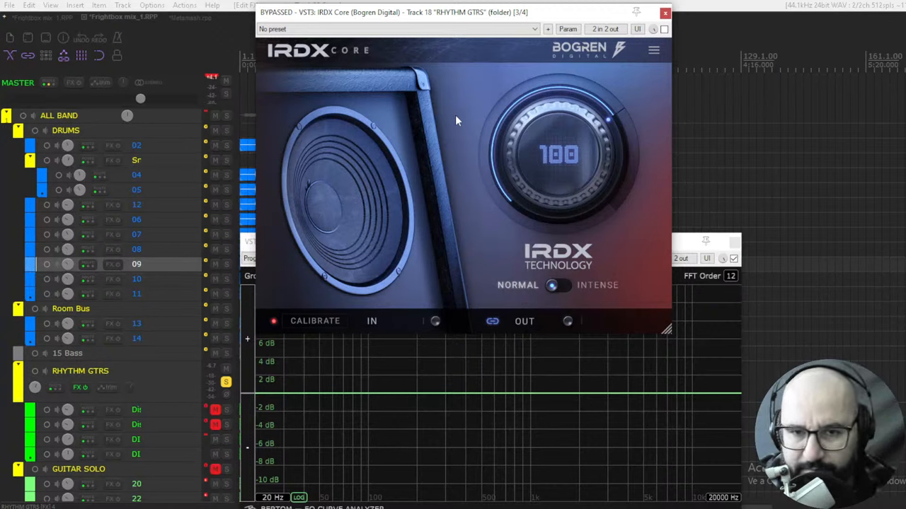
{"action": "mouse_move", "coordinate": [463, 133]}
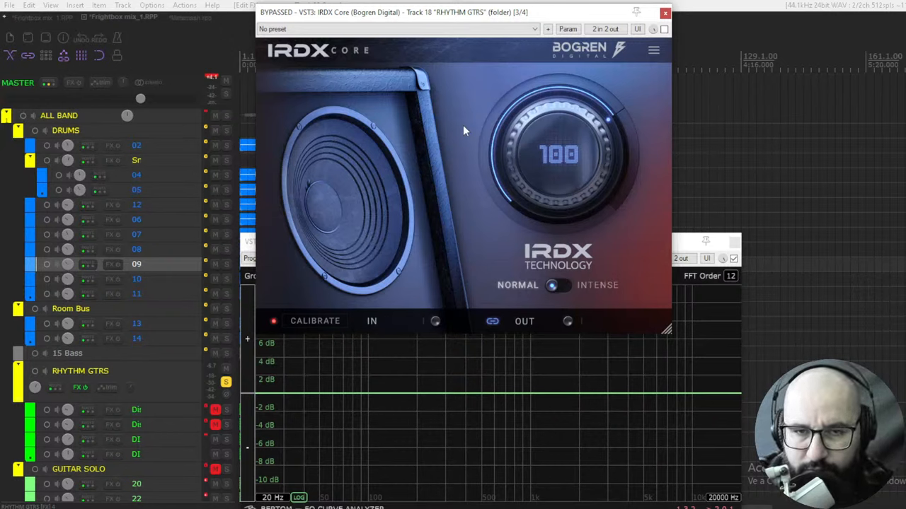
{"action": "mouse_move", "coordinate": [566, 258]}
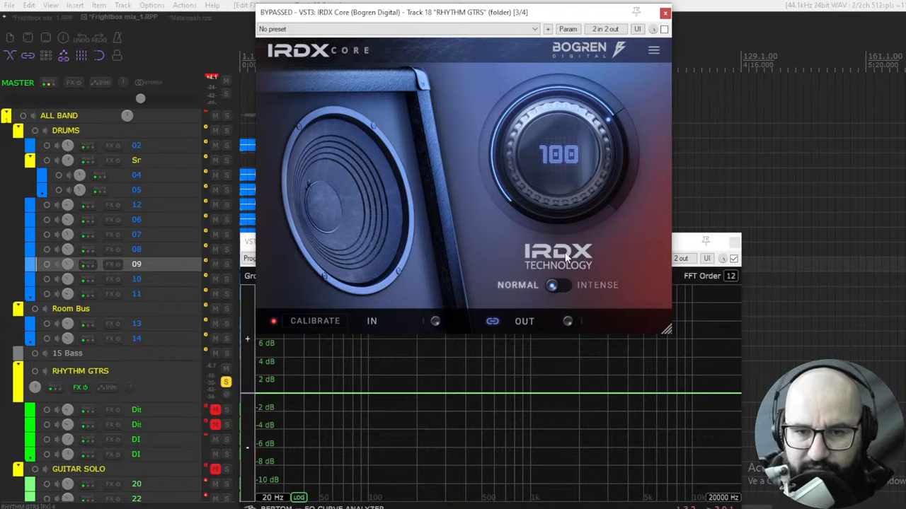
{"action": "mouse_move", "coordinate": [510, 241]}
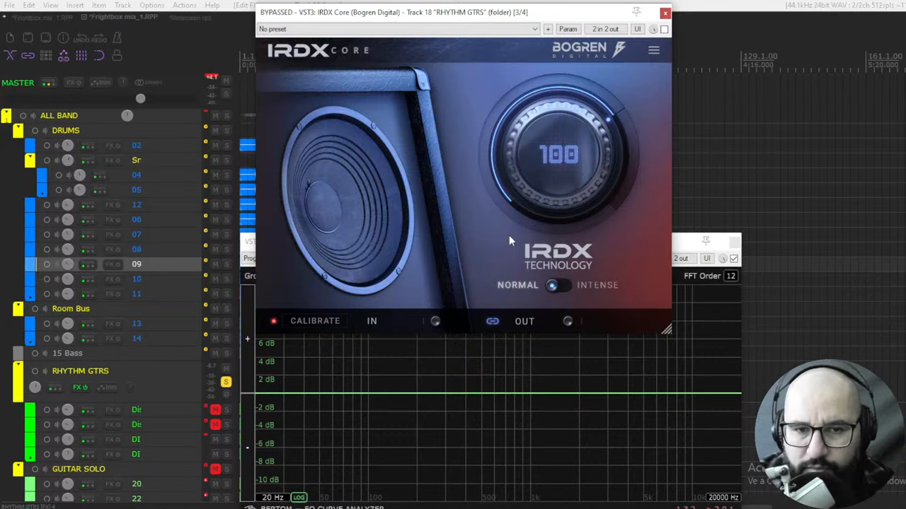
{"action": "mouse_move", "coordinate": [489, 234]}
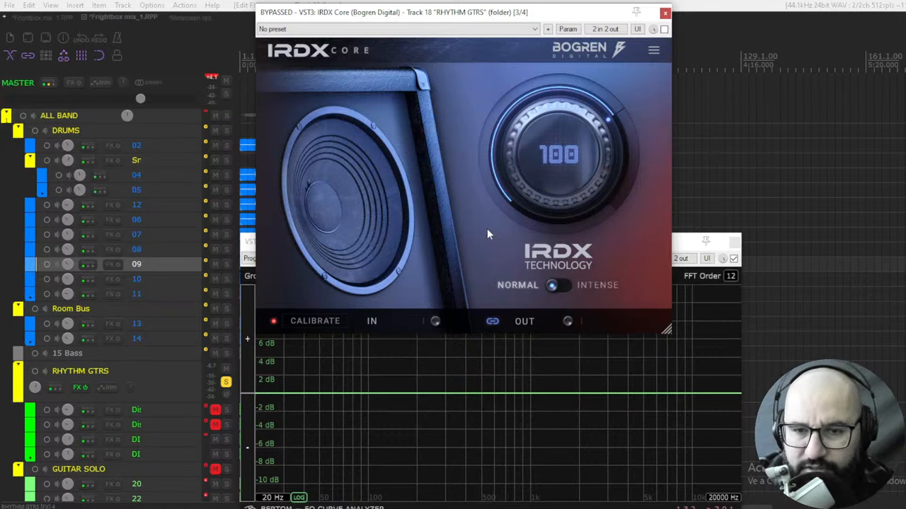
{"action": "mouse_move", "coordinate": [504, 234]}
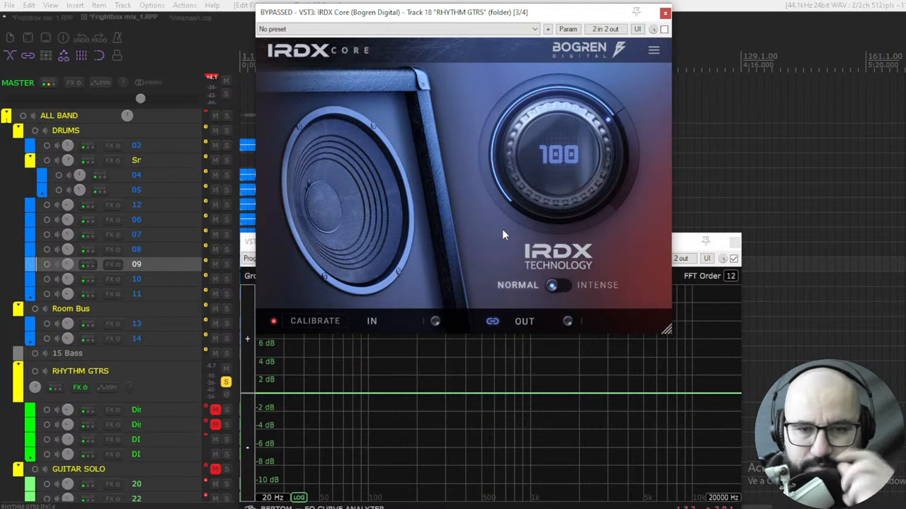
{"action": "mouse_move", "coordinate": [540, 240]}
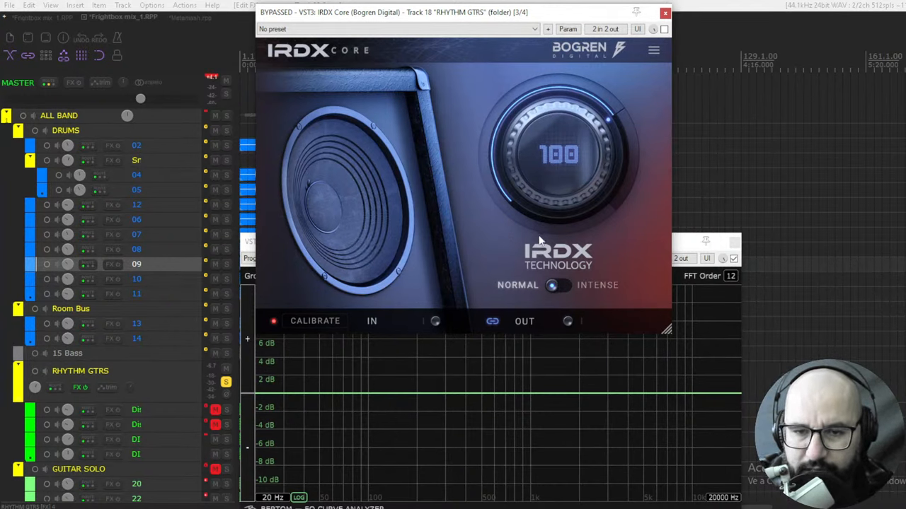
{"action": "mouse_move", "coordinate": [505, 233]}
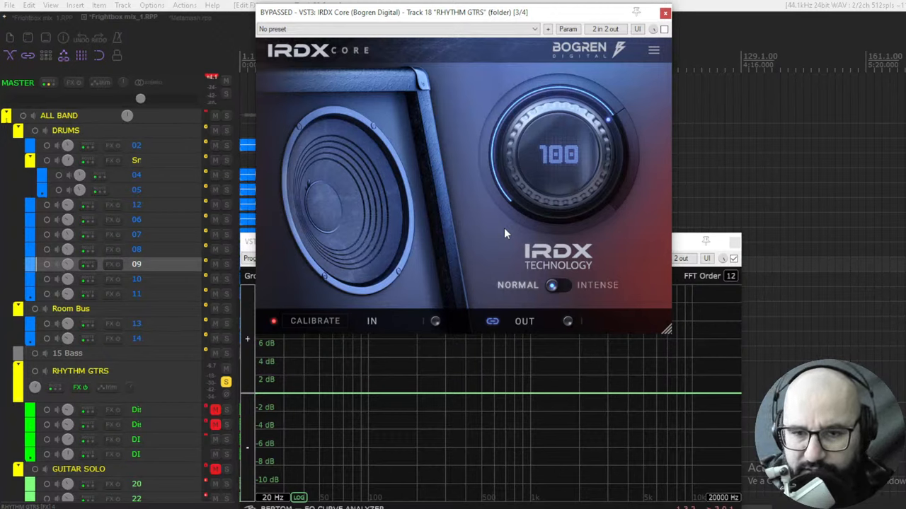
{"action": "mouse_move", "coordinate": [527, 234]}
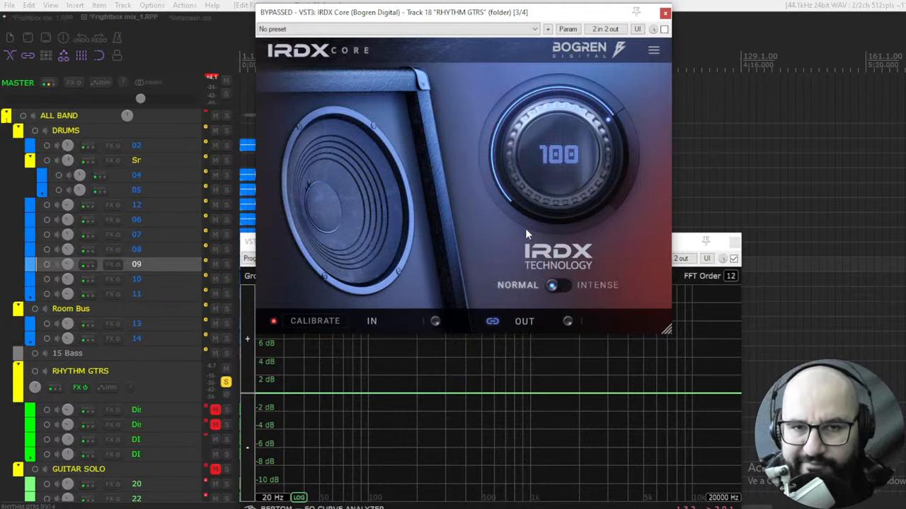
{"action": "mouse_move", "coordinate": [500, 234]}
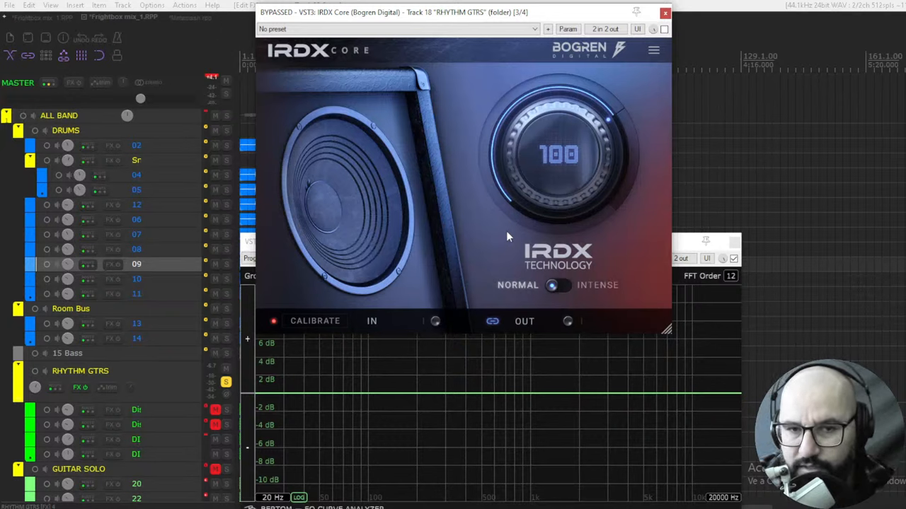
{"action": "mouse_move", "coordinate": [474, 239]}
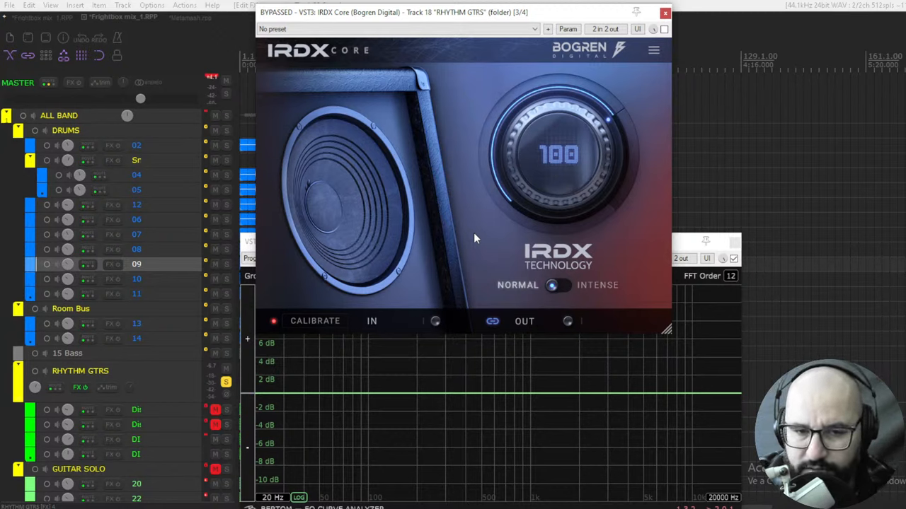
{"action": "mouse_move", "coordinate": [479, 226]}
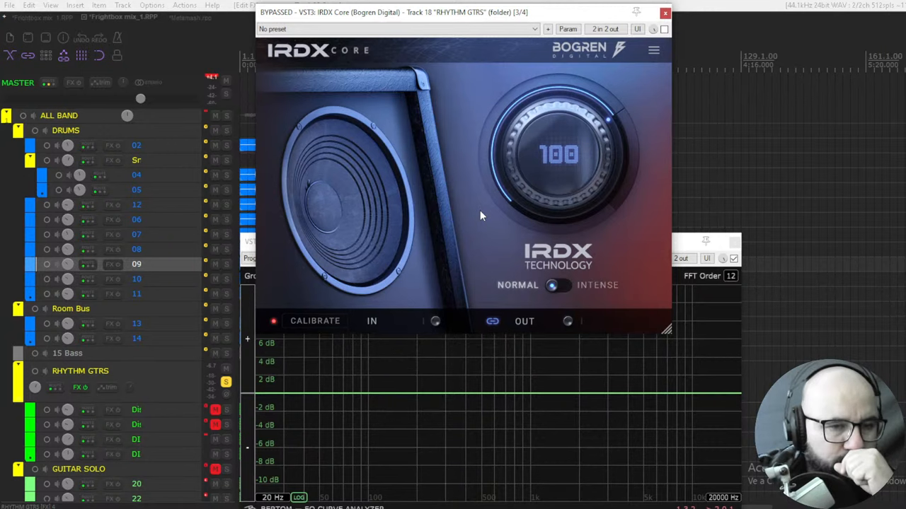
{"action": "mouse_move", "coordinate": [487, 225]}
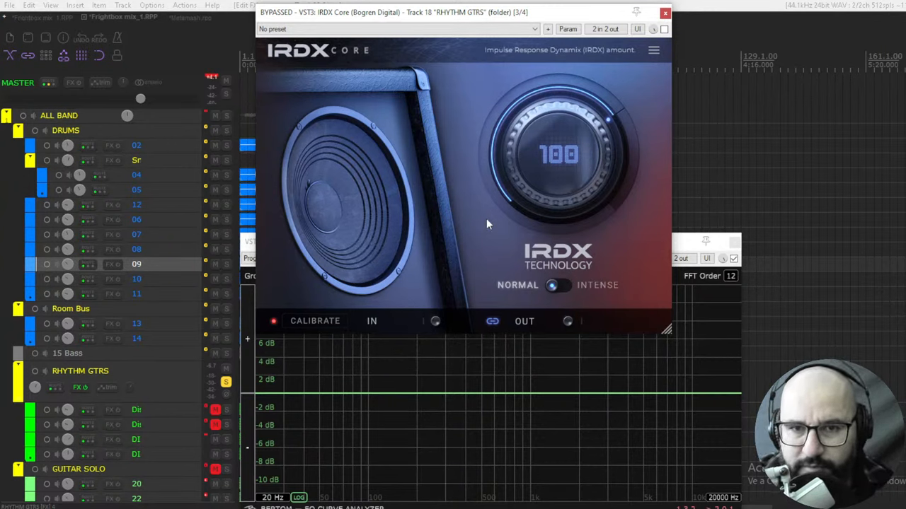
{"action": "mouse_move", "coordinate": [490, 232]}
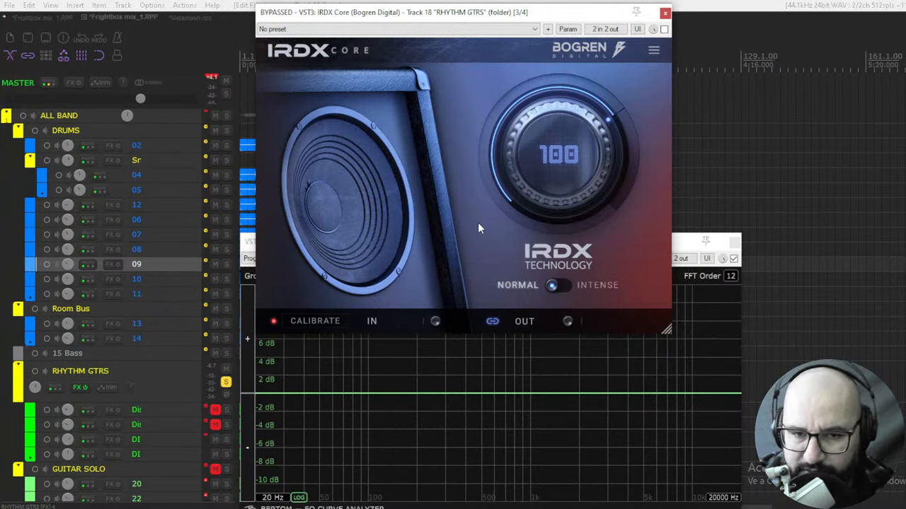
{"action": "mouse_move", "coordinate": [475, 209]}
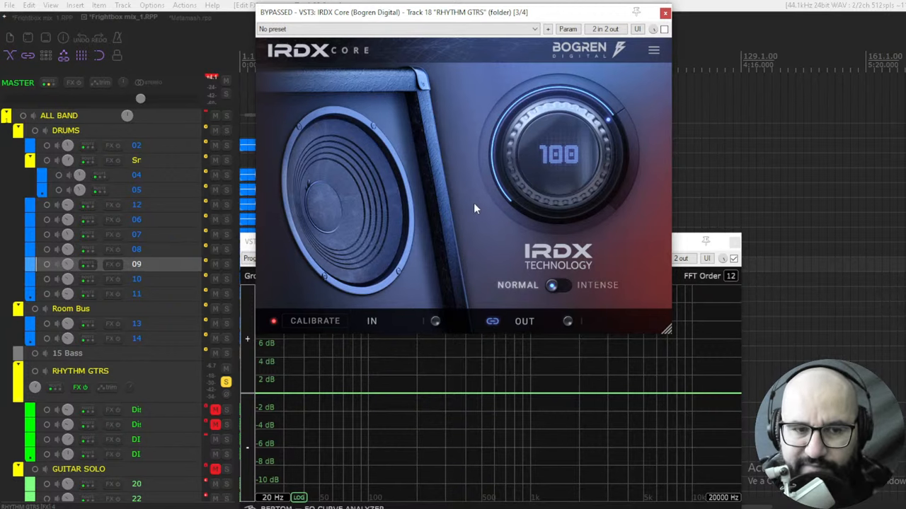
{"action": "mouse_move", "coordinate": [457, 180]}
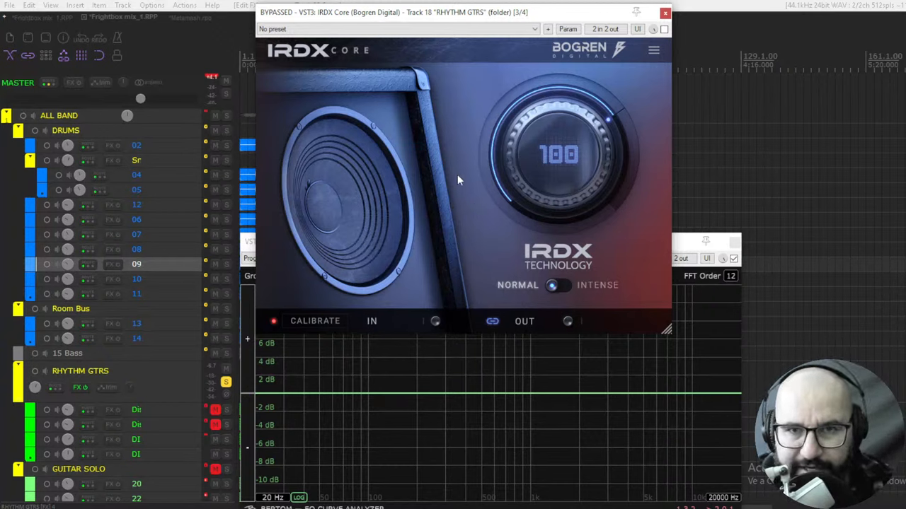
{"action": "mouse_move", "coordinate": [461, 185]}
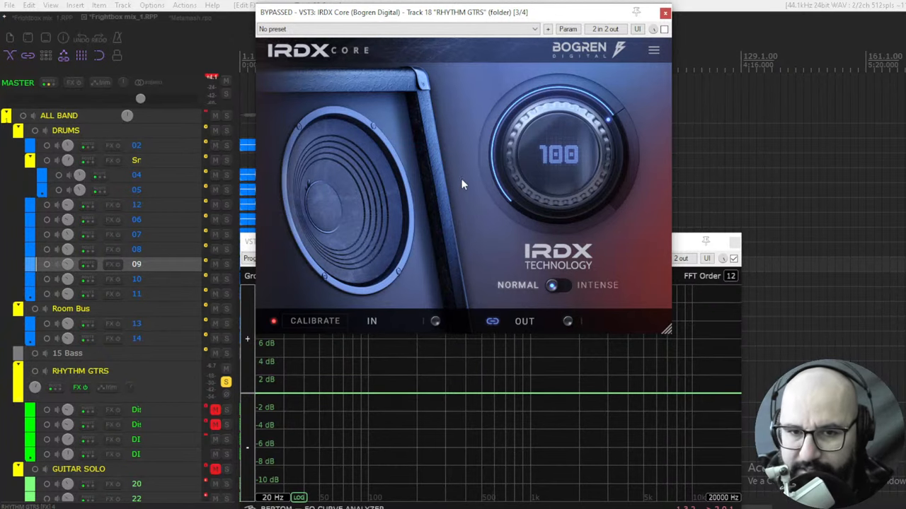
{"action": "mouse_move", "coordinate": [484, 224]}
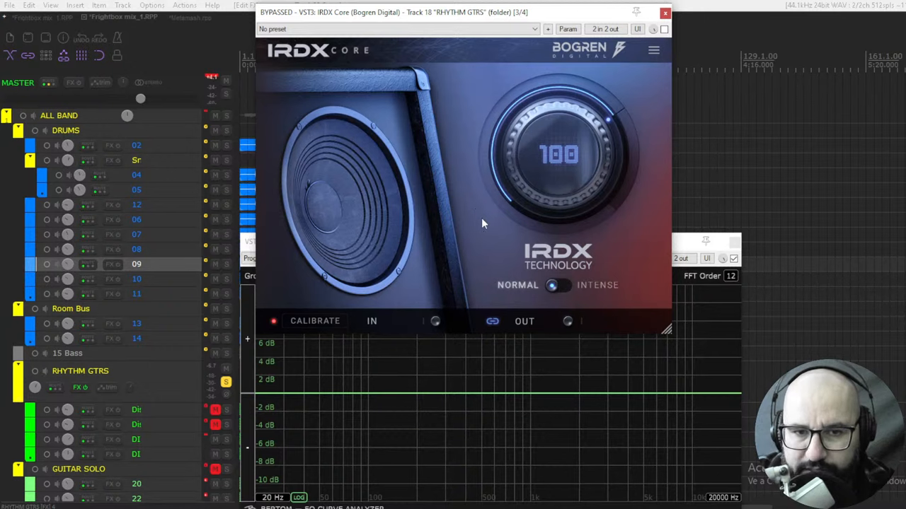
Step: Start IRDX Core calibration during playback, with amount at 100 in normal mode
{"action": "left_click", "coordinate": [314, 321]}
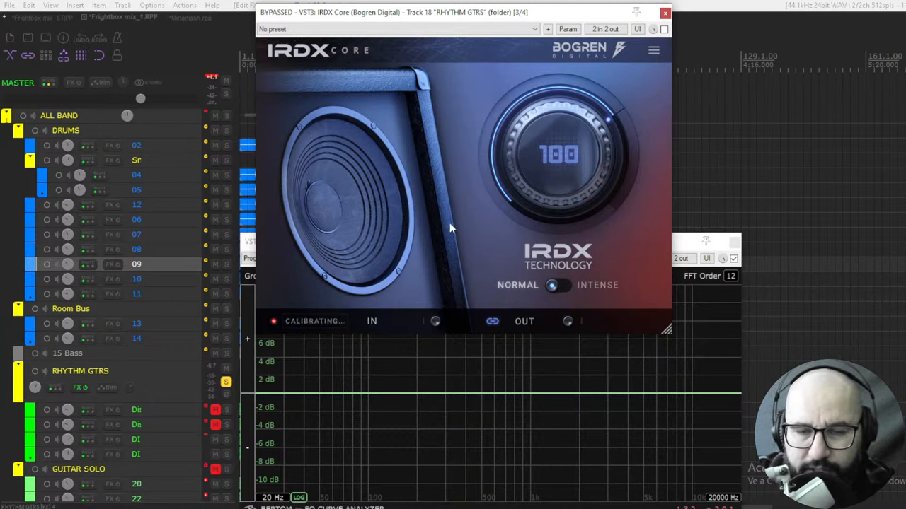
{"action": "mouse_move", "coordinate": [459, 202]}
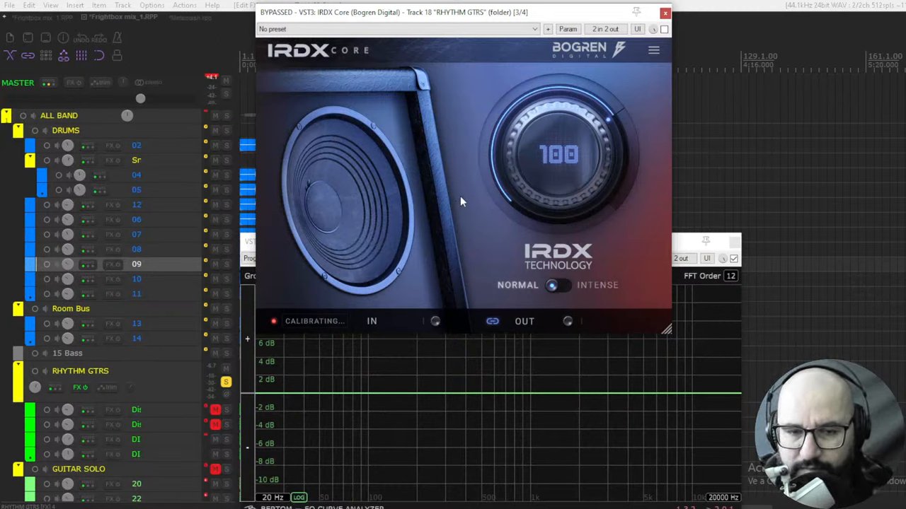
{"action": "mouse_move", "coordinate": [328, 316]}
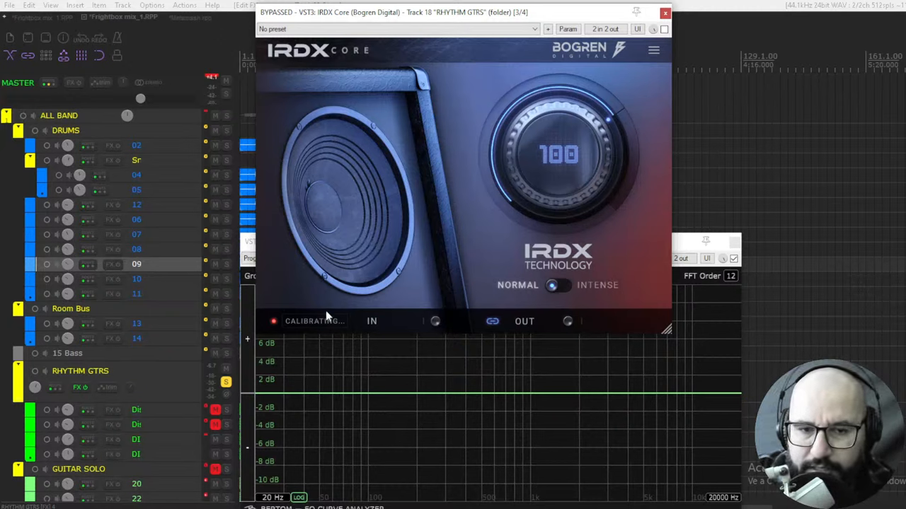
{"action": "mouse_move", "coordinate": [434, 266]}
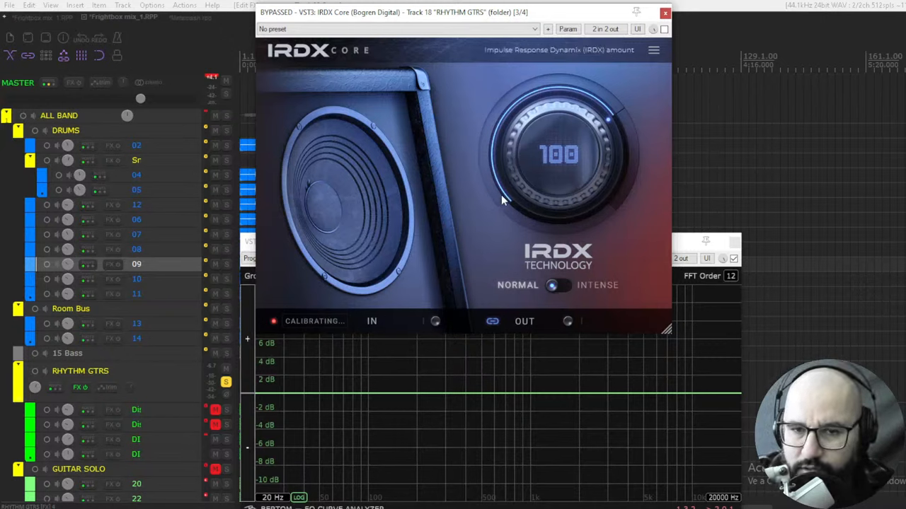
{"action": "mouse_move", "coordinate": [541, 207]}
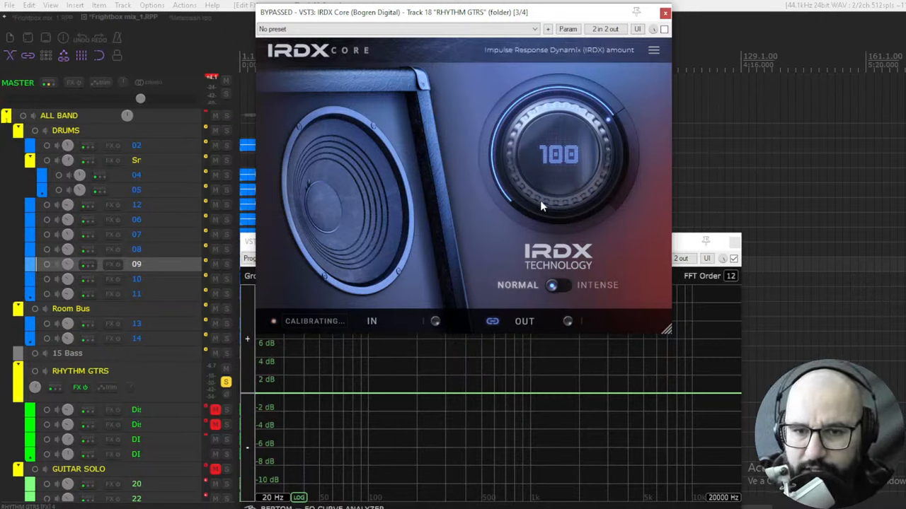
{"action": "mouse_move", "coordinate": [538, 182]}
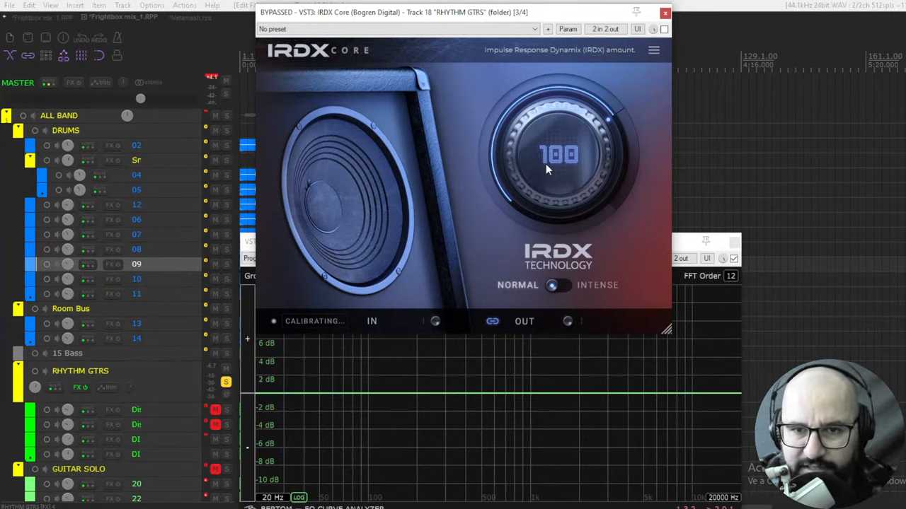
{"action": "mouse_move", "coordinate": [537, 182]}
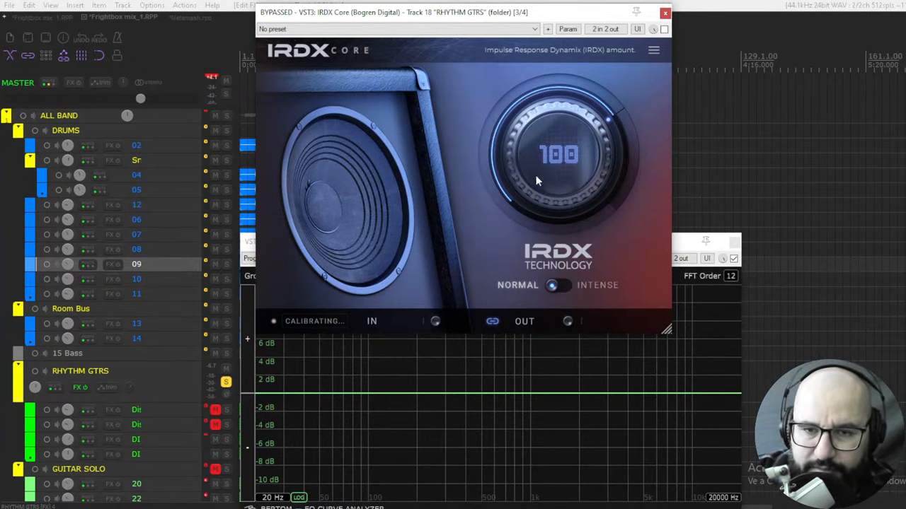
{"action": "mouse_move", "coordinate": [536, 185]}
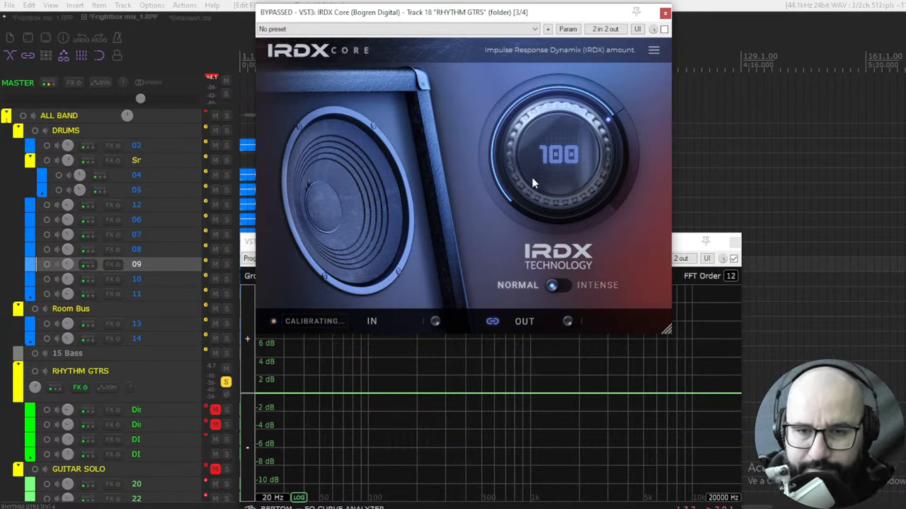
{"action": "mouse_move", "coordinate": [513, 193]}
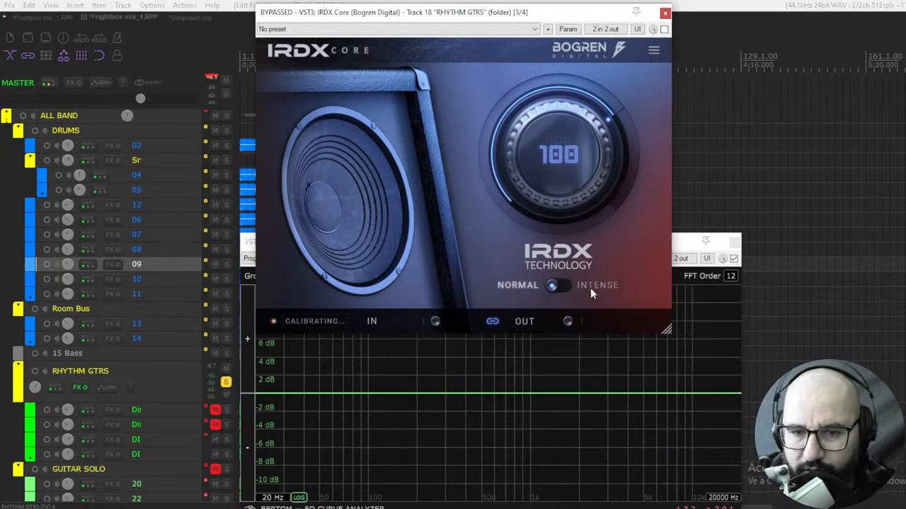
Step: Switch IRDX Core's response to Intense, back to Normal, then Intense again
{"action": "left_click", "coordinate": [557, 285]}
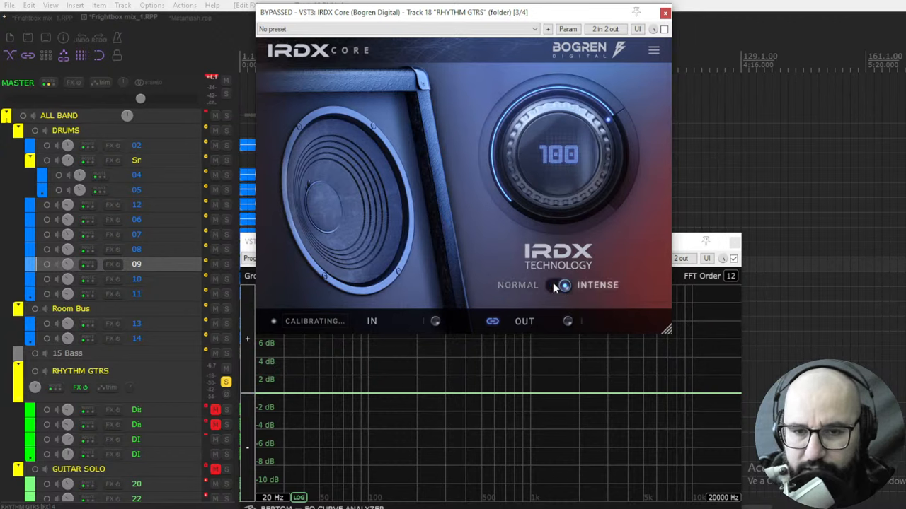
{"action": "left_click", "coordinate": [554, 286]}
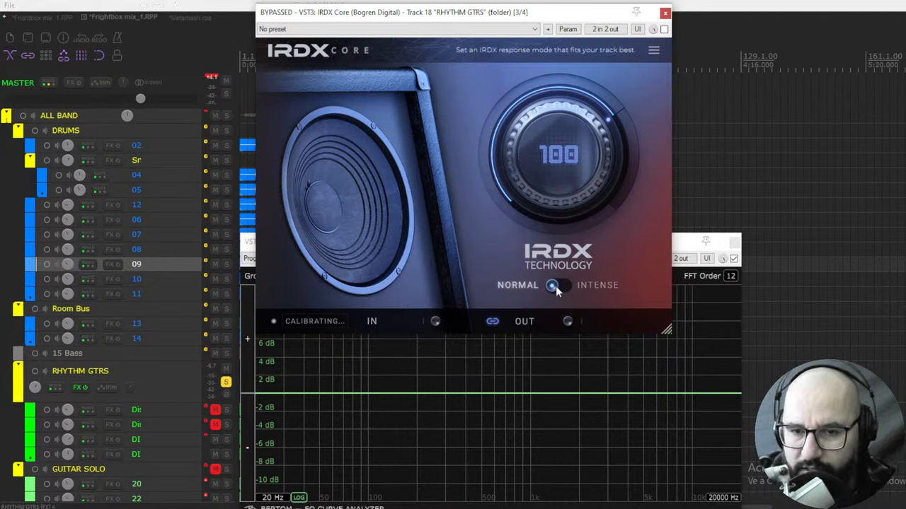
{"action": "left_click", "coordinate": [558, 284]}
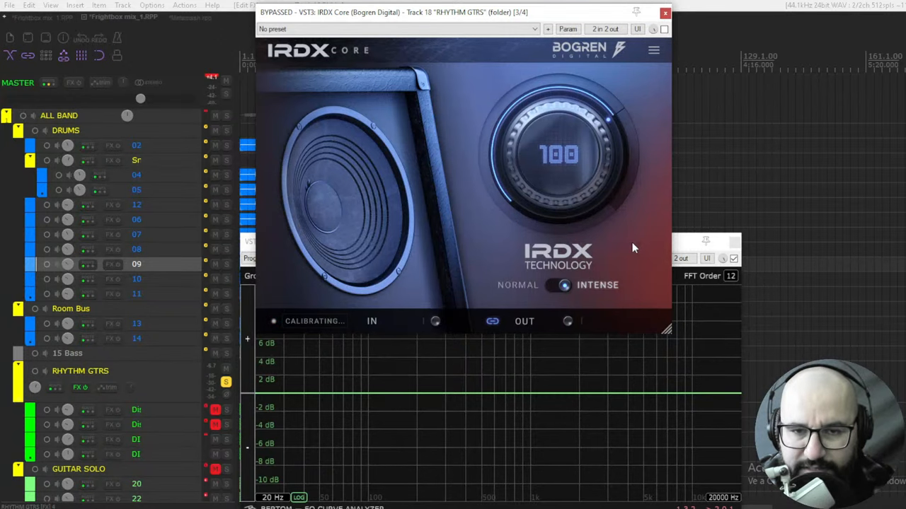
{"action": "mouse_move", "coordinate": [569, 241]}
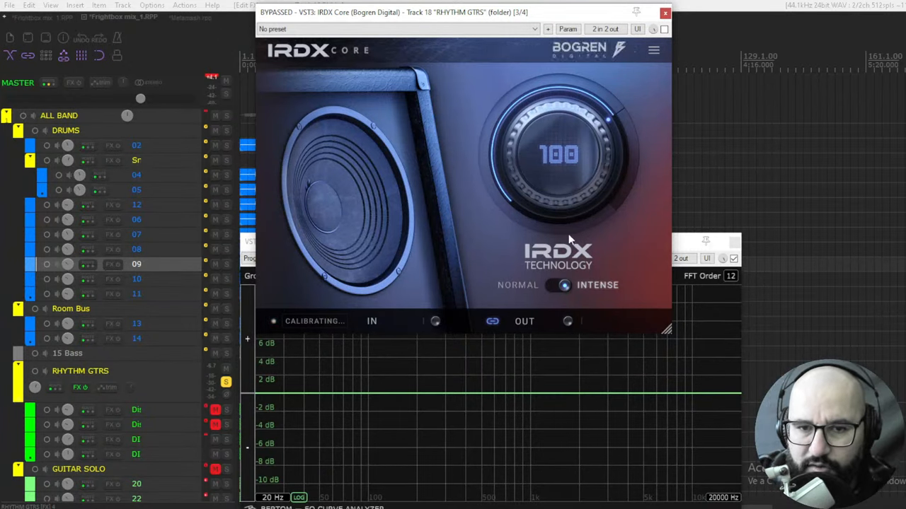
{"action": "mouse_move", "coordinate": [619, 239]}
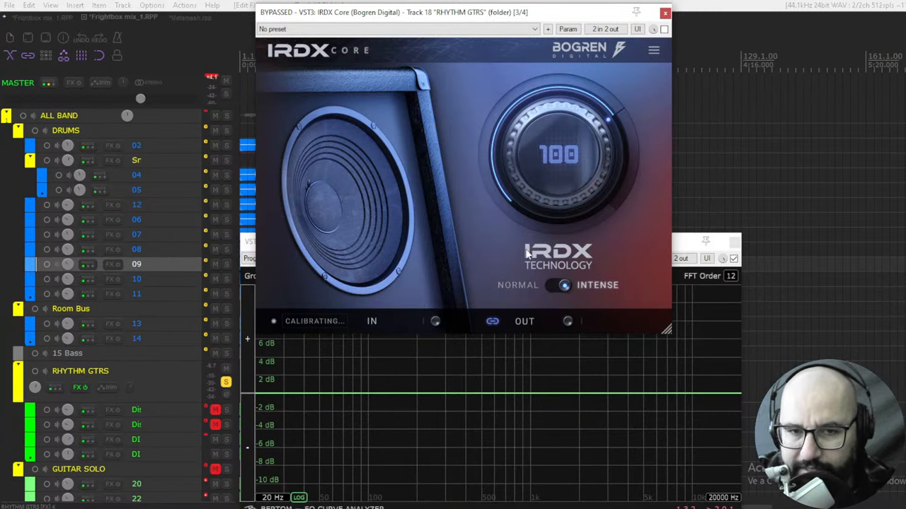
{"action": "mouse_move", "coordinate": [513, 249]}
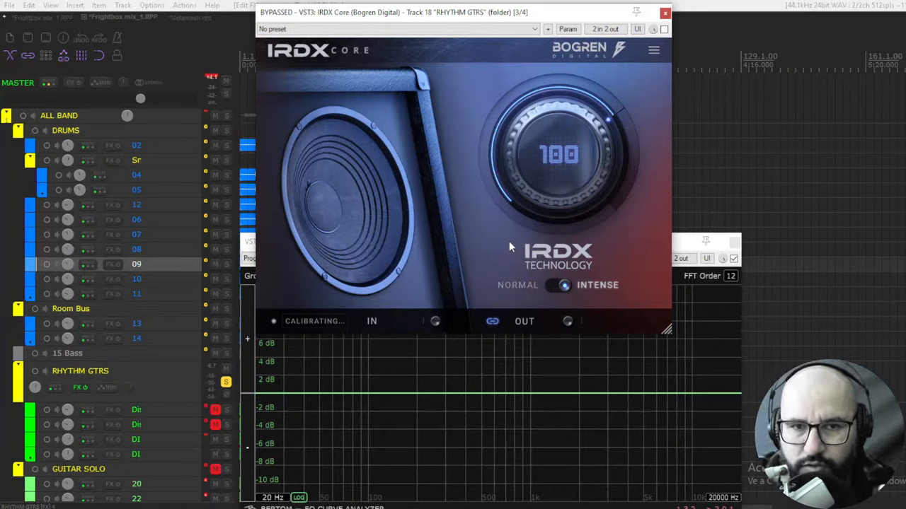
{"action": "mouse_move", "coordinate": [498, 246]}
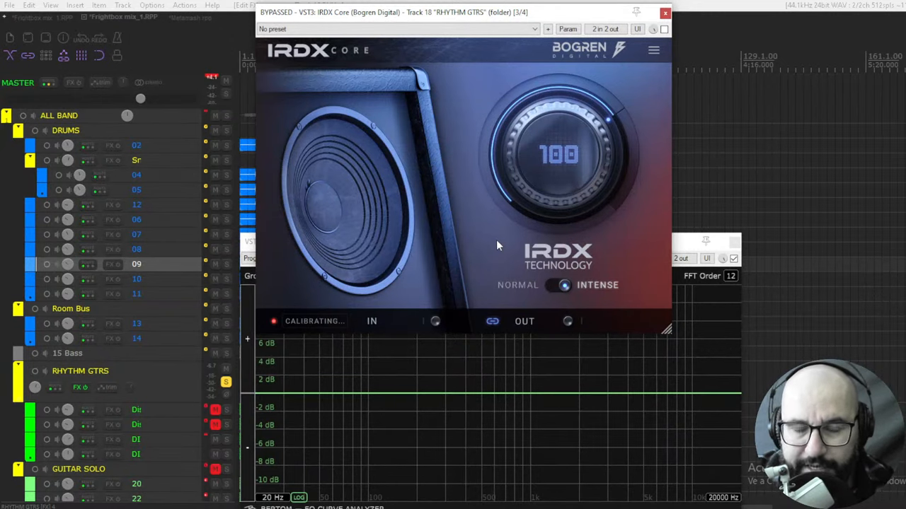
{"action": "mouse_move", "coordinate": [493, 244]}
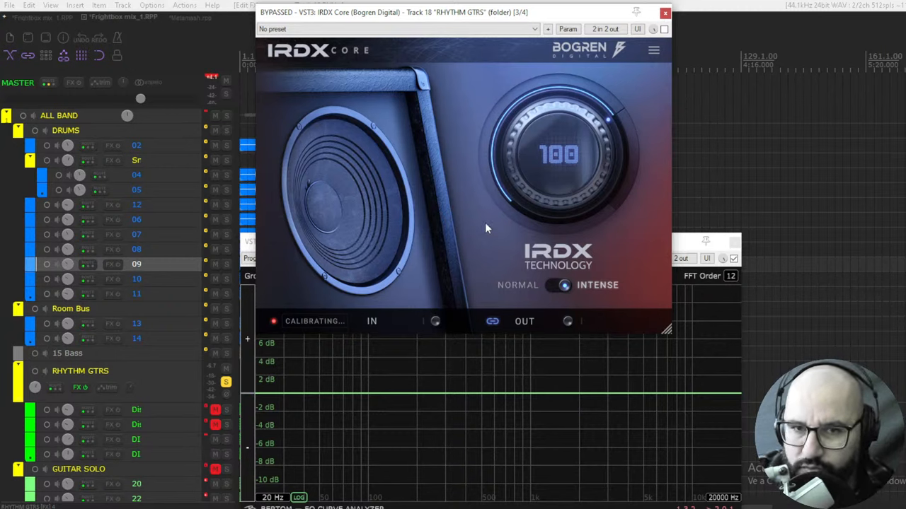
{"action": "mouse_move", "coordinate": [484, 232]}
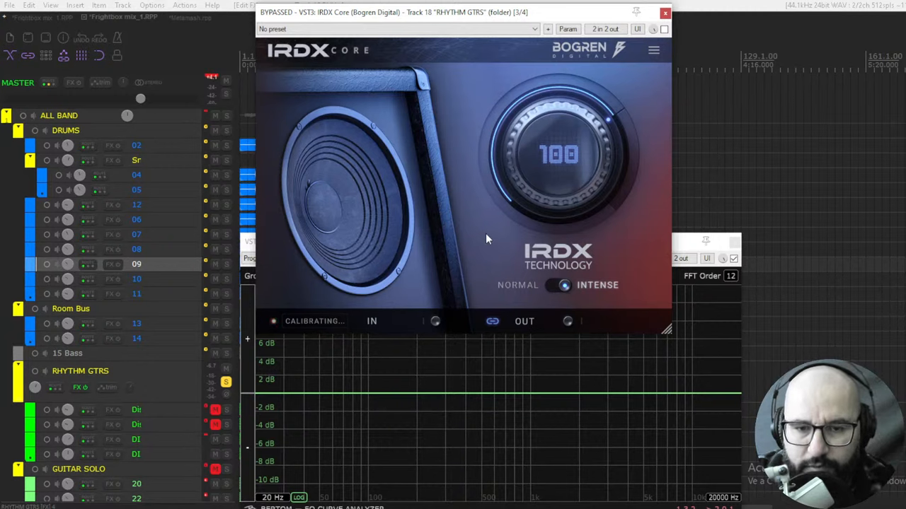
{"action": "mouse_move", "coordinate": [570, 438]}
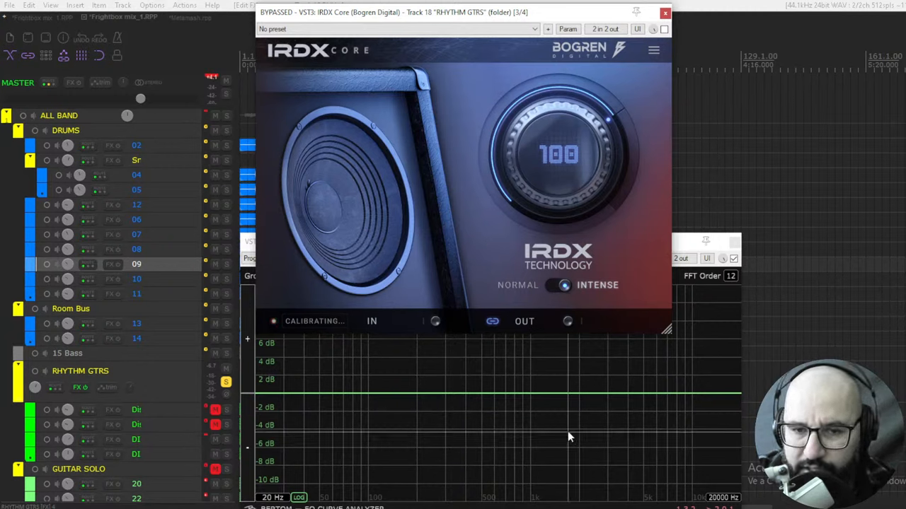
{"action": "mouse_move", "coordinate": [685, 254]}
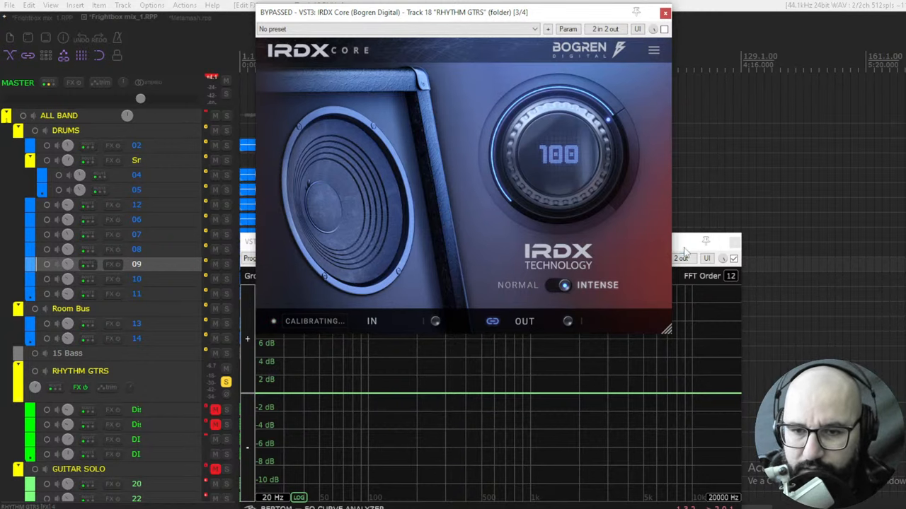
{"action": "mouse_move", "coordinate": [650, 94]}
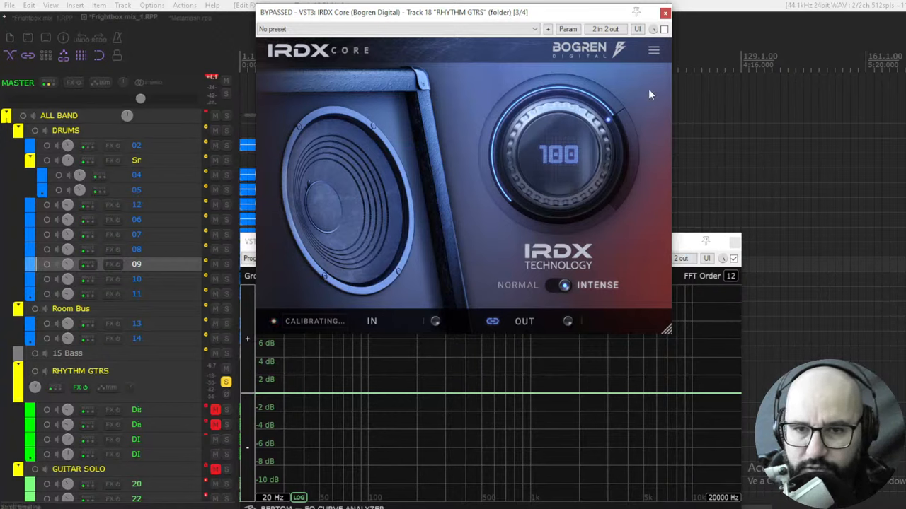
{"action": "mouse_move", "coordinate": [555, 243]}
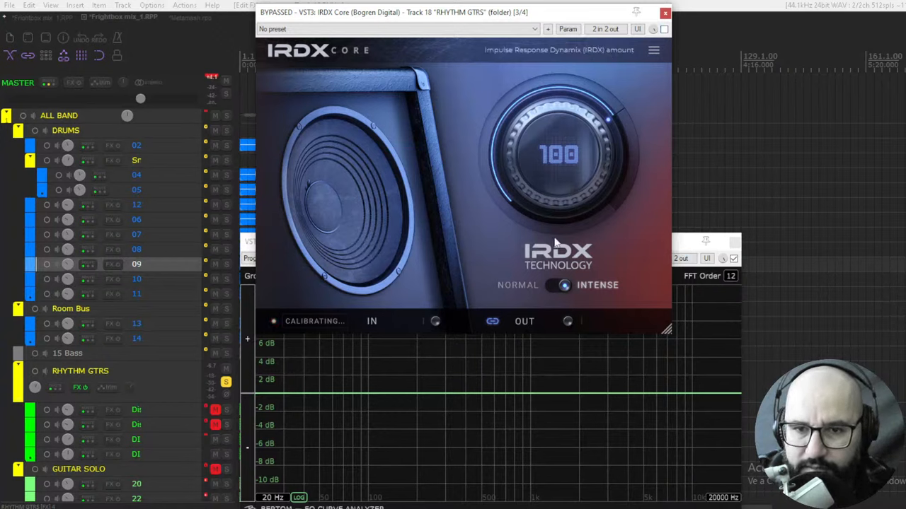
Step: Re-enable IRDX Core, raise the amount to 150 in Intense mode, then lower it to 100
{"action": "left_click", "coordinate": [551, 285]}
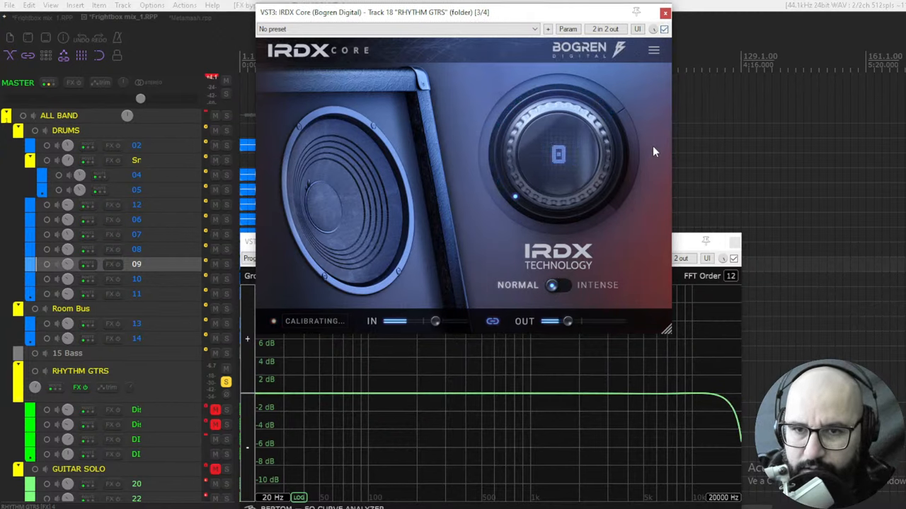
{"action": "mouse_move", "coordinate": [698, 398]}
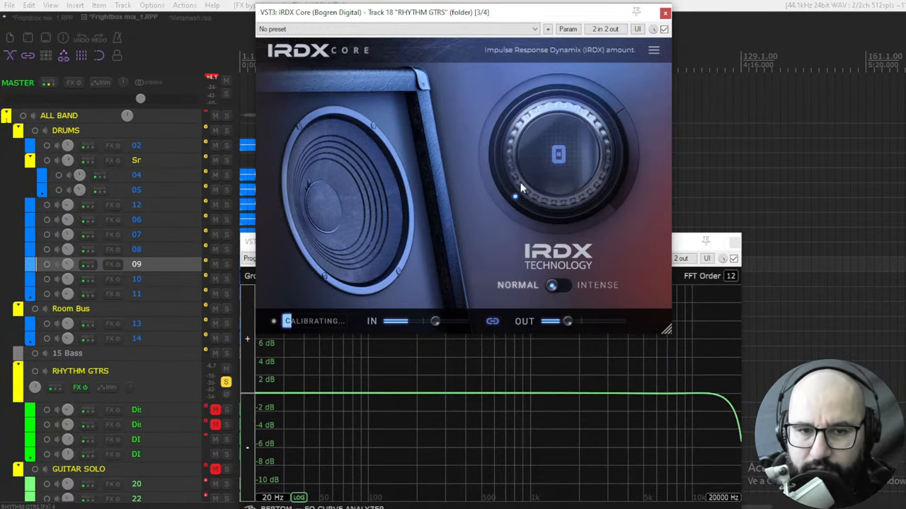
{"action": "left_click_drag", "start_coordinate": [520, 197], "coordinate": [538, 95]}
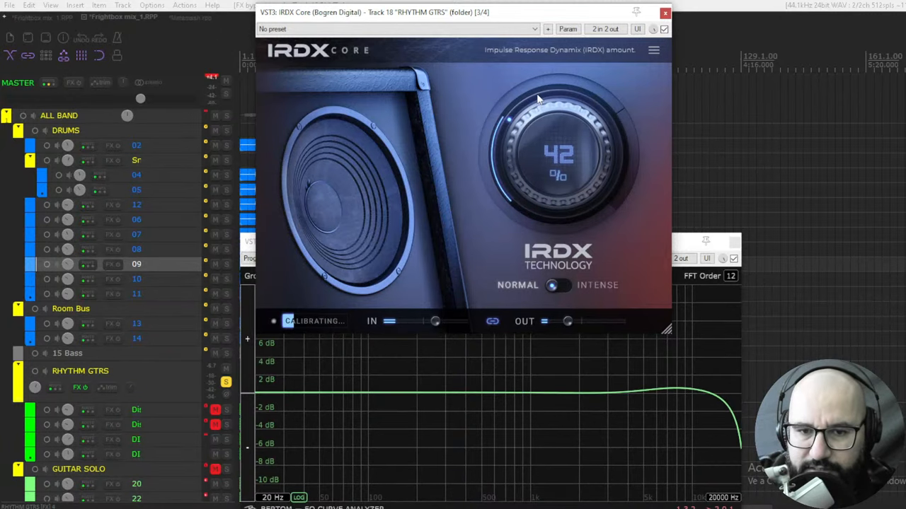
{"action": "left_click_drag", "start_coordinate": [559, 156], "coordinate": [559, 99]}
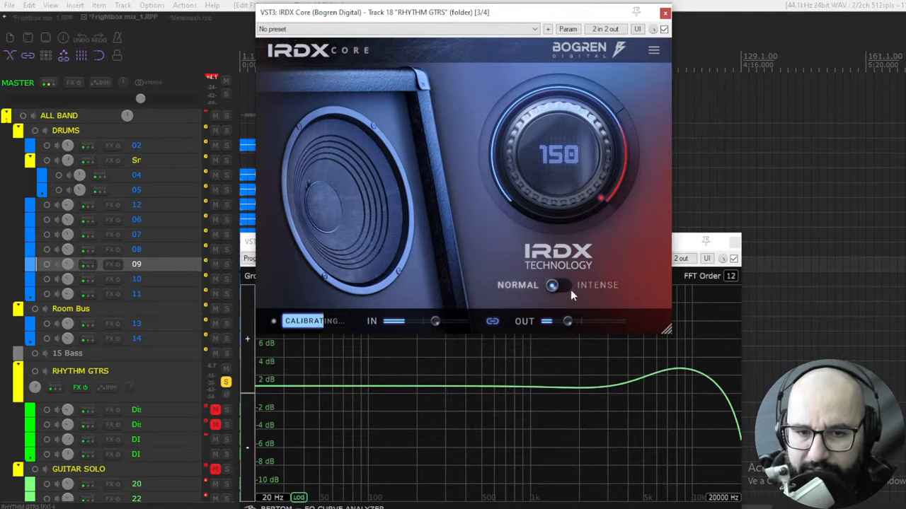
{"action": "left_click", "coordinate": [554, 285]}
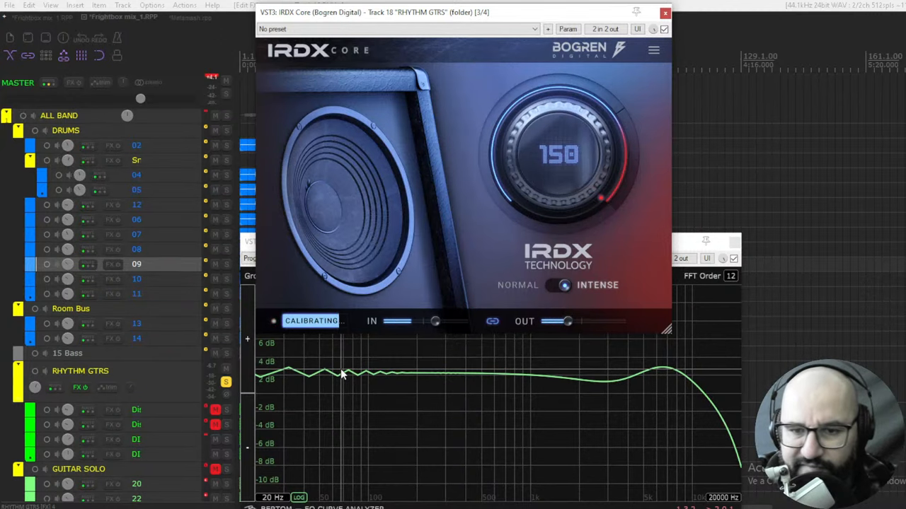
{"action": "mouse_move", "coordinate": [492, 243]}
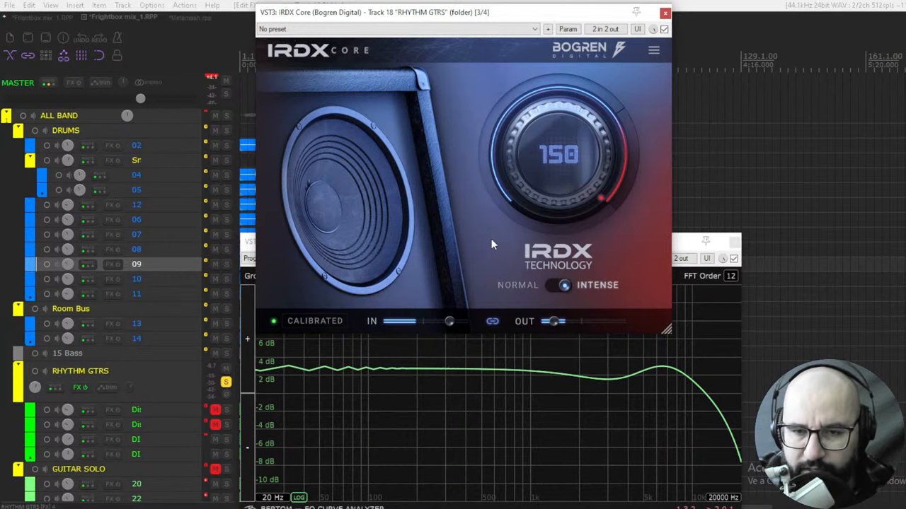
{"action": "mouse_move", "coordinate": [498, 241]}
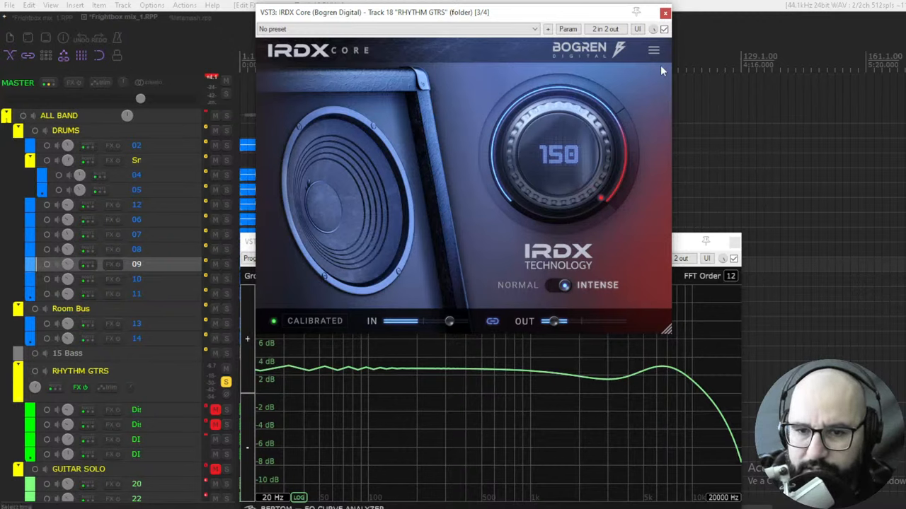
{"action": "left_click_drag", "start_coordinate": [559, 154], "coordinate": [559, 184]}
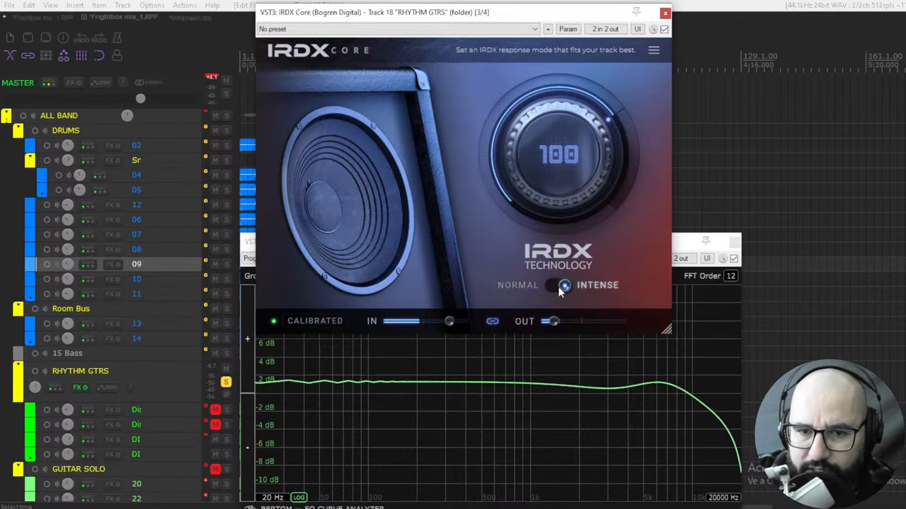
Step: Set IRDX Core to Normal mode and show the RHYTHM GTRS FX chain
{"action": "left_click", "coordinate": [556, 284]}
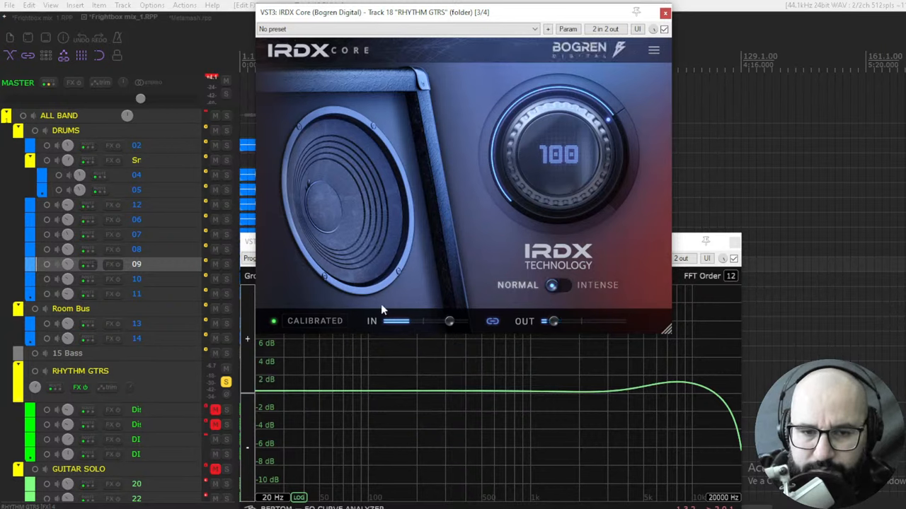
{"action": "left_click", "coordinate": [663, 29]}
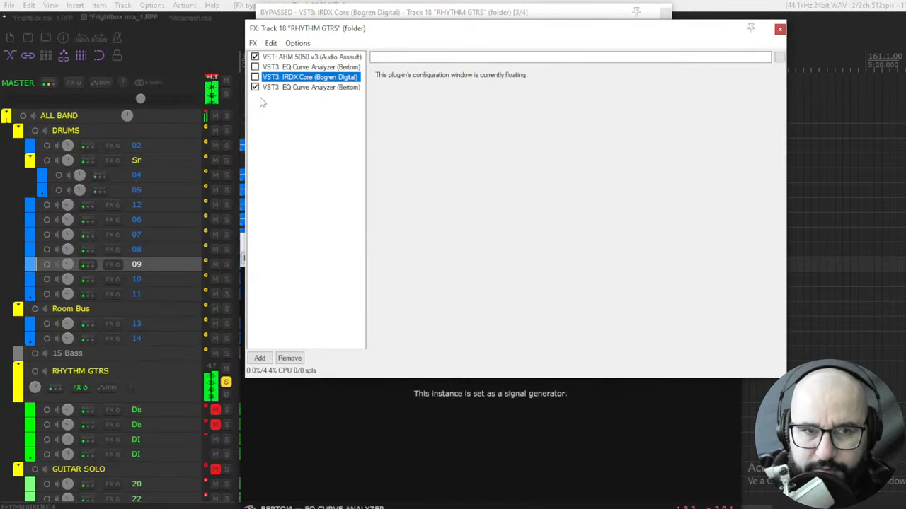
Step: Reopen IRDX Core's floating window from the RHYTHM GTRS FX chain list
{"action": "double_click", "coordinate": [310, 76]}
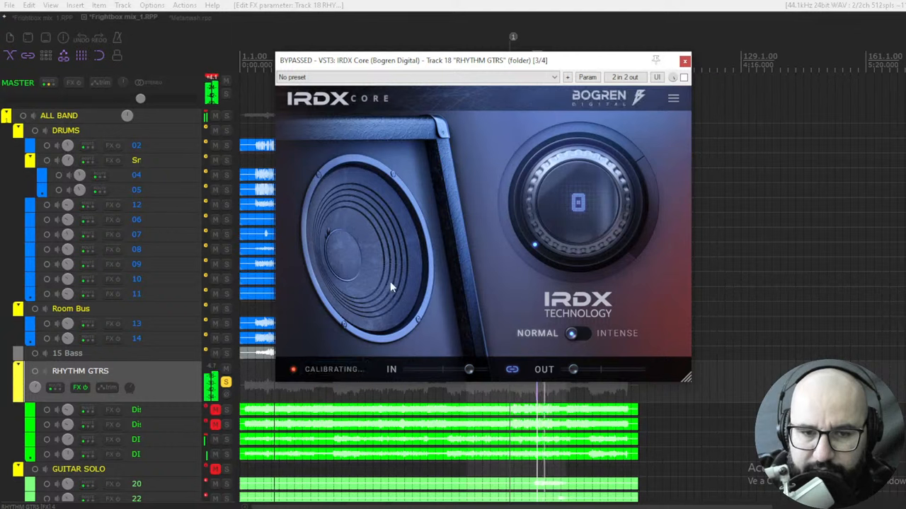
{"action": "mouse_move", "coordinate": [452, 311]}
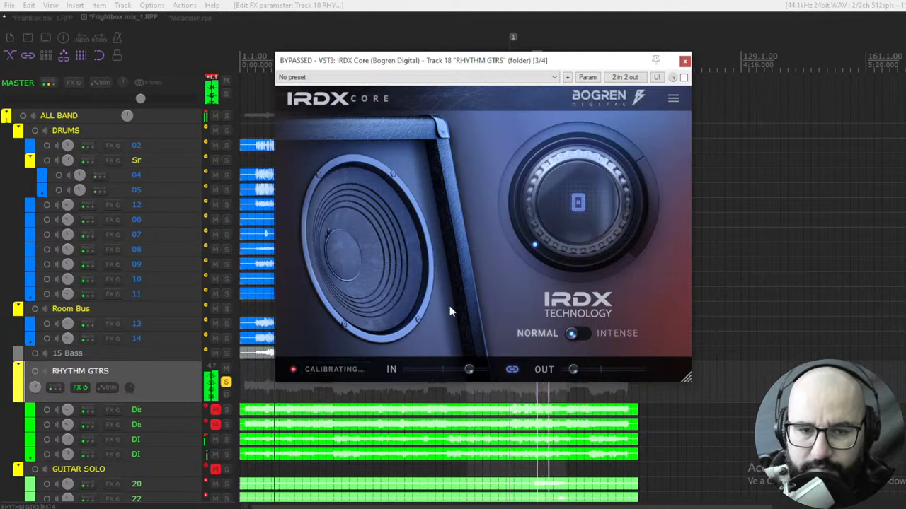
{"action": "mouse_move", "coordinate": [356, 351]}
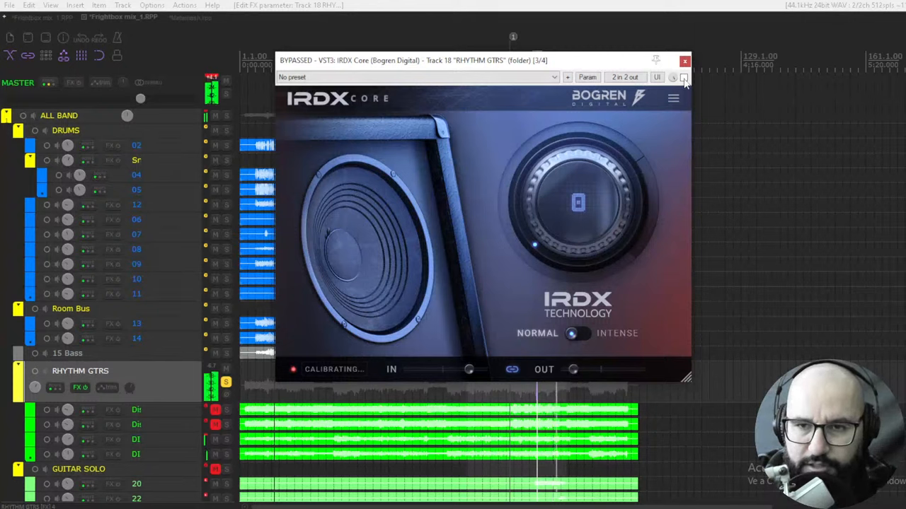
Step: Enable IRDX Core on RHYTHM GTRS, briefly check bypass, and raise the amount to 100
{"action": "left_click", "coordinate": [684, 77]}
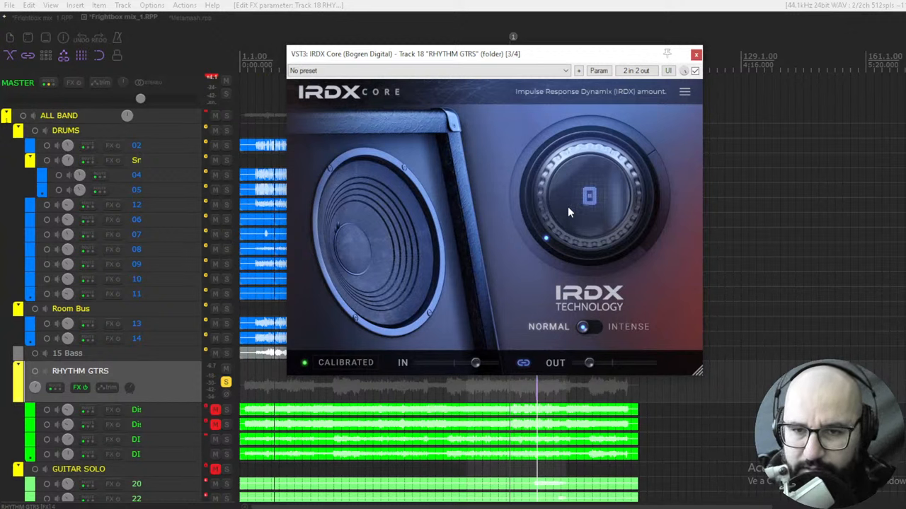
{"action": "mouse_move", "coordinate": [547, 221]}
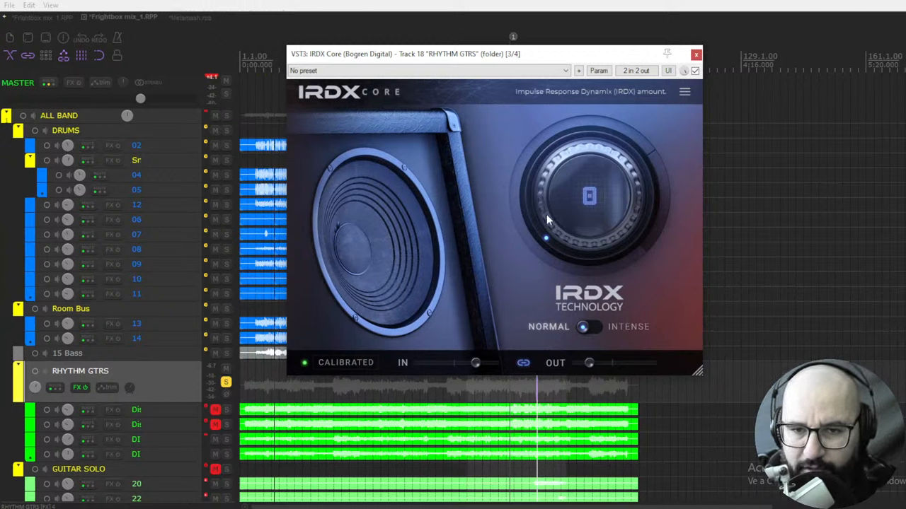
{"action": "left_click", "coordinate": [695, 70]}
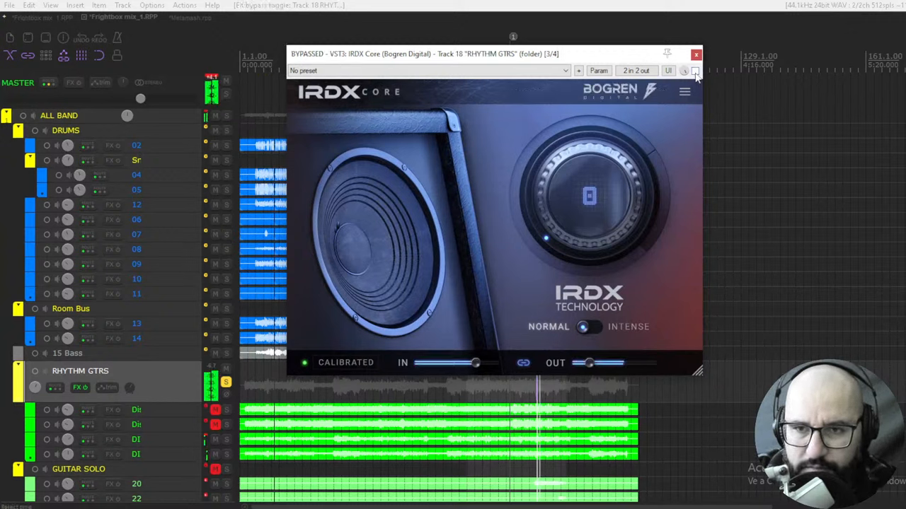
{"action": "left_click", "coordinate": [695, 70]}
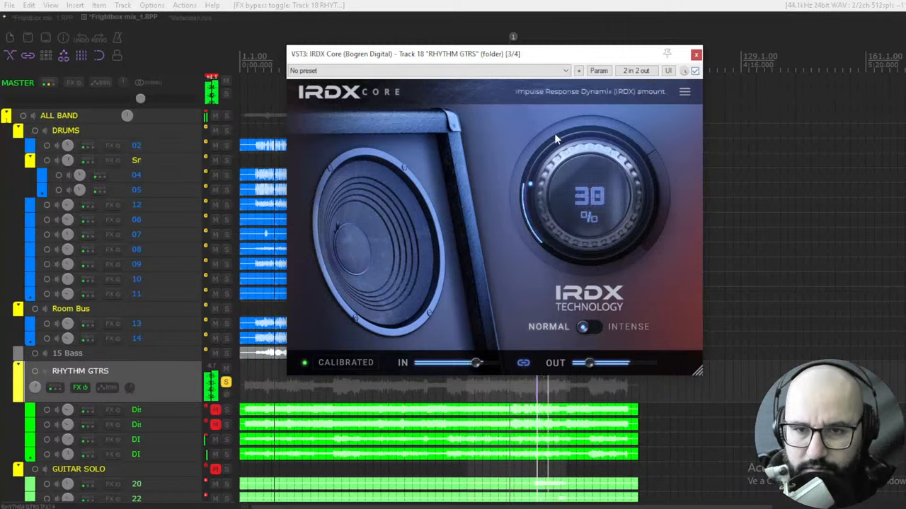
{"action": "left_click_drag", "start_coordinate": [591, 198], "coordinate": [580, 149]}
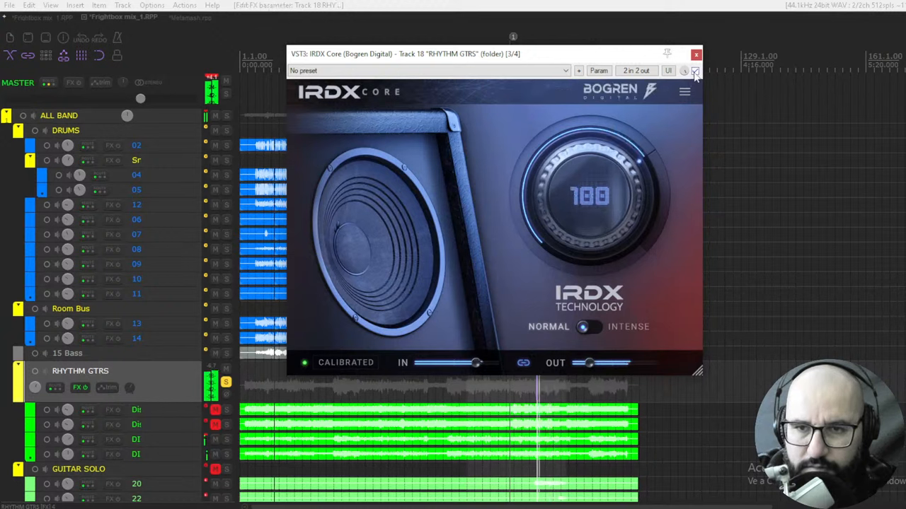
Step: A/B IRDX Core at amount 100 against bypass three times, ending with the plugin enabled
{"action": "left_click", "coordinate": [695, 71]}
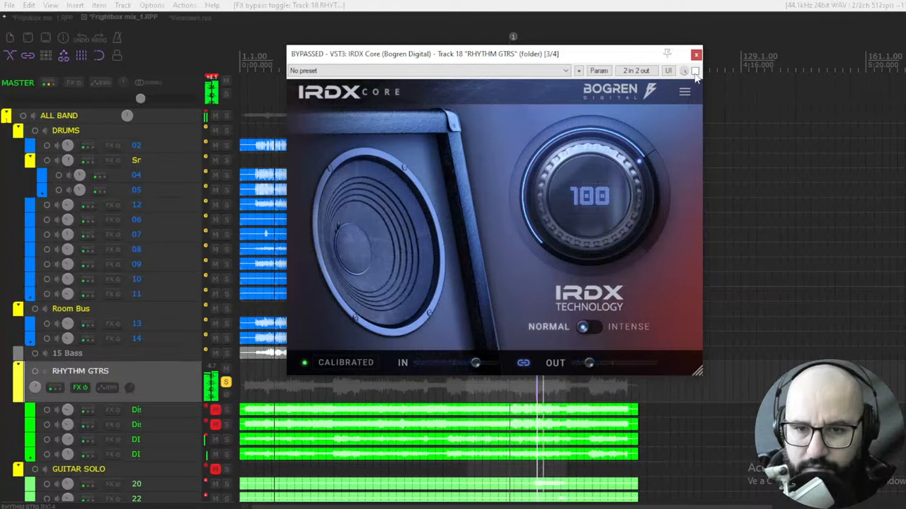
{"action": "left_click", "coordinate": [695, 71]}
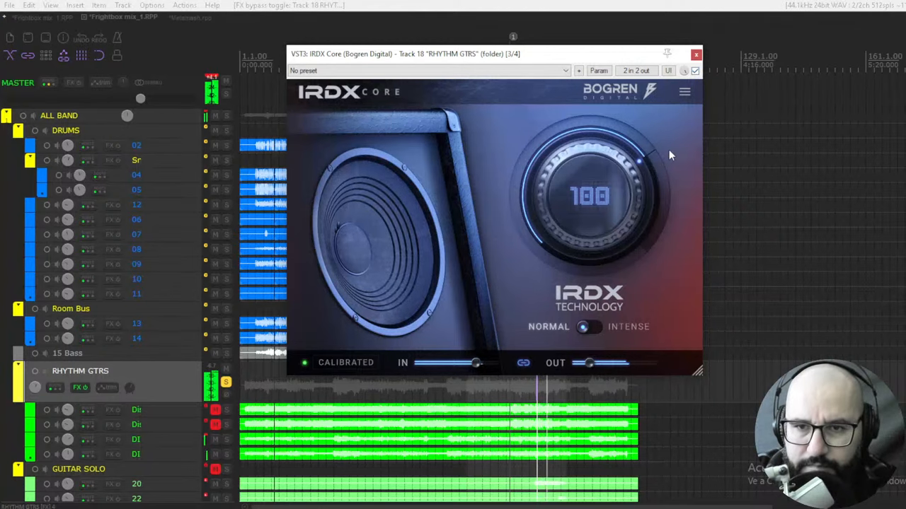
{"action": "left_click", "coordinate": [695, 70]}
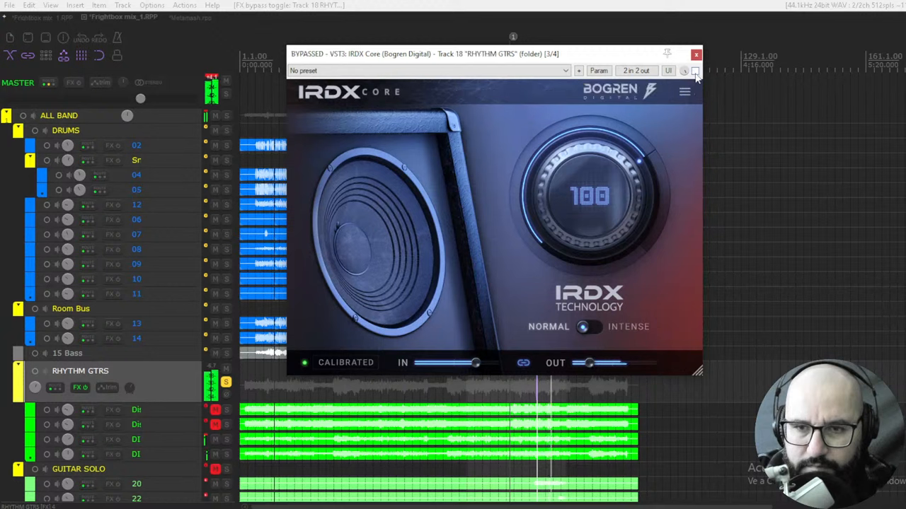
{"action": "left_click", "coordinate": [696, 74]}
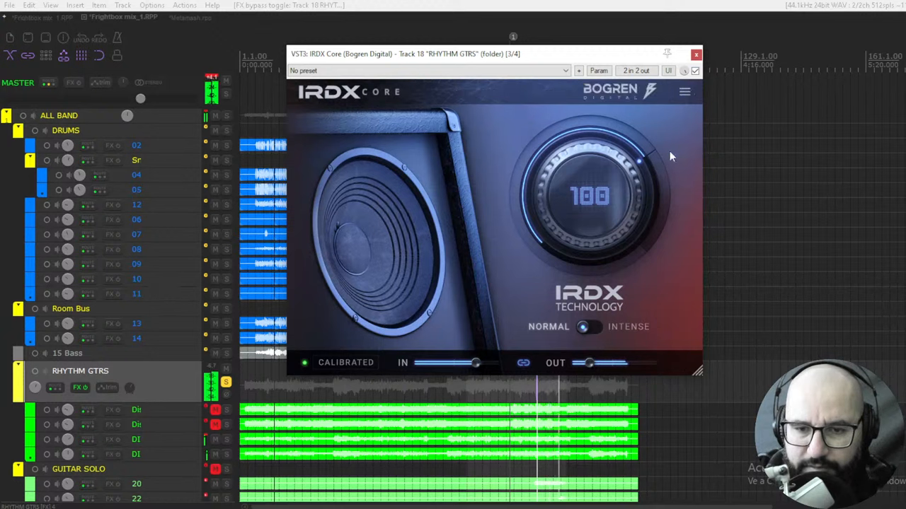
{"action": "left_click", "coordinate": [695, 70]}
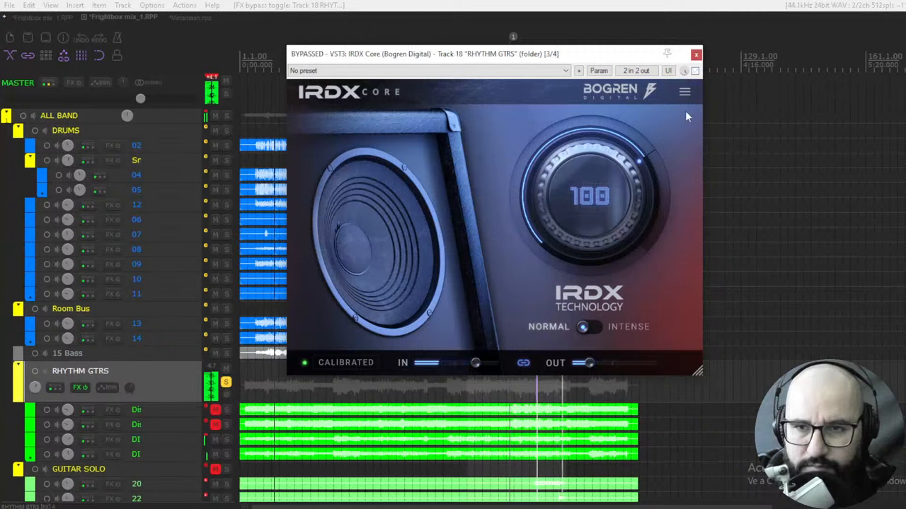
{"action": "left_click", "coordinate": [696, 70]}
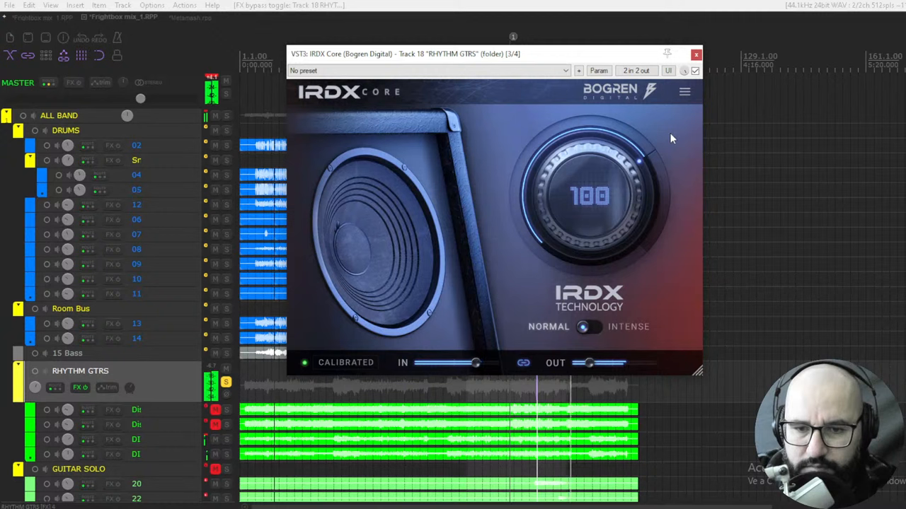
{"action": "mouse_move", "coordinate": [570, 200]}
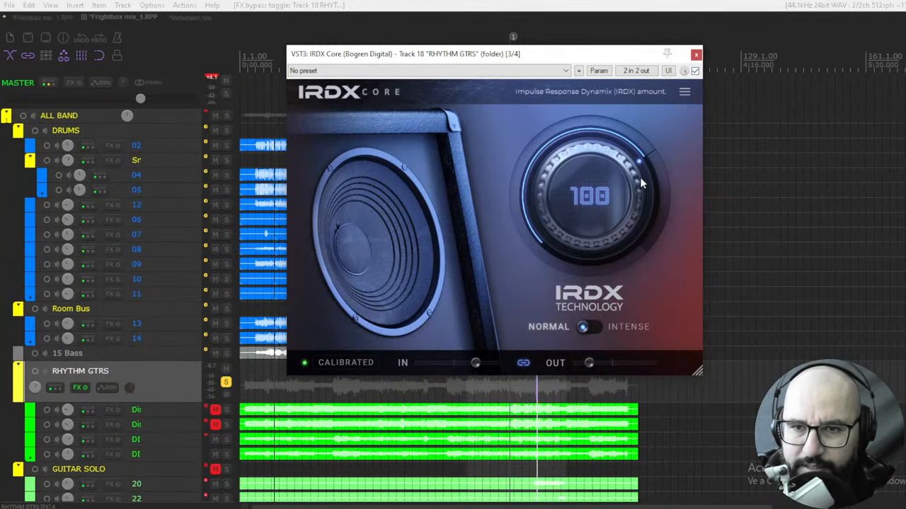
{"action": "mouse_move", "coordinate": [583, 326]}
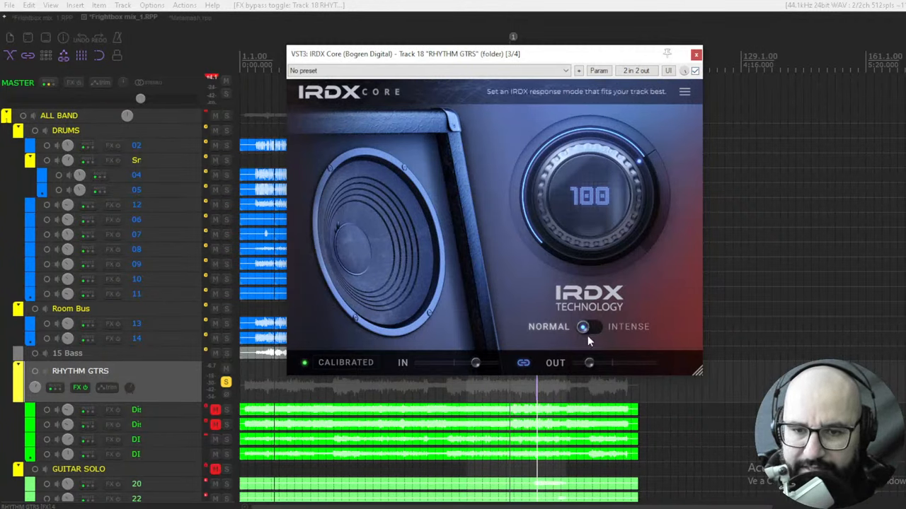
Step: Switch IRDX to intense mode, A/B against bypass, then restore amount 100 and bypass
{"action": "left_click", "coordinate": [590, 327]}
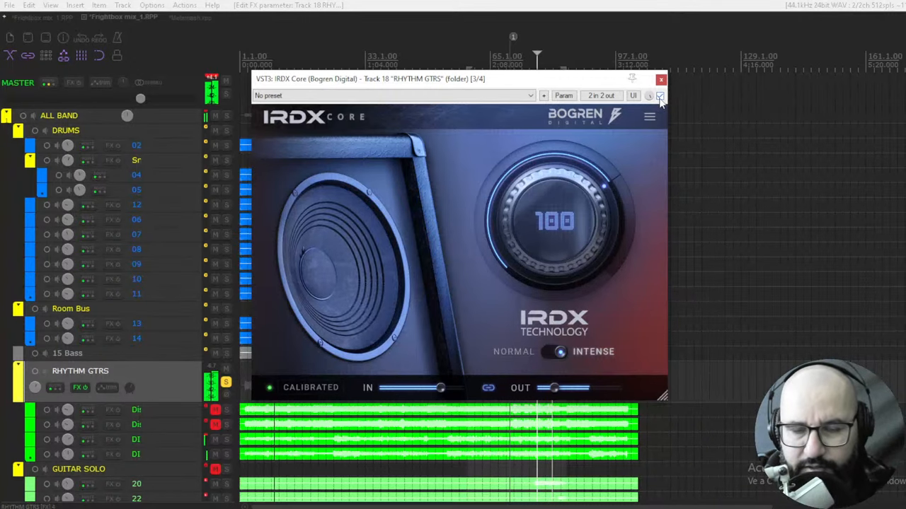
{"action": "left_click", "coordinate": [660, 96]}
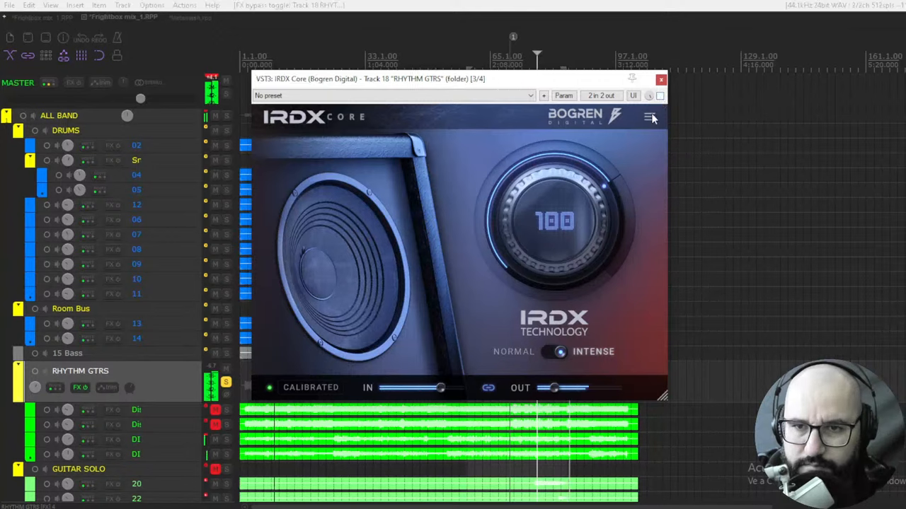
{"action": "mouse_move", "coordinate": [566, 215]}
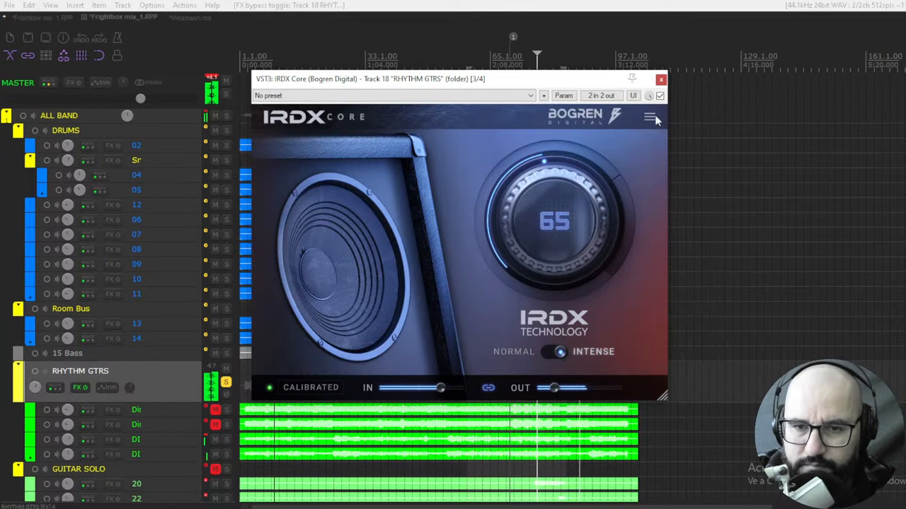
{"action": "left_click", "coordinate": [659, 96]}
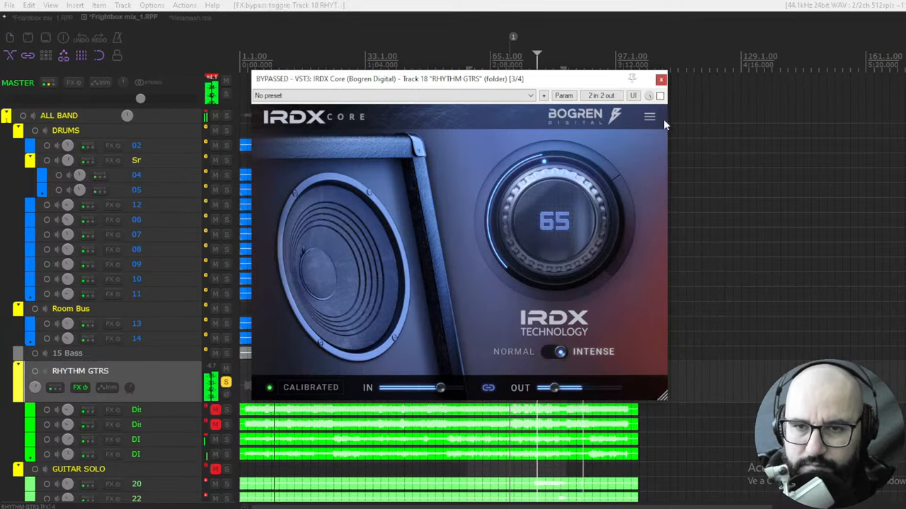
{"action": "left_click", "coordinate": [660, 95]}
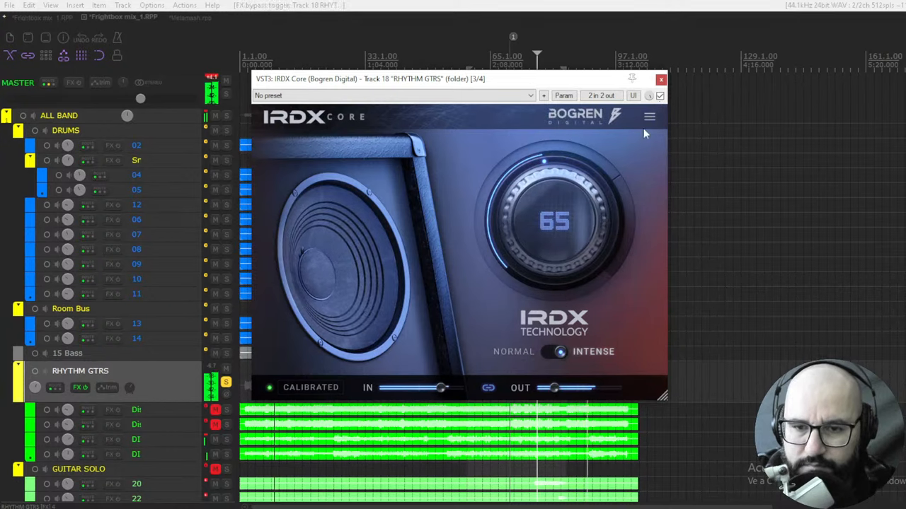
{"action": "mouse_move", "coordinate": [357, 307]}
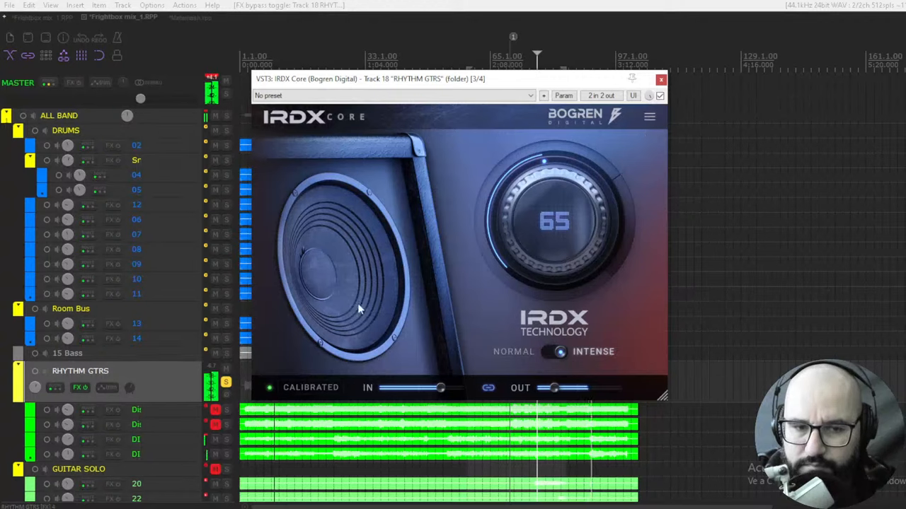
{"action": "mouse_move", "coordinate": [506, 215]}
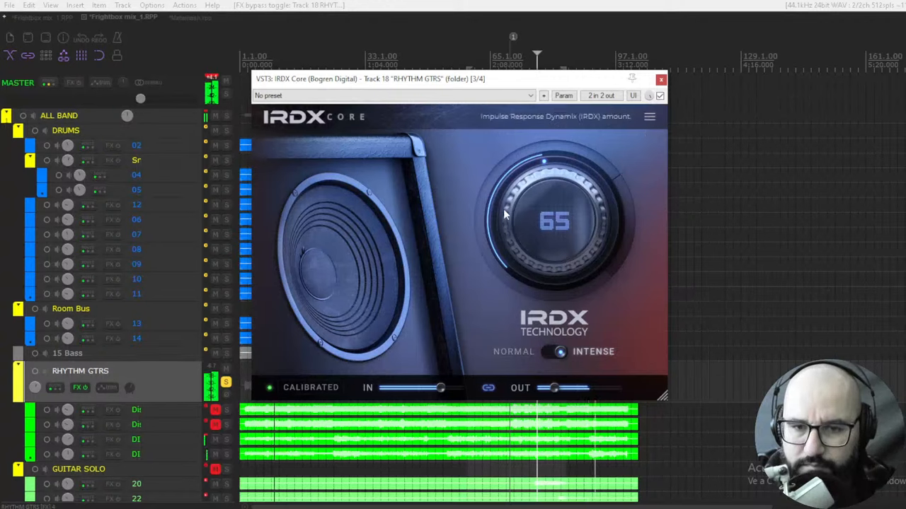
{"action": "left_click_drag", "start_coordinate": [555, 220], "coordinate": [542, 149]}
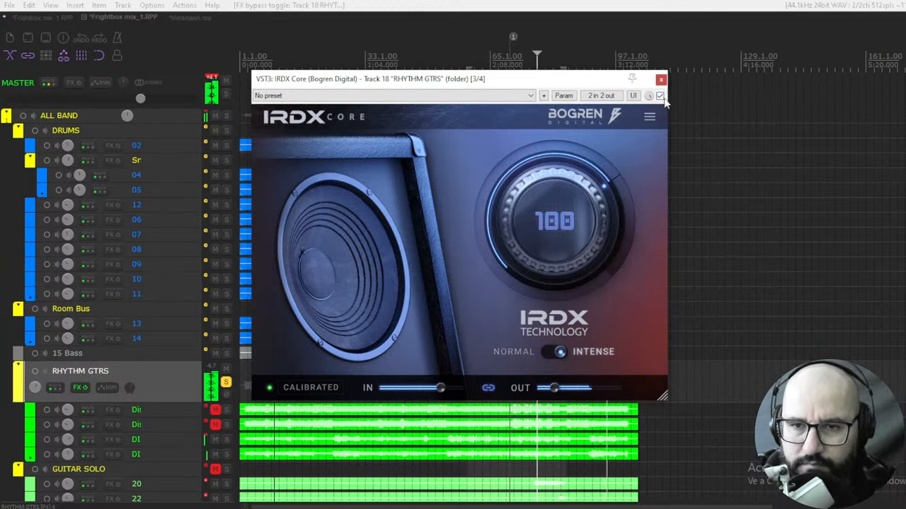
{"action": "left_click", "coordinate": [659, 96]}
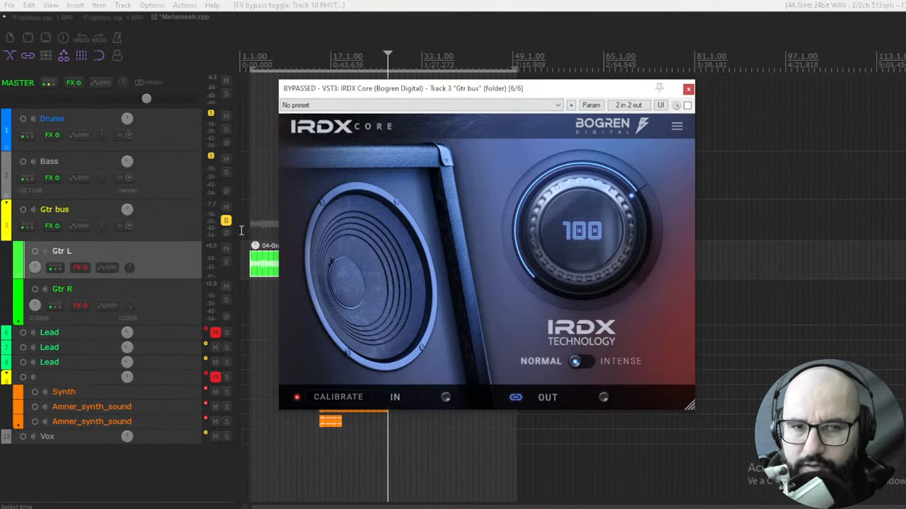
{"action": "mouse_move", "coordinate": [203, 238]}
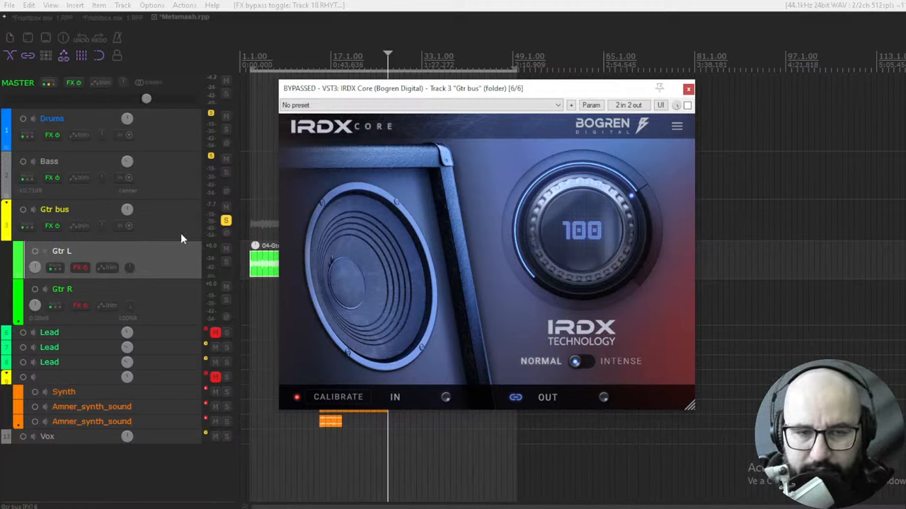
{"action": "mouse_move", "coordinate": [570, 211]}
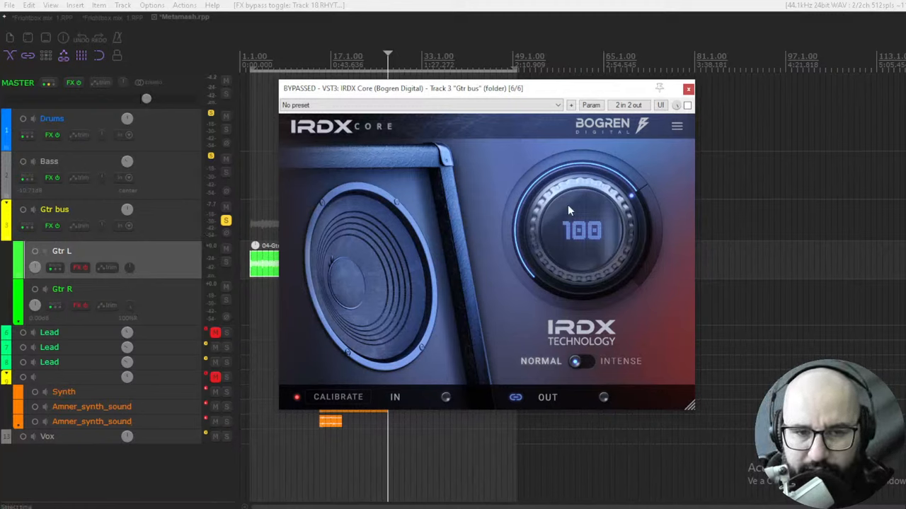
{"action": "mouse_move", "coordinate": [580, 217]}
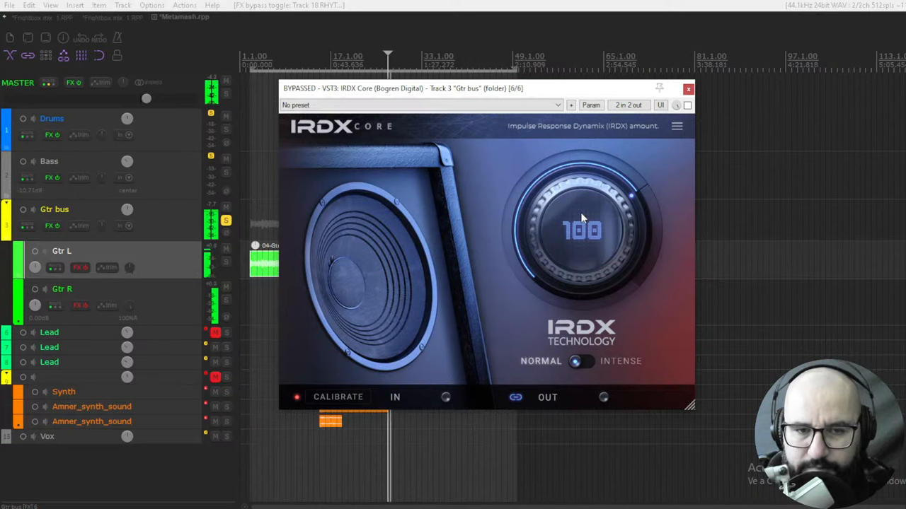
{"action": "mouse_move", "coordinate": [556, 245]}
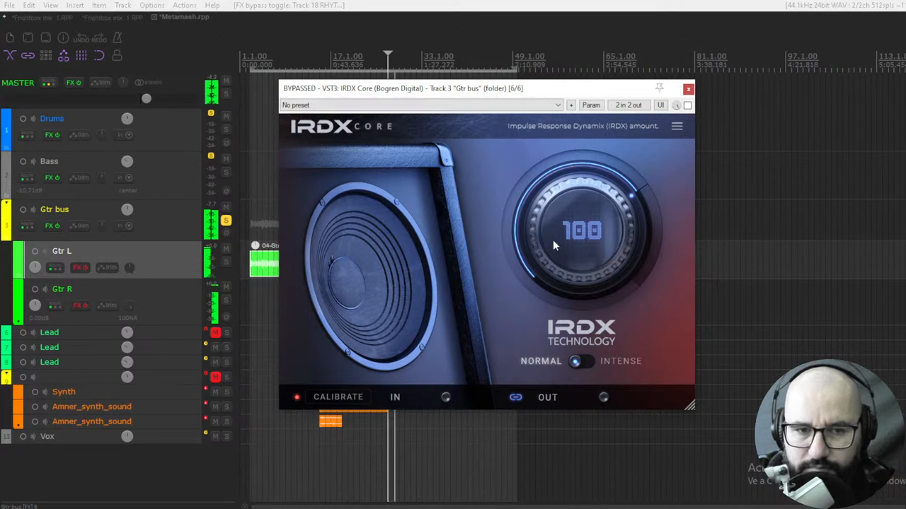
{"action": "mouse_move", "coordinate": [545, 207]}
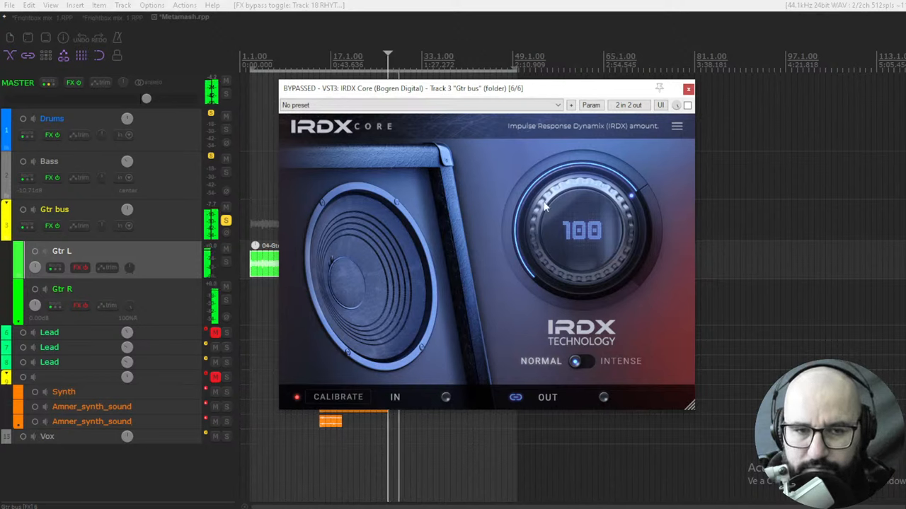
{"action": "mouse_move", "coordinate": [545, 245]}
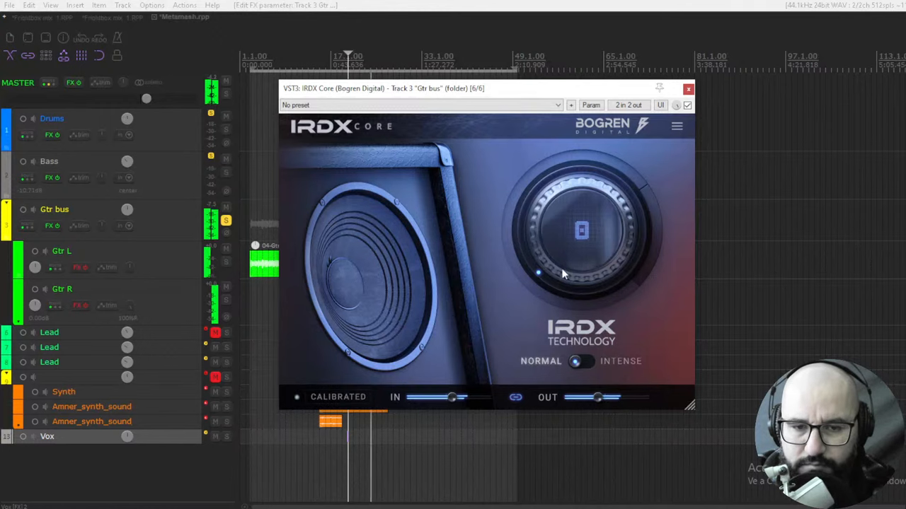
{"action": "mouse_move", "coordinate": [540, 260]}
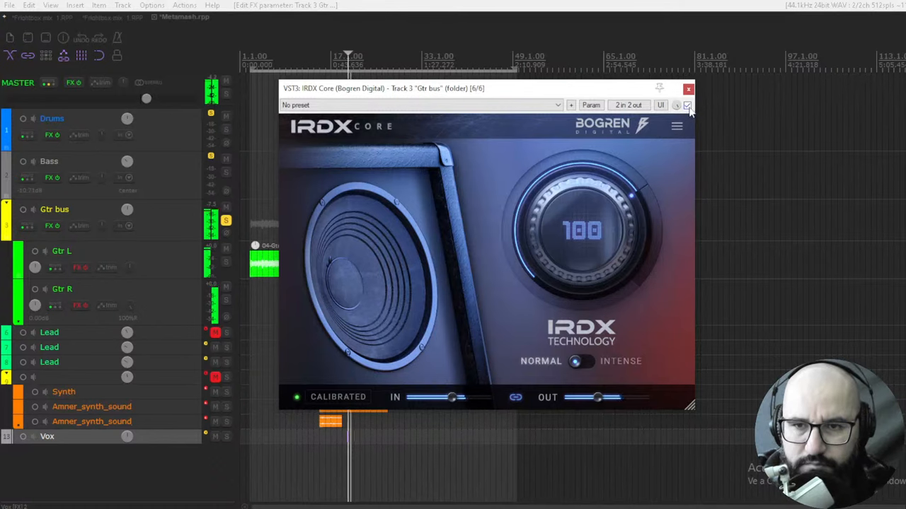
Step: A/B IRDX Core on the Gtr bus against bypass twice, then switch it to Intense mode
{"action": "left_click", "coordinate": [686, 105]}
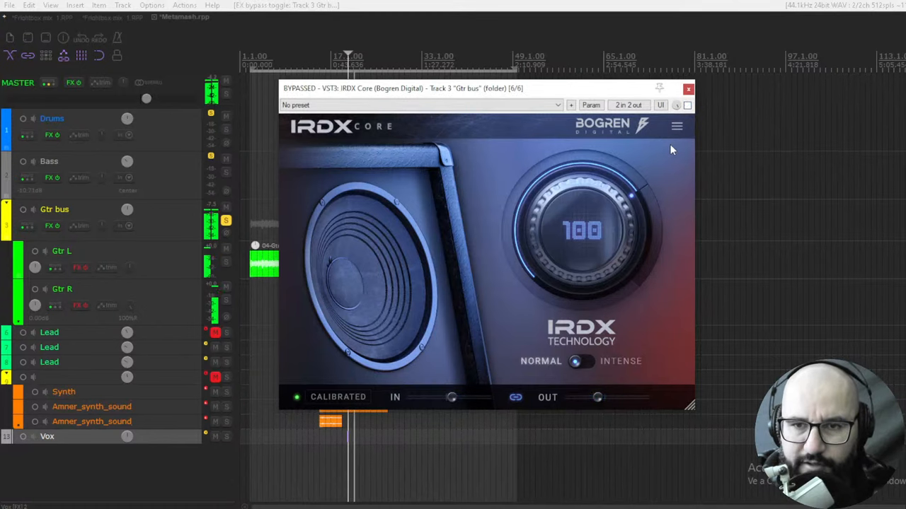
{"action": "left_click", "coordinate": [686, 105]}
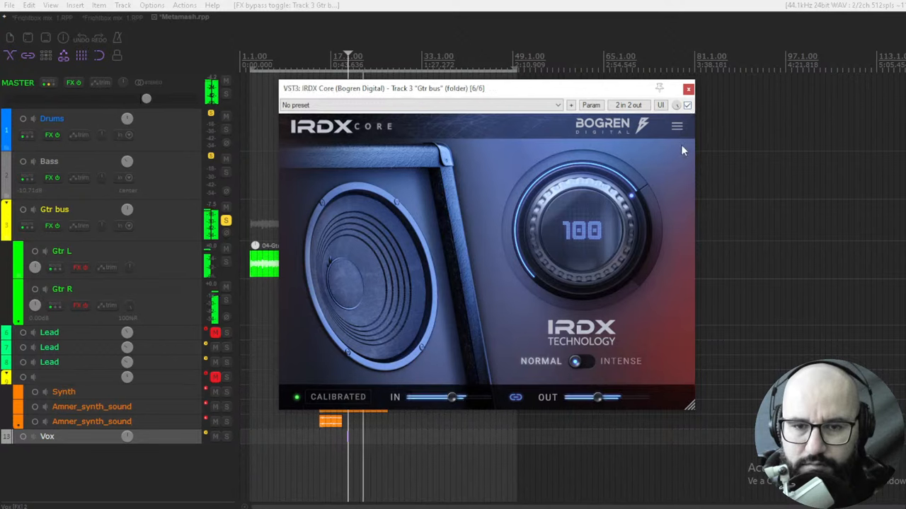
{"action": "left_click", "coordinate": [687, 105]}
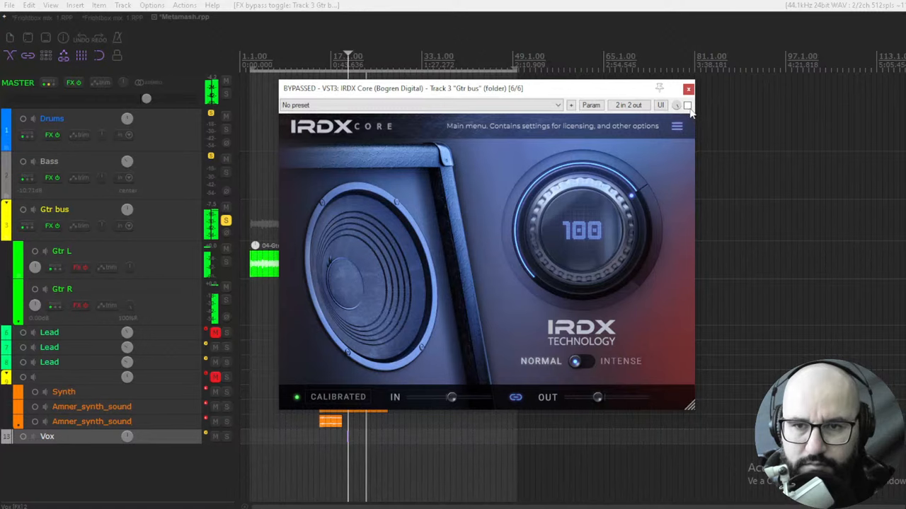
{"action": "left_click", "coordinate": [688, 105]}
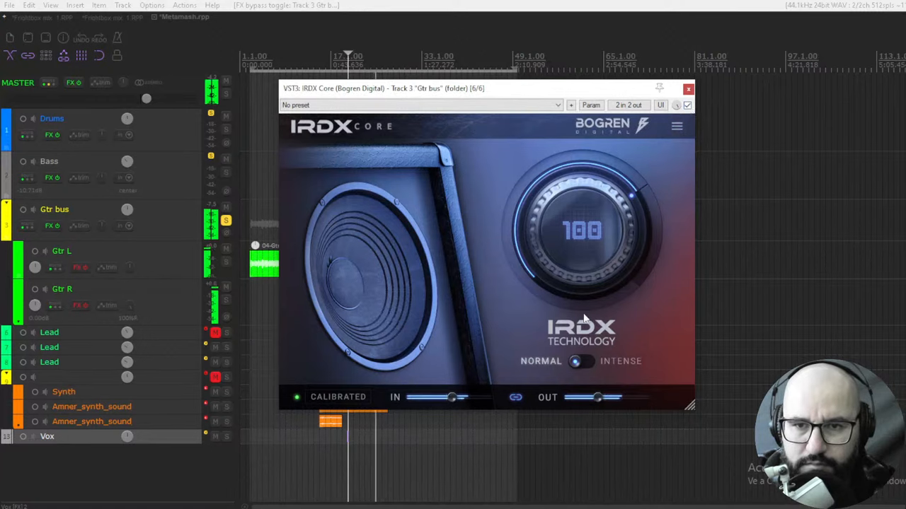
{"action": "left_click", "coordinate": [577, 360]}
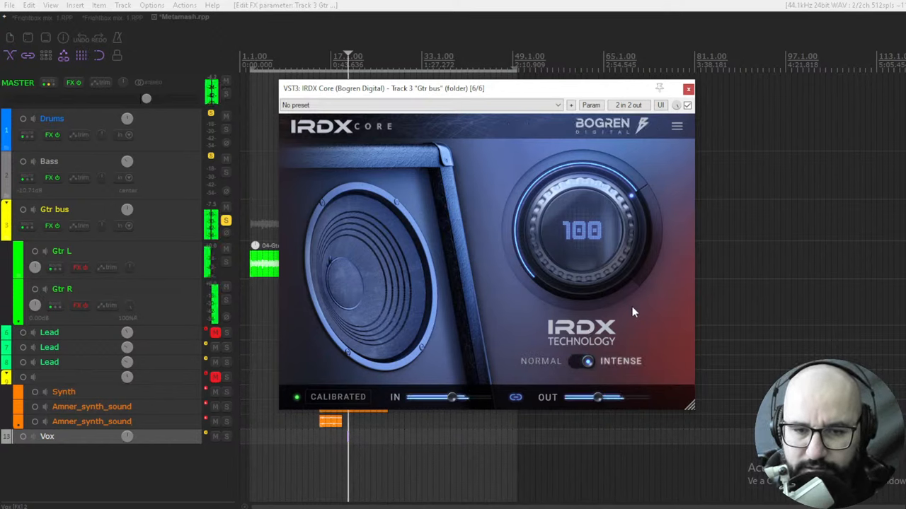
{"action": "mouse_move", "coordinate": [607, 210]}
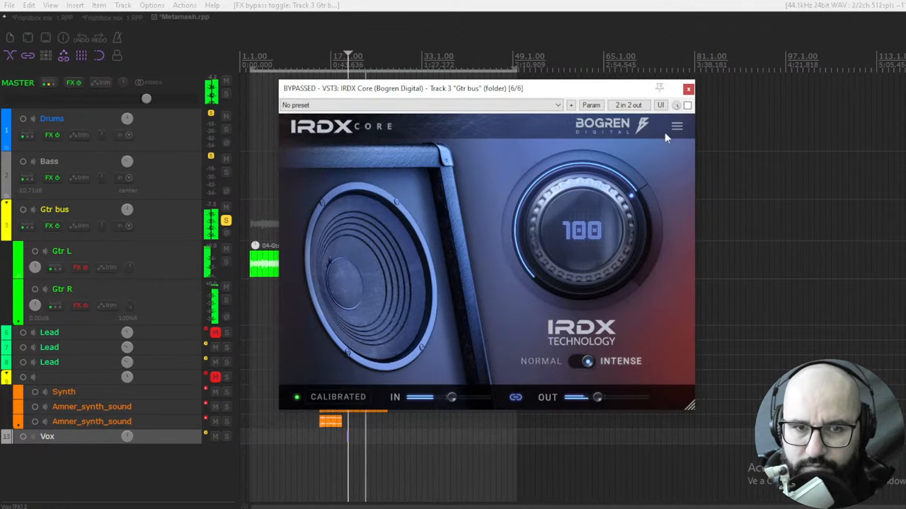
Step: Re-enable IRDX Core in Intense mode, A/B it against bypass, then lower the amount to 28
{"action": "left_click", "coordinate": [687, 105]}
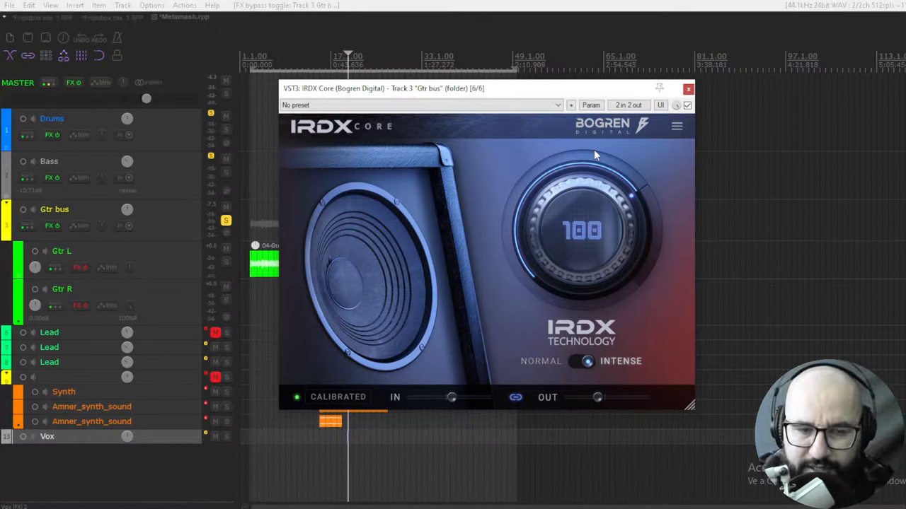
{"action": "mouse_move", "coordinate": [566, 170]}
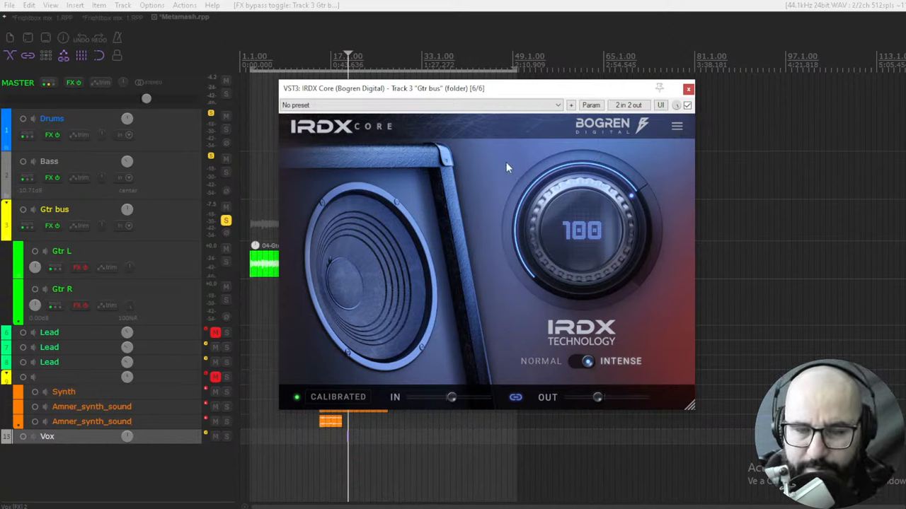
{"action": "mouse_move", "coordinate": [486, 179]}
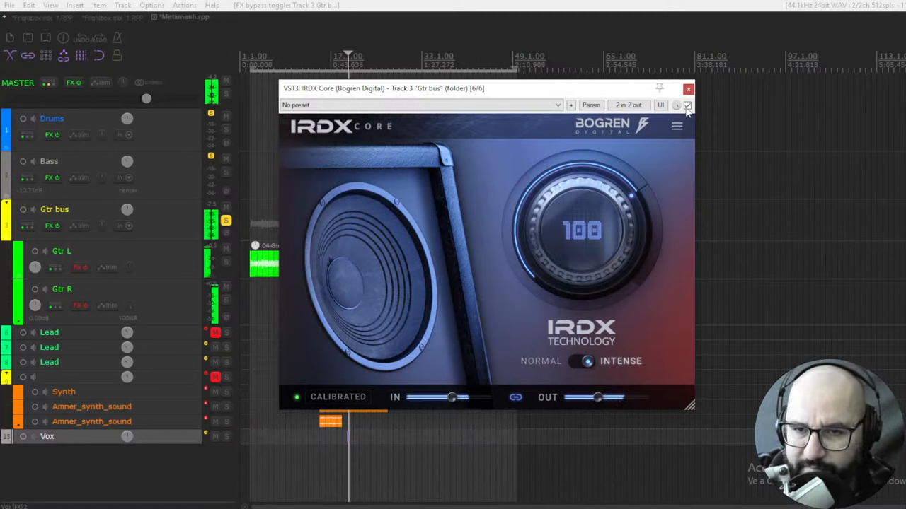
{"action": "left_click", "coordinate": [687, 106]}
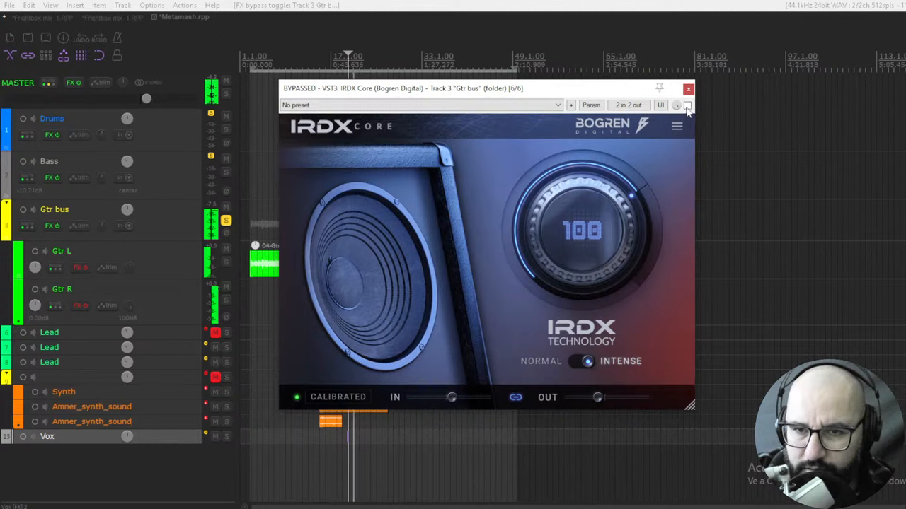
{"action": "left_click", "coordinate": [687, 105]}
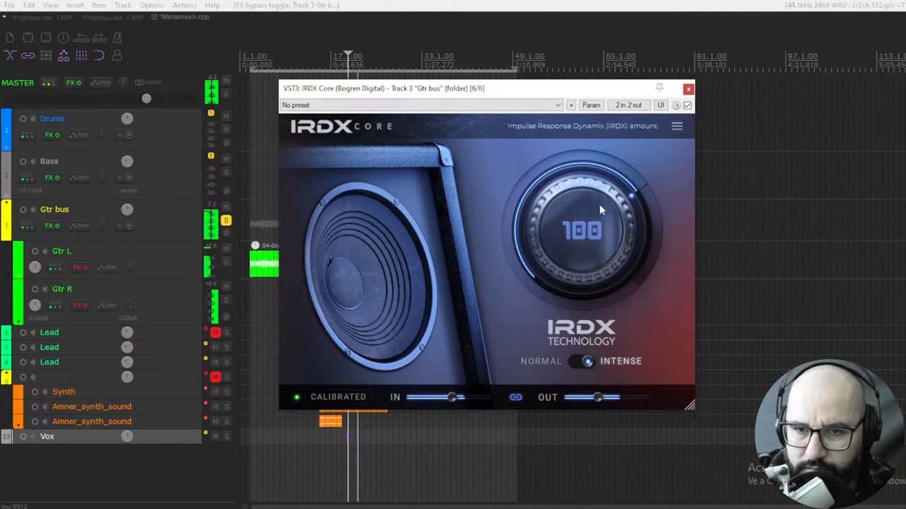
{"action": "left_click_drag", "start_coordinate": [597, 209], "coordinate": [576, 248]}
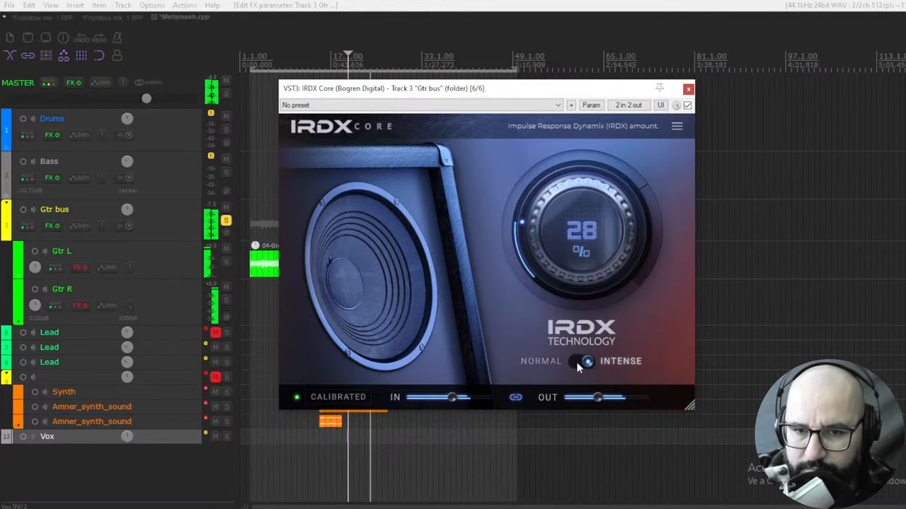
{"action": "left_click", "coordinate": [687, 104]}
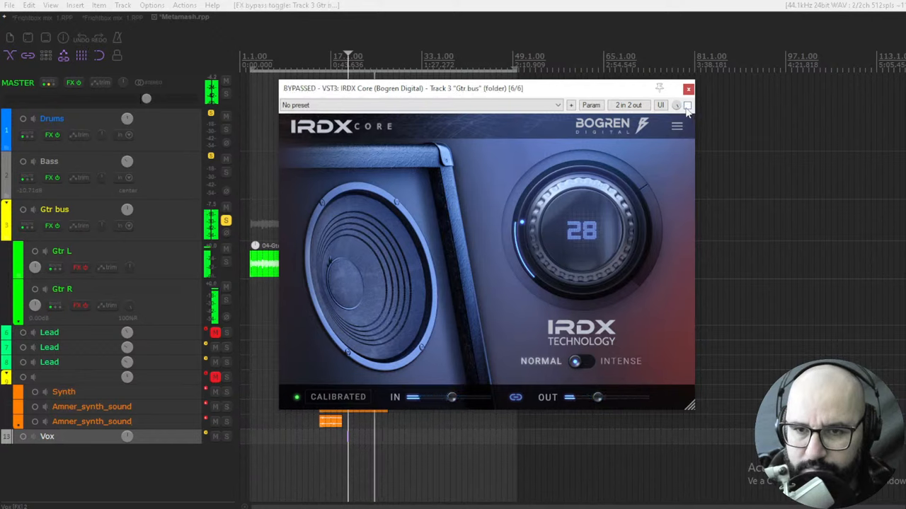
{"action": "left_click", "coordinate": [687, 105]}
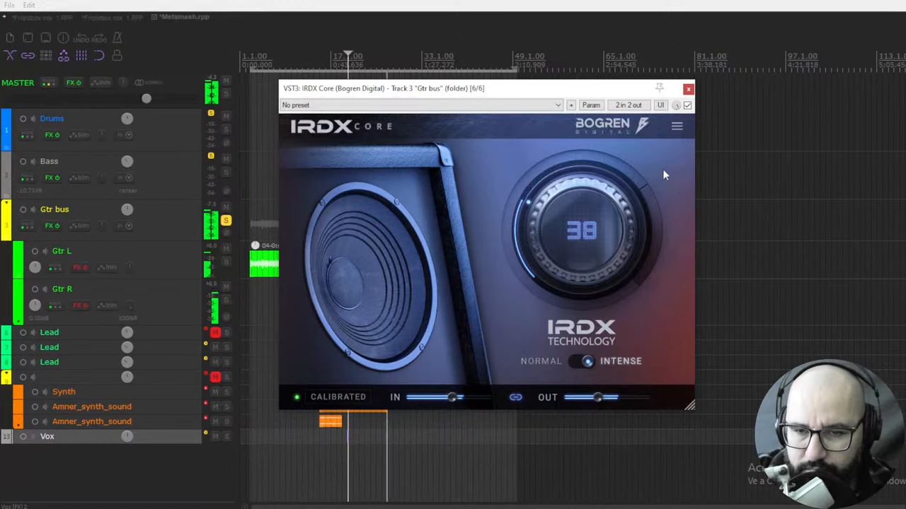
{"action": "left_click", "coordinate": [687, 104]}
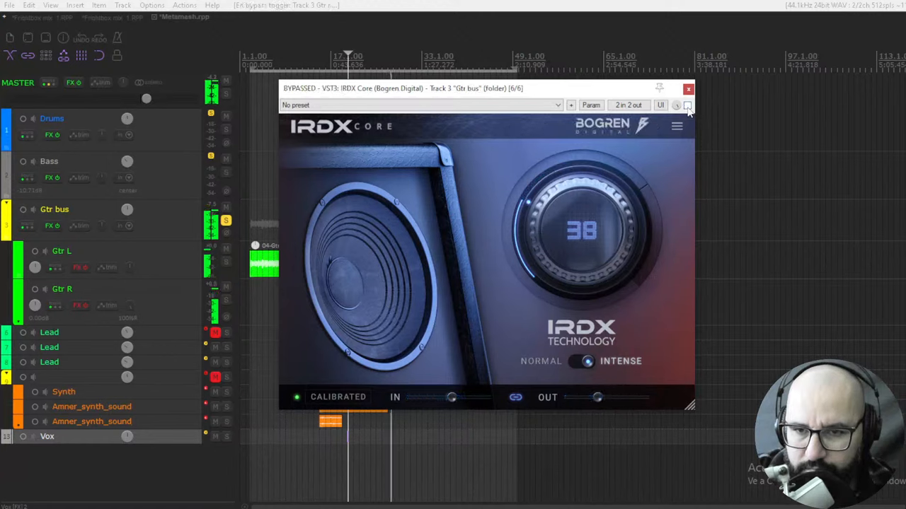
{"action": "left_click", "coordinate": [687, 105]}
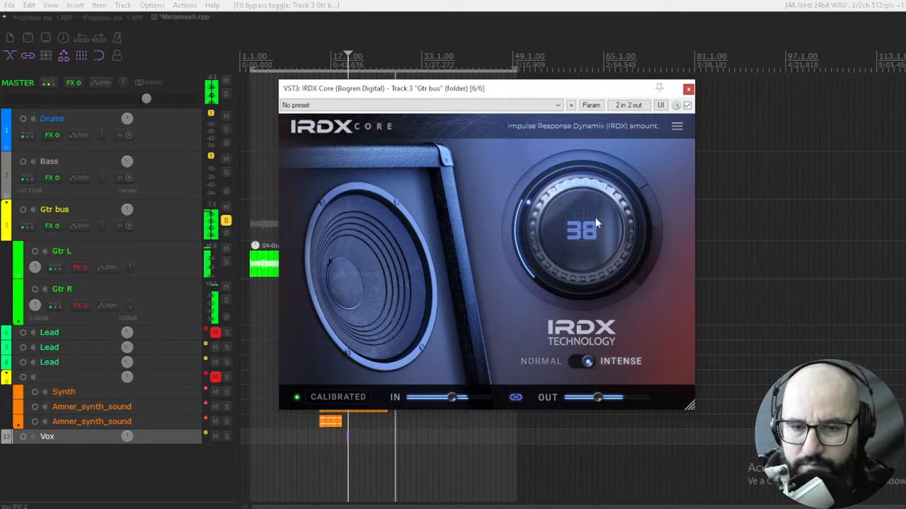
{"action": "mouse_move", "coordinate": [578, 215]}
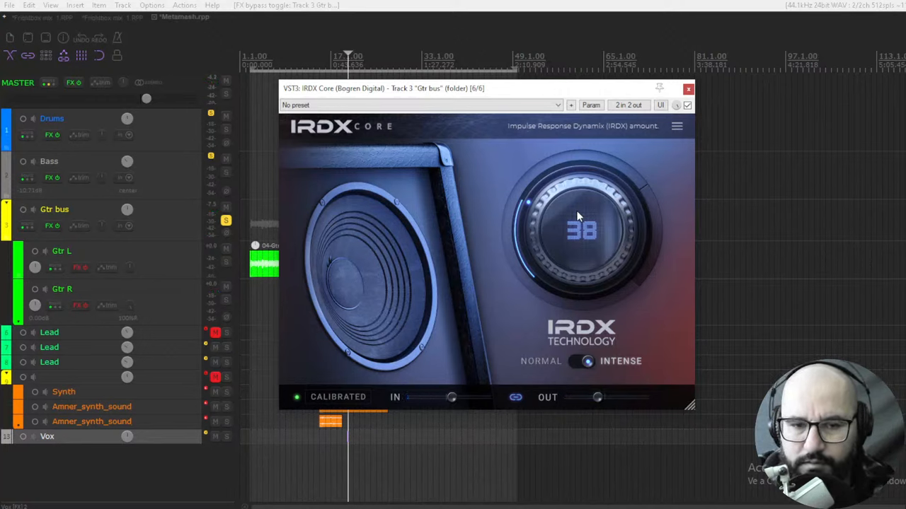
{"action": "mouse_move", "coordinate": [467, 138]}
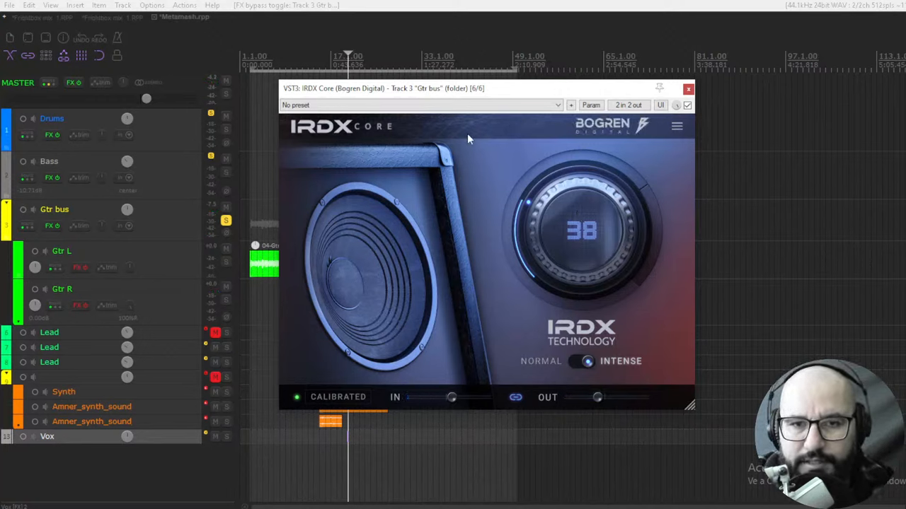
{"action": "mouse_move", "coordinate": [486, 164]}
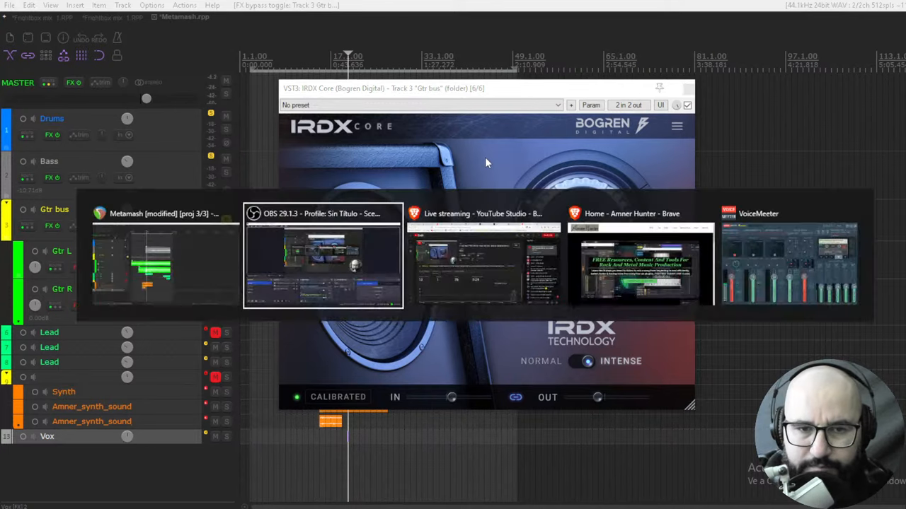
Step: Bring the Brave window with the Amner Hunter homepage to the front
{"action": "left_click", "coordinate": [640, 261]}
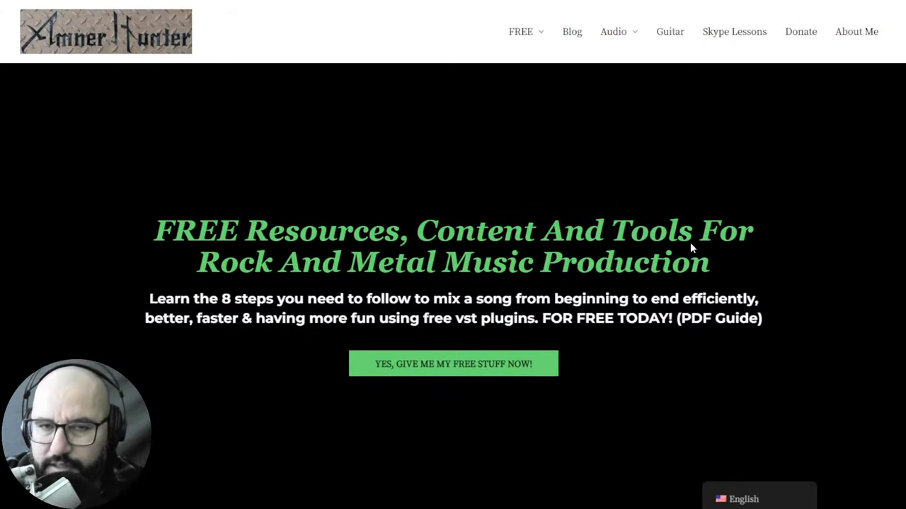
{"action": "mouse_move", "coordinate": [676, 292]}
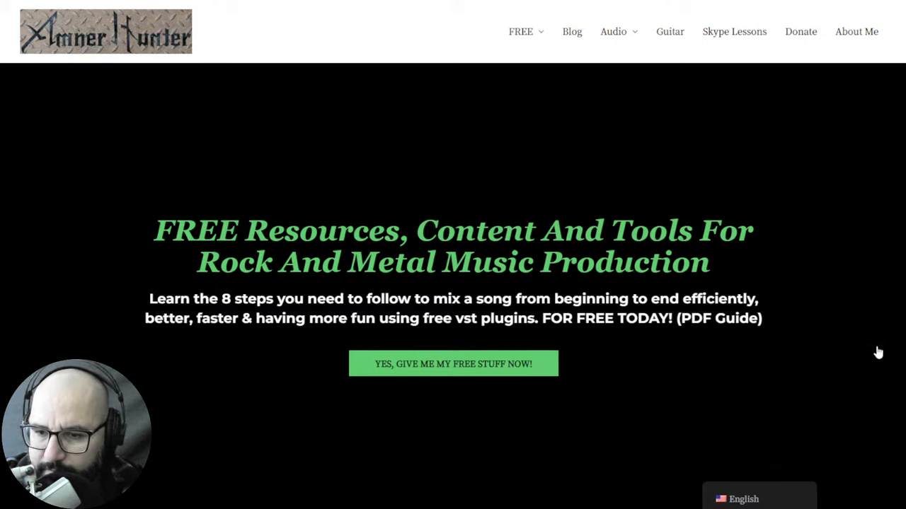
{"action": "mouse_move", "coordinate": [833, 354]}
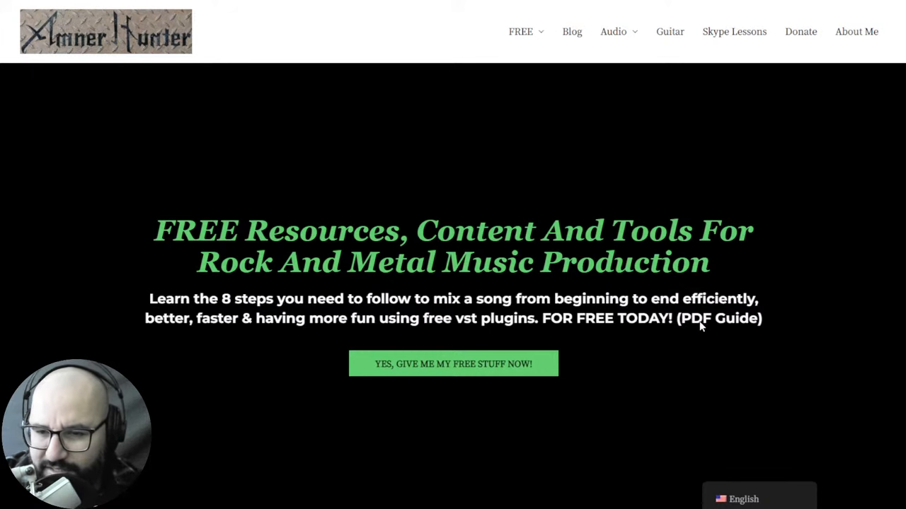
{"action": "mouse_move", "coordinate": [728, 342]}
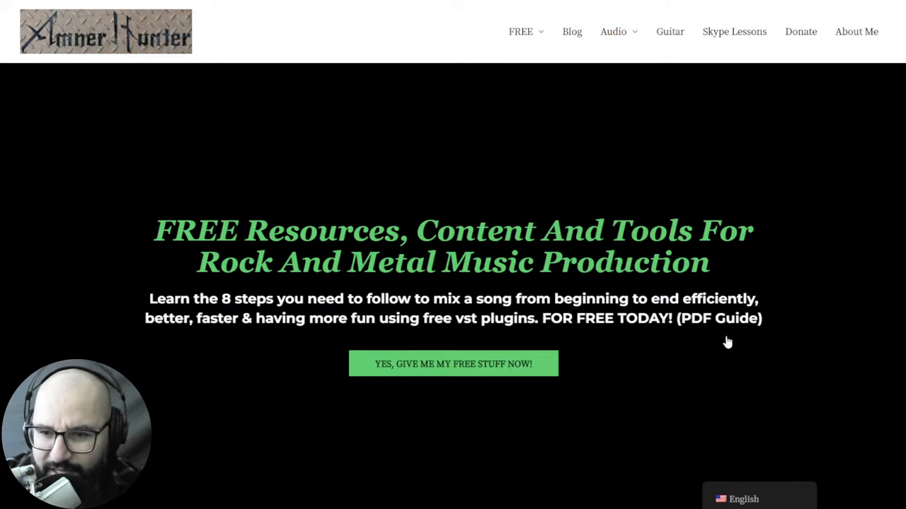
{"action": "mouse_move", "coordinate": [697, 372]}
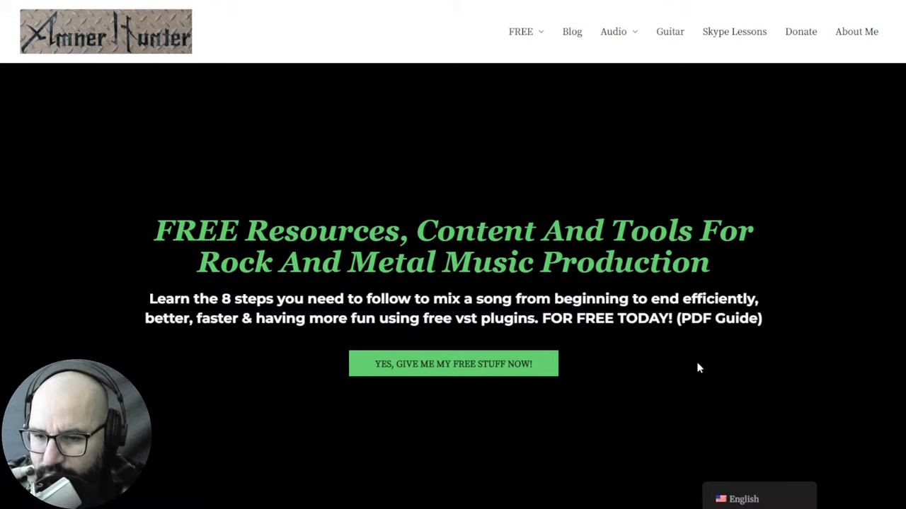
{"action": "mouse_move", "coordinate": [755, 374]}
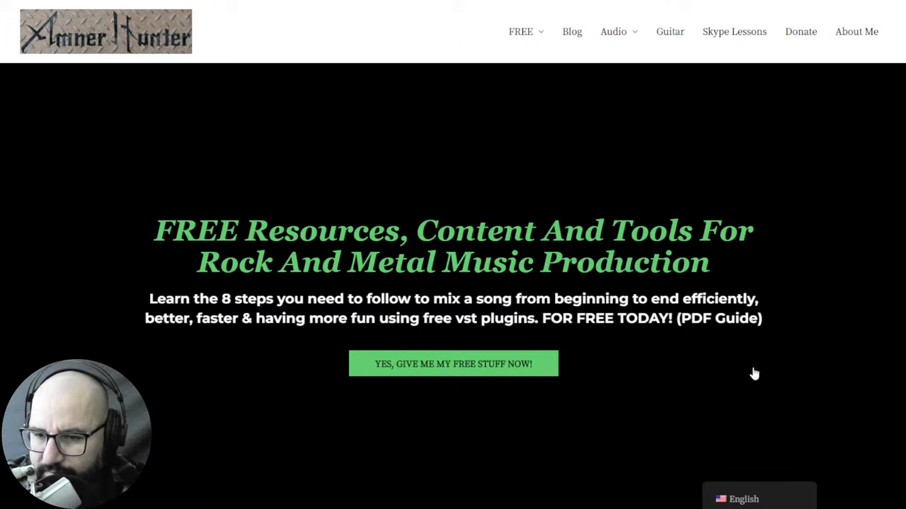
{"action": "mouse_move", "coordinate": [798, 375]}
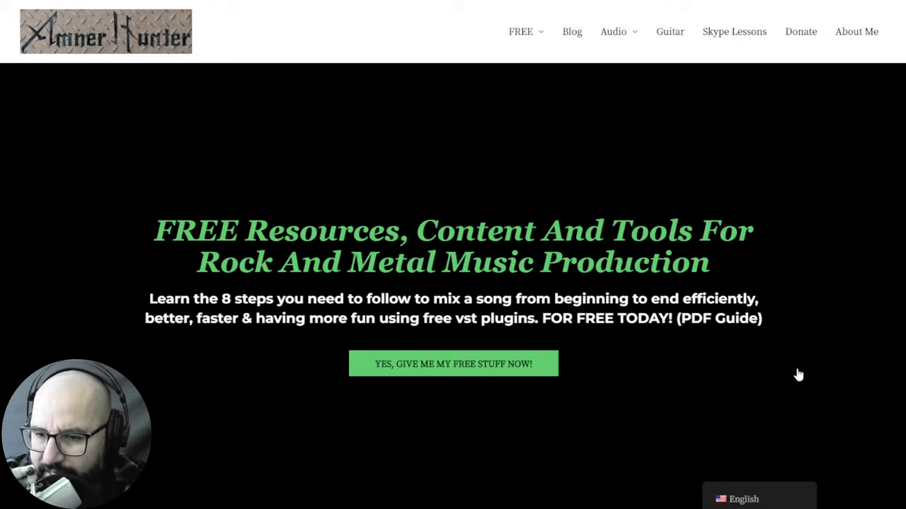
{"action": "mouse_move", "coordinate": [798, 367]}
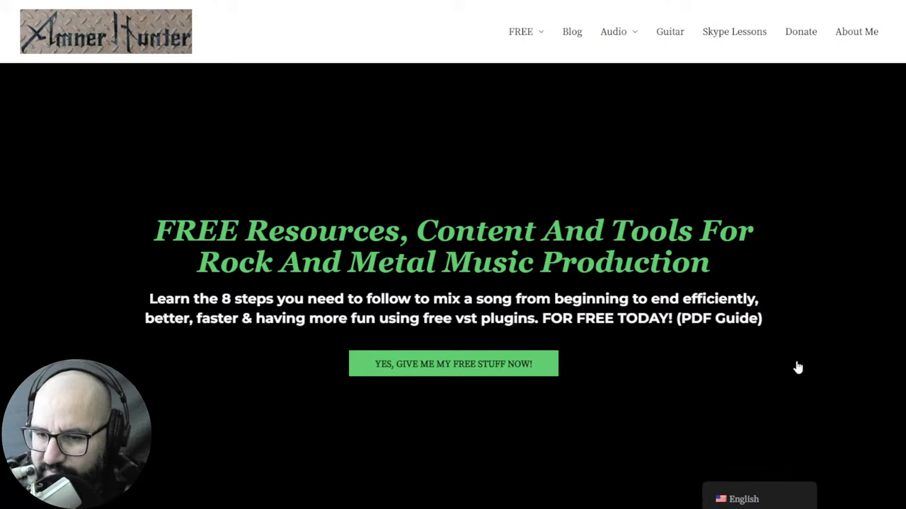
{"action": "mouse_move", "coordinate": [693, 400]}
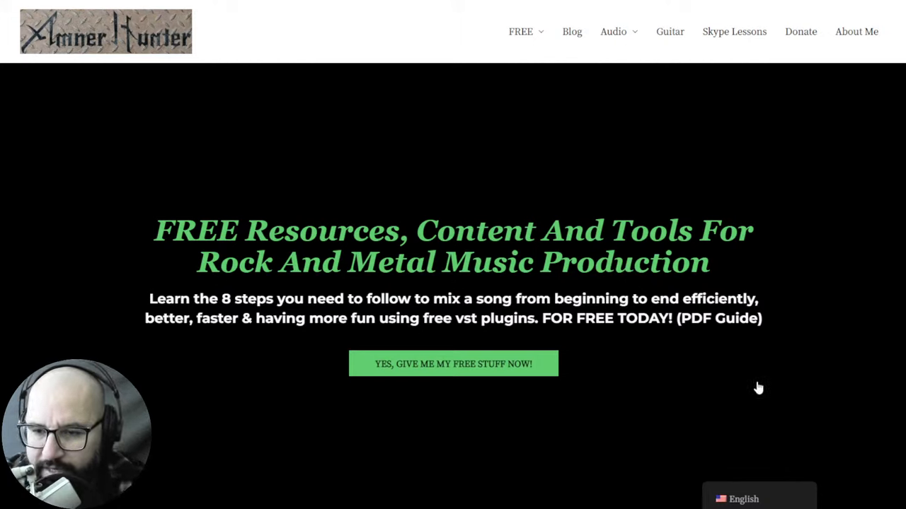
{"action": "mouse_move", "coordinate": [698, 405]}
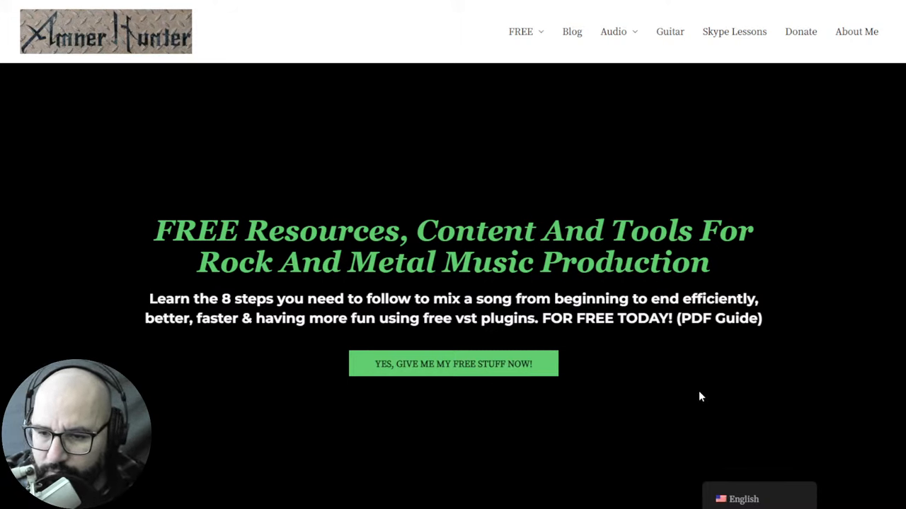
{"action": "mouse_move", "coordinate": [699, 414]}
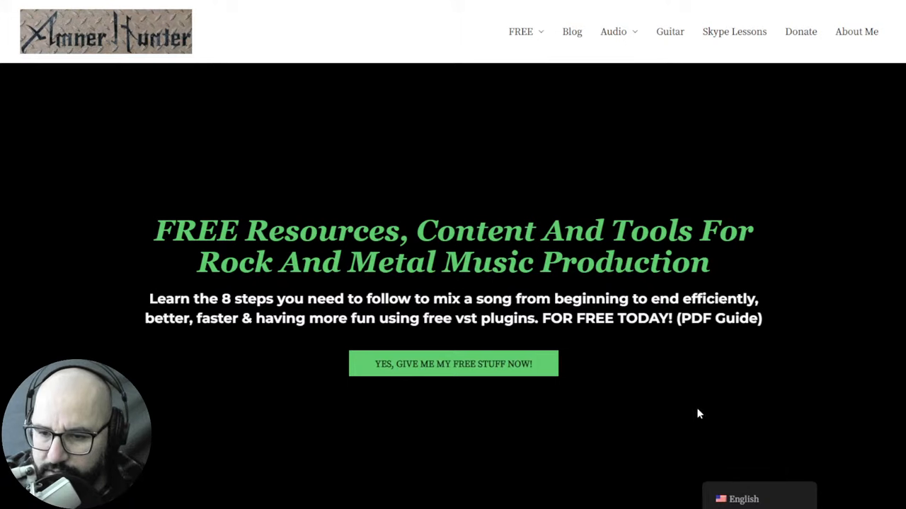
{"action": "mouse_move", "coordinate": [693, 414]}
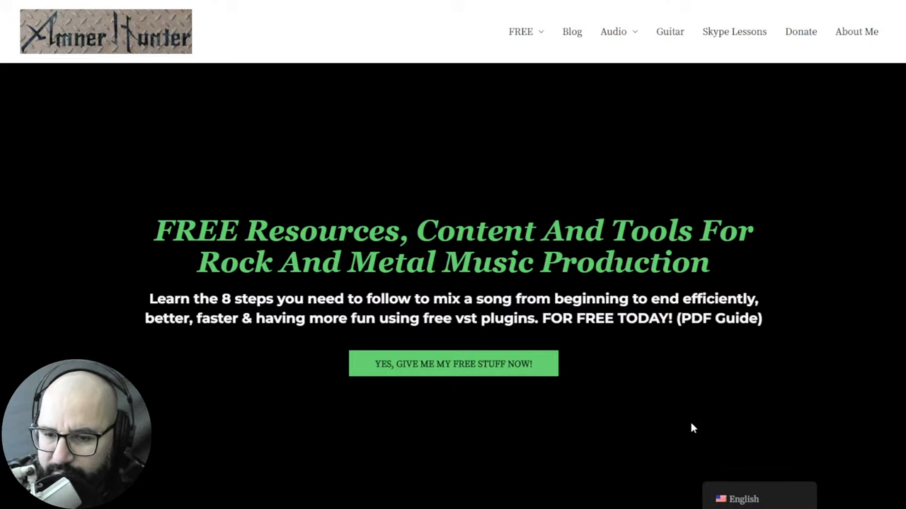
{"action": "mouse_move", "coordinate": [695, 428]}
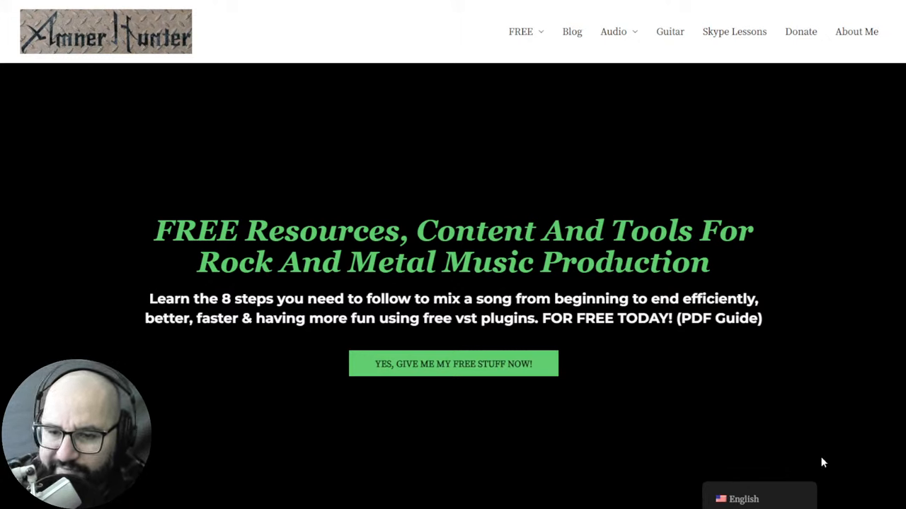
{"action": "mouse_move", "coordinate": [698, 426]}
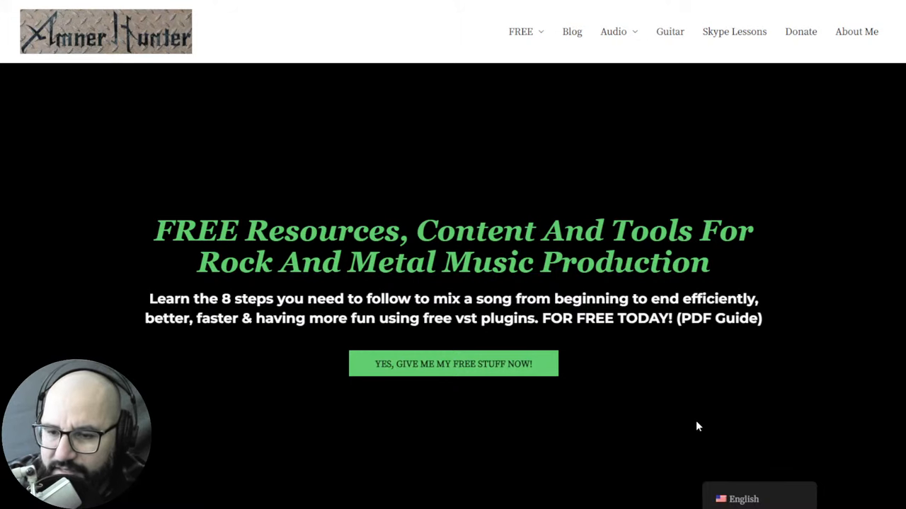
{"action": "mouse_move", "coordinate": [701, 417]}
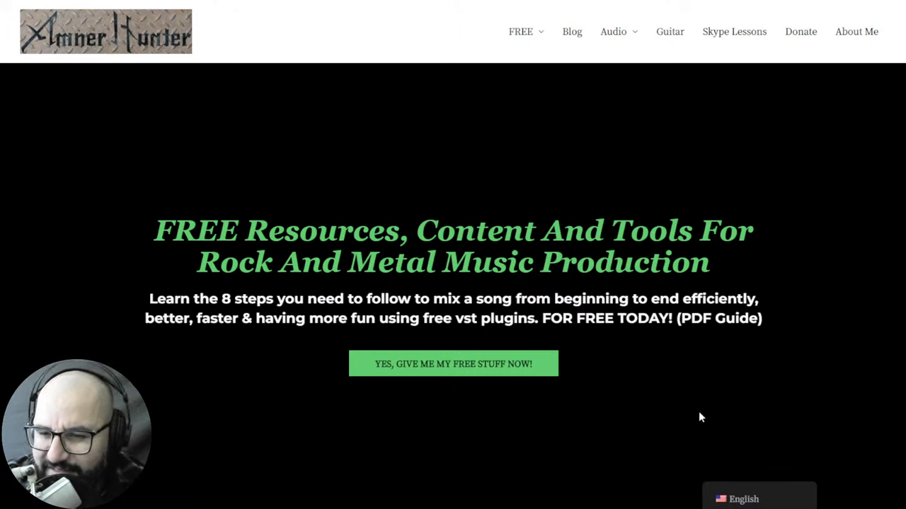
{"action": "mouse_move", "coordinate": [740, 432]}
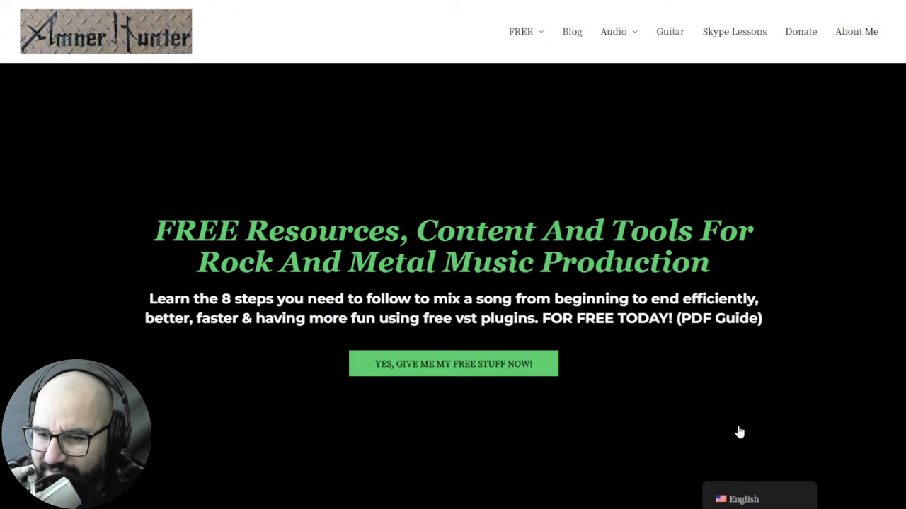
{"action": "mouse_move", "coordinate": [698, 418]}
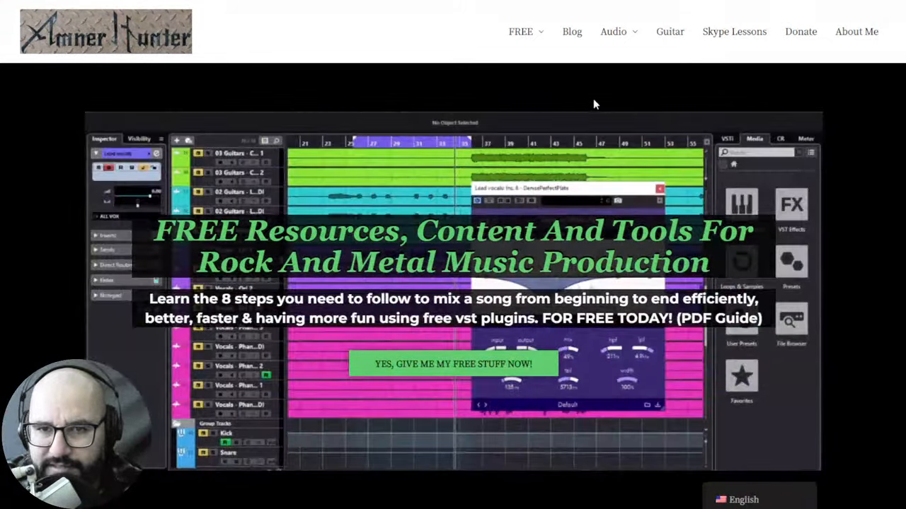
Step: Open the site's FREE navigation menu to reveal Guides and Tools
{"action": "left_click", "coordinate": [520, 31]}
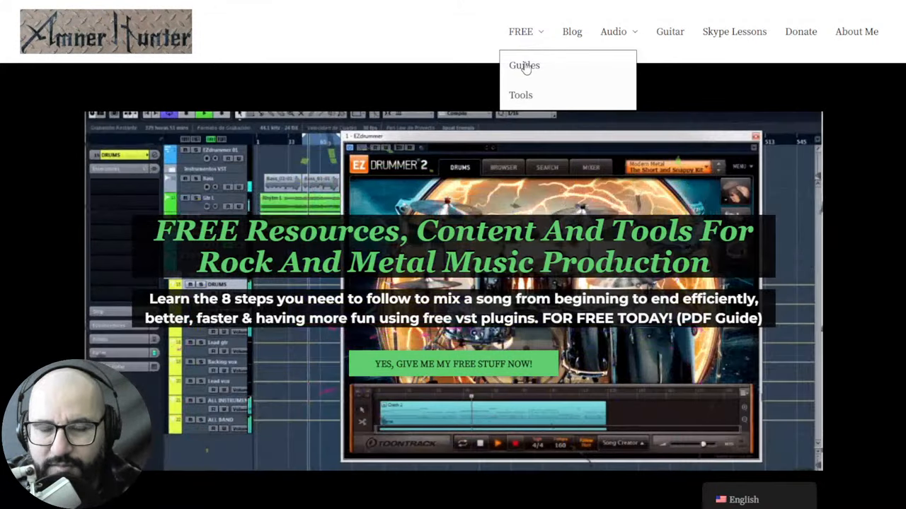